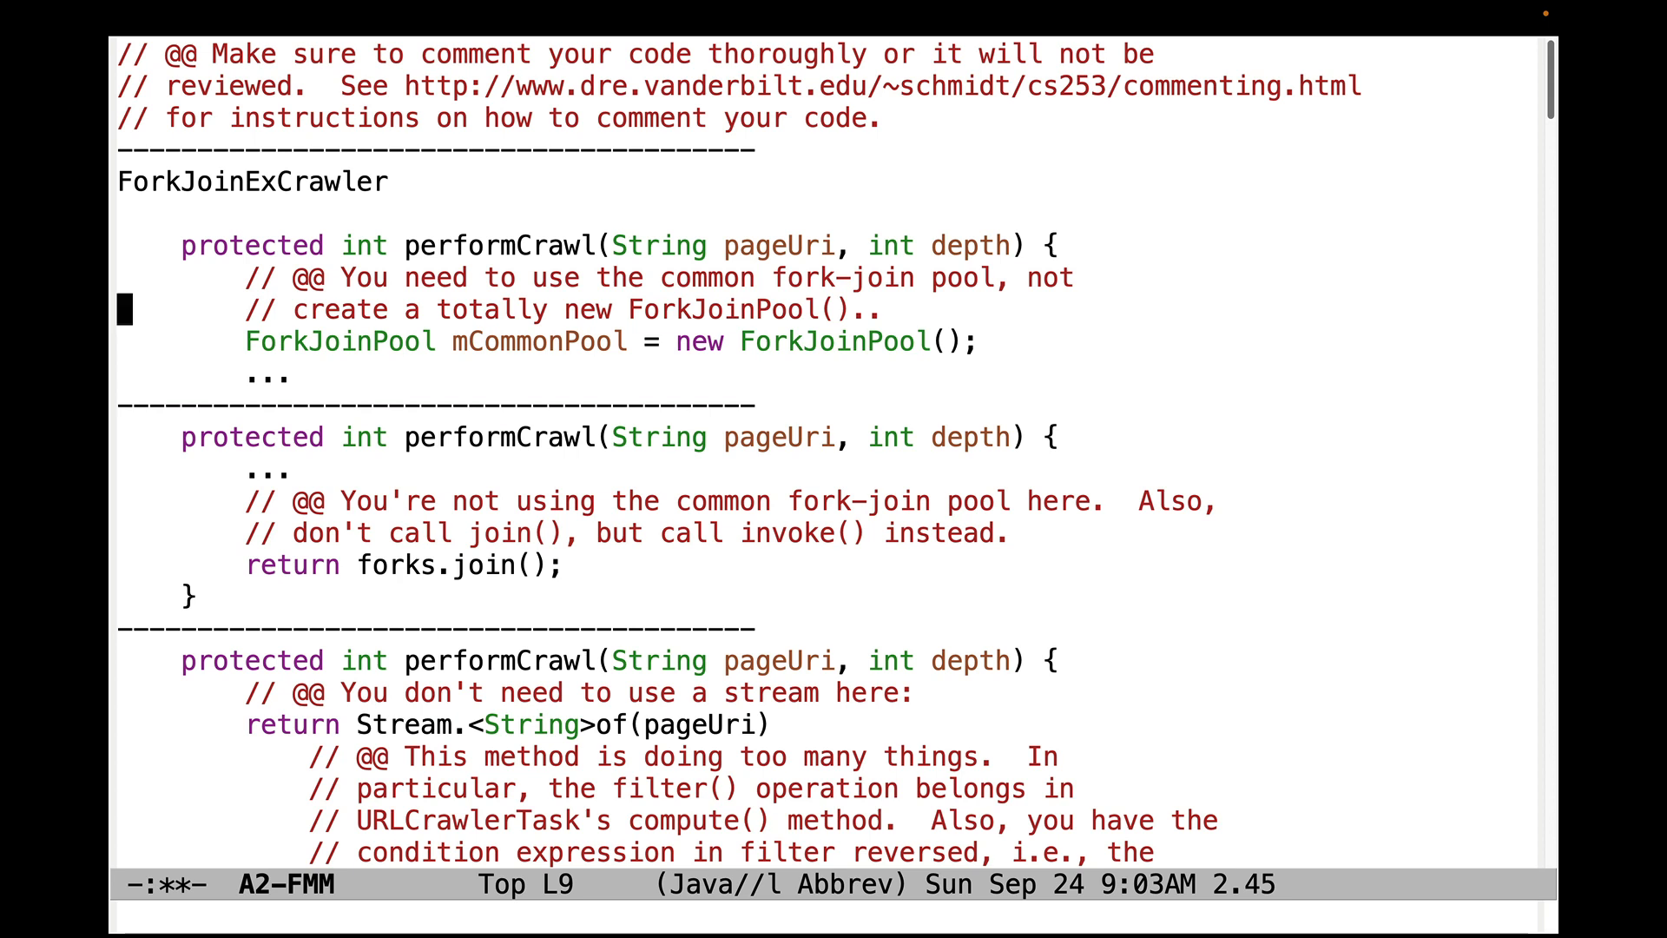
Step: Scroll to the try/catch review snippet and place the cursor just above it
key(Down)
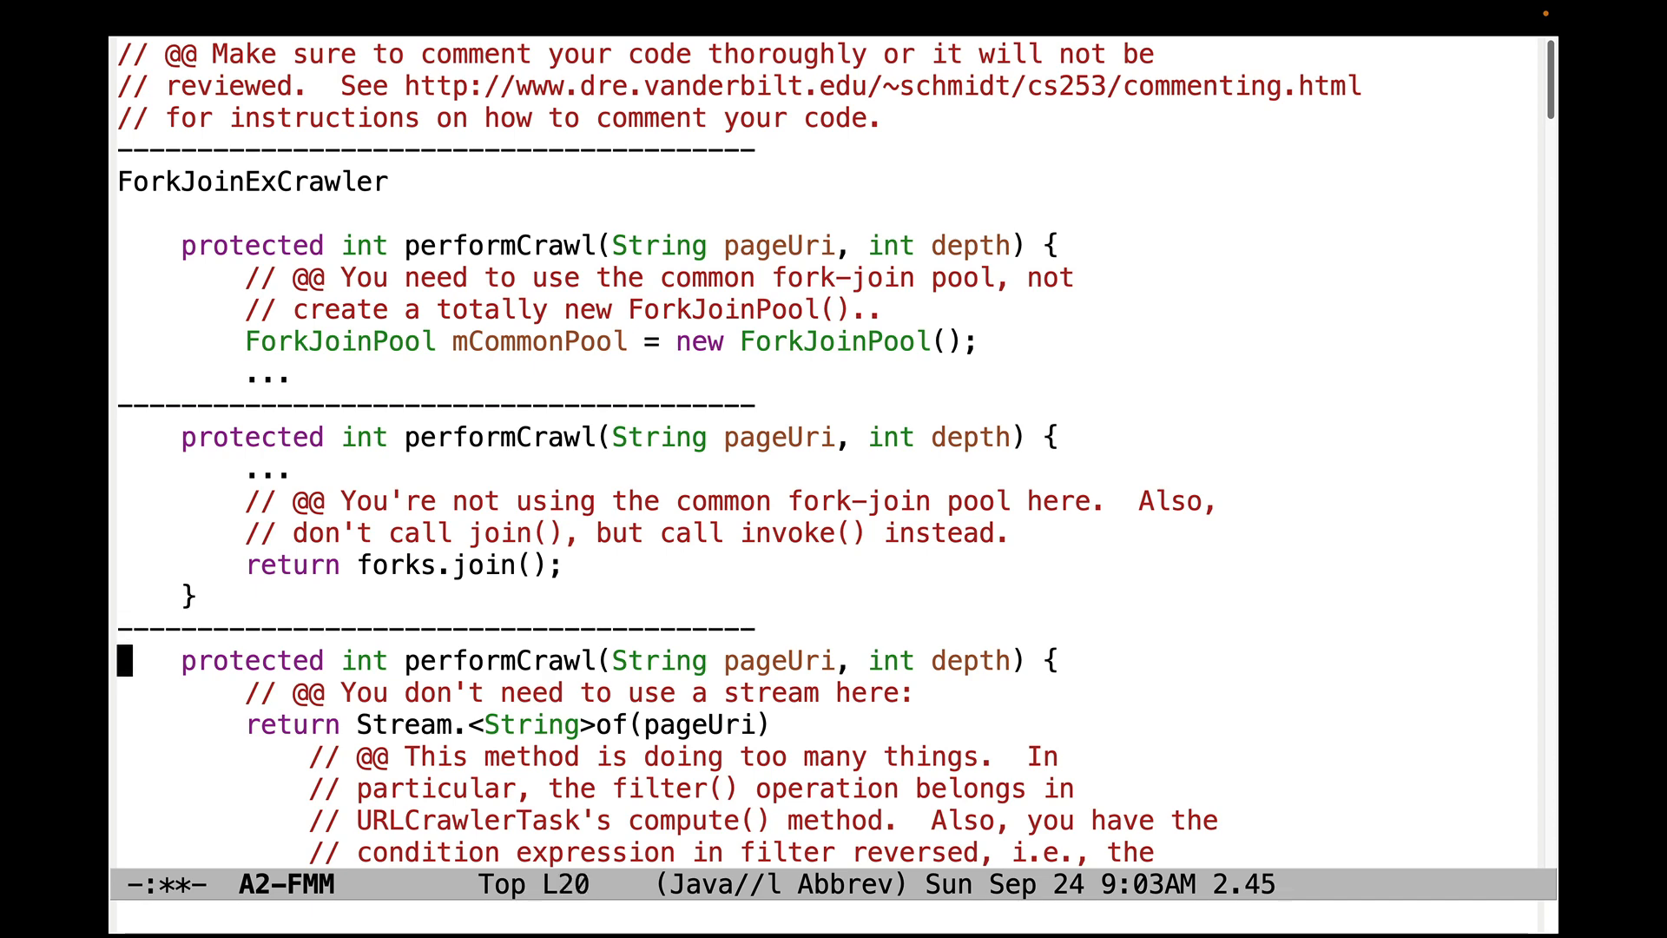
scroll(down, 3)
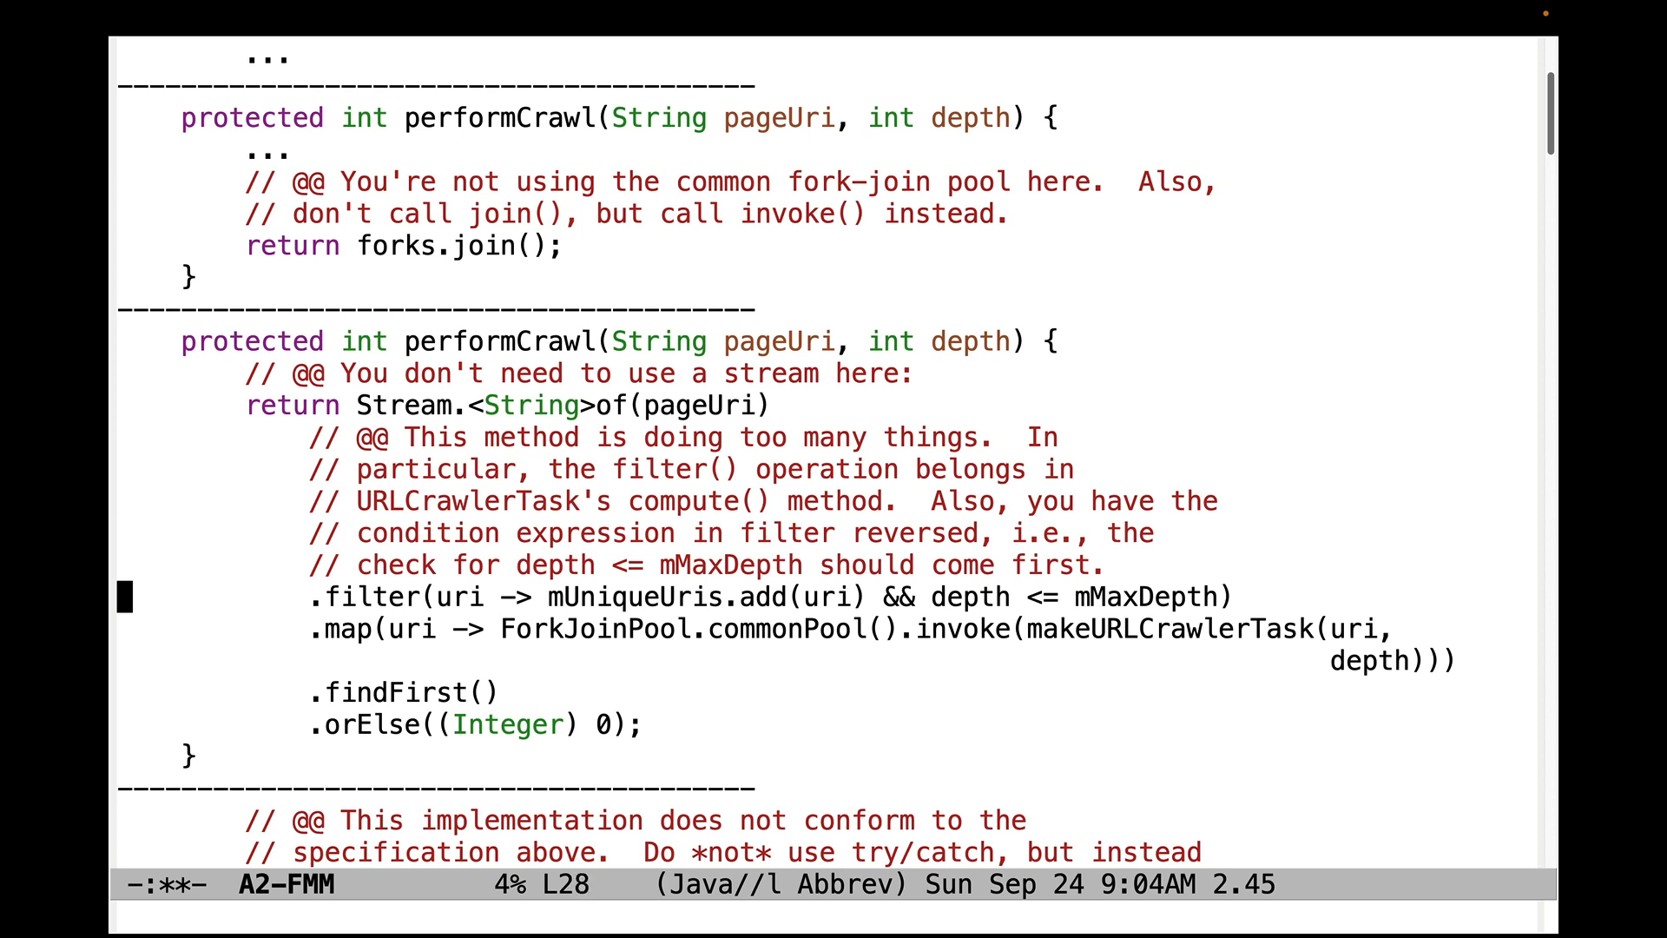
key(ctrl+space)
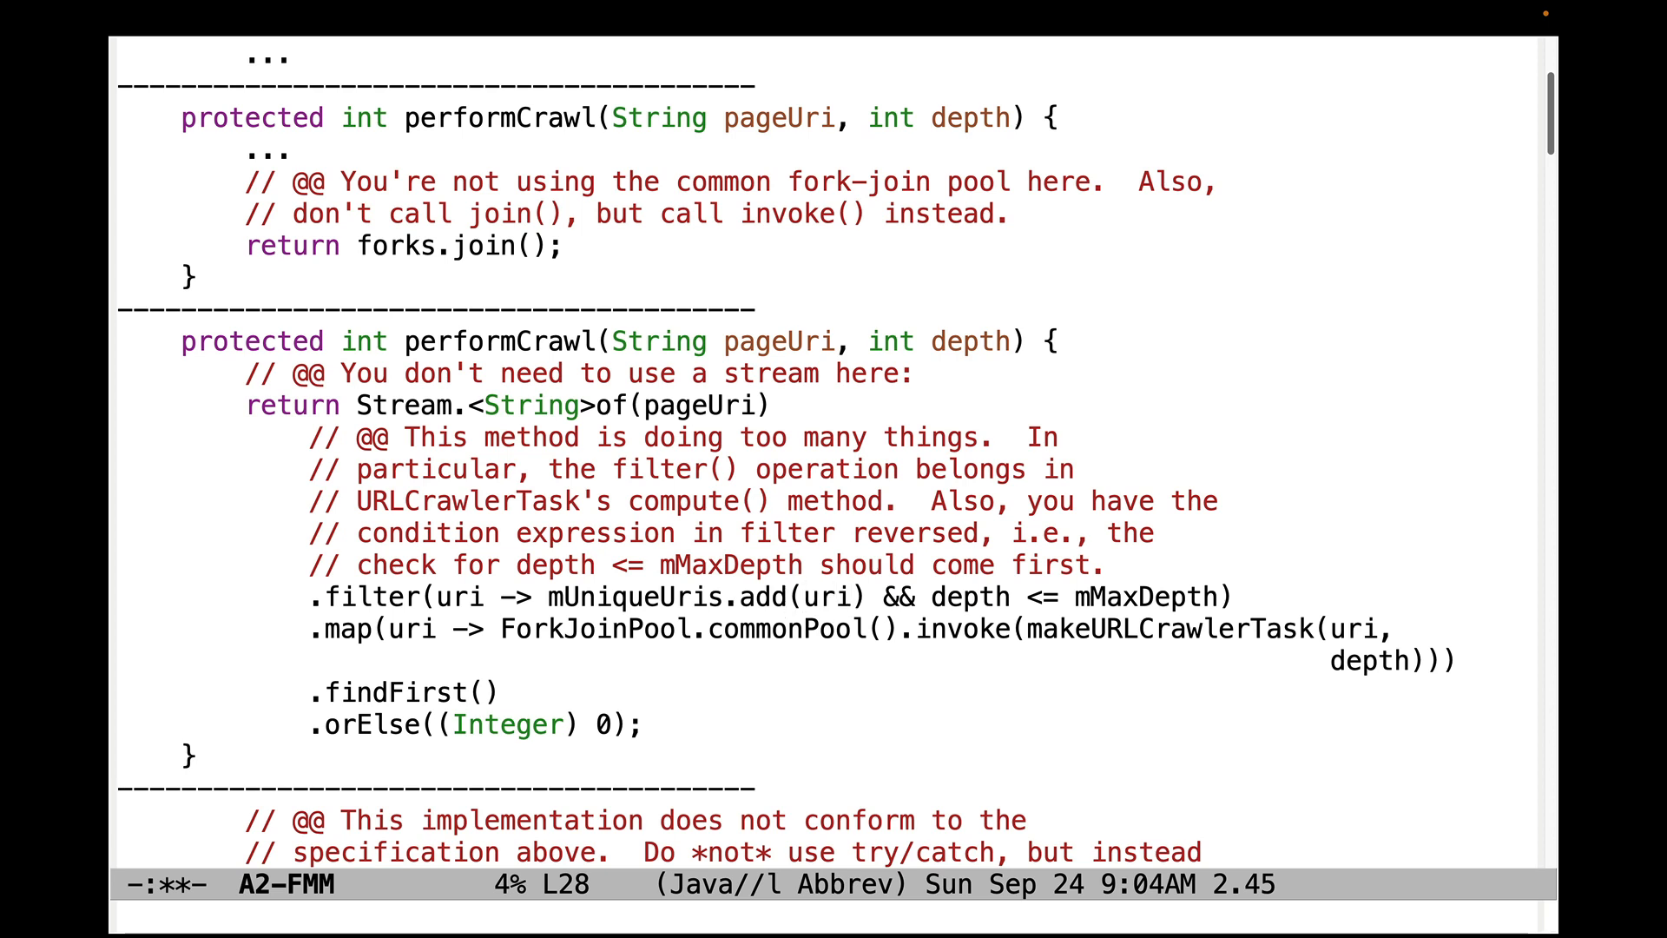
click(667, 725)
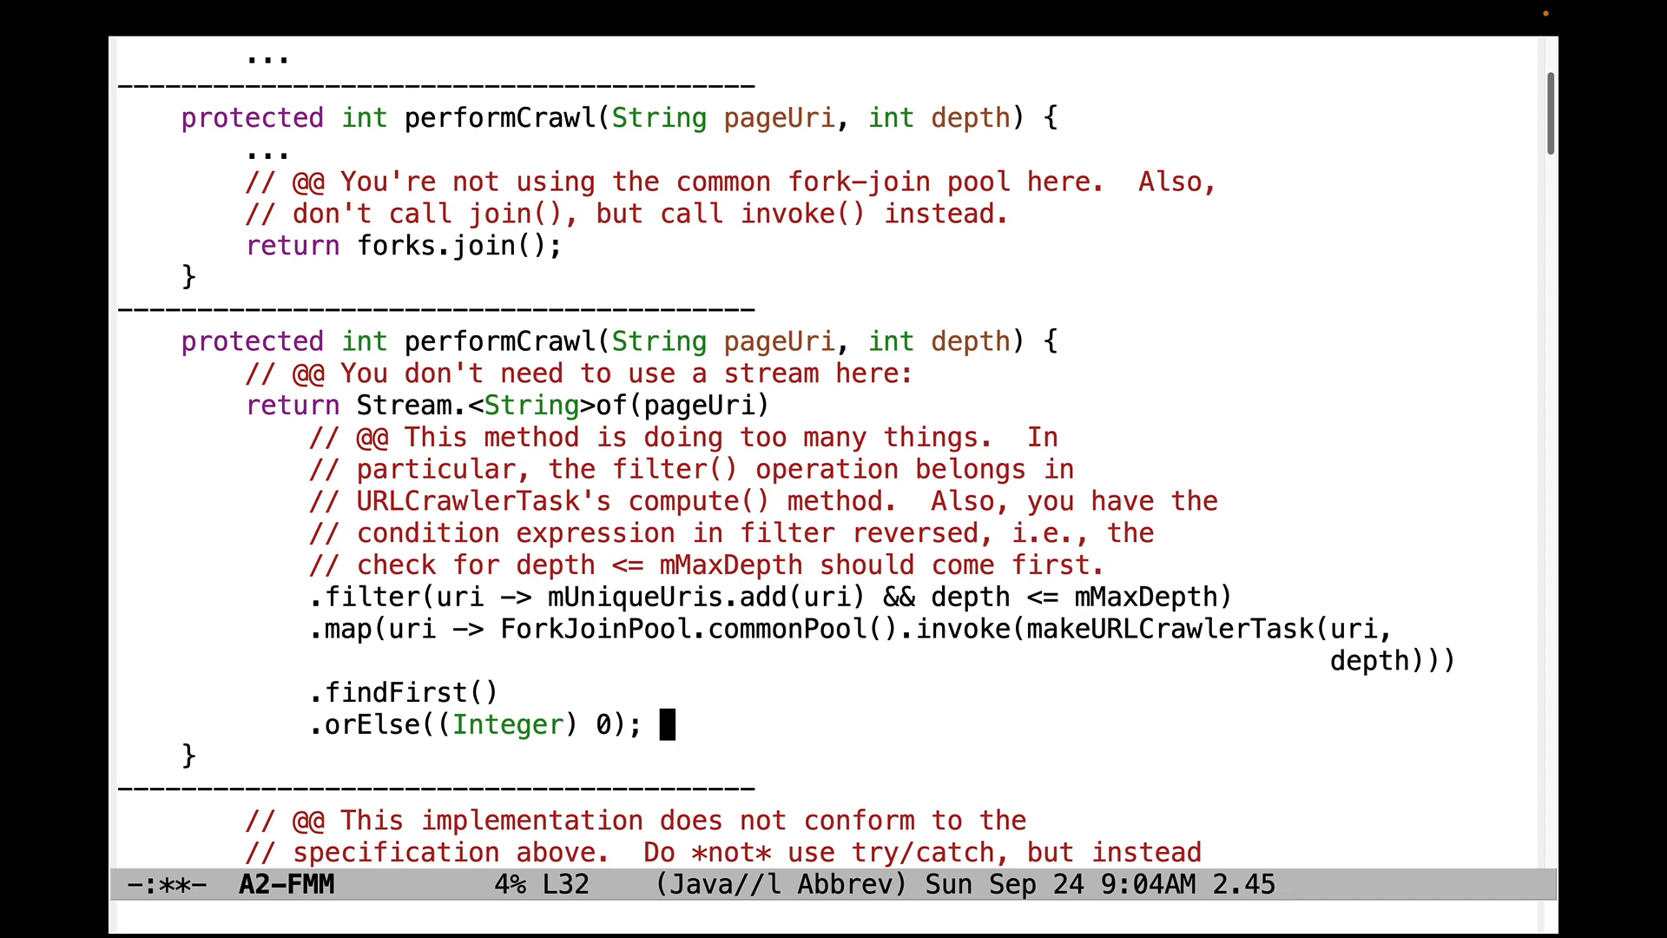
scroll(down, 3)
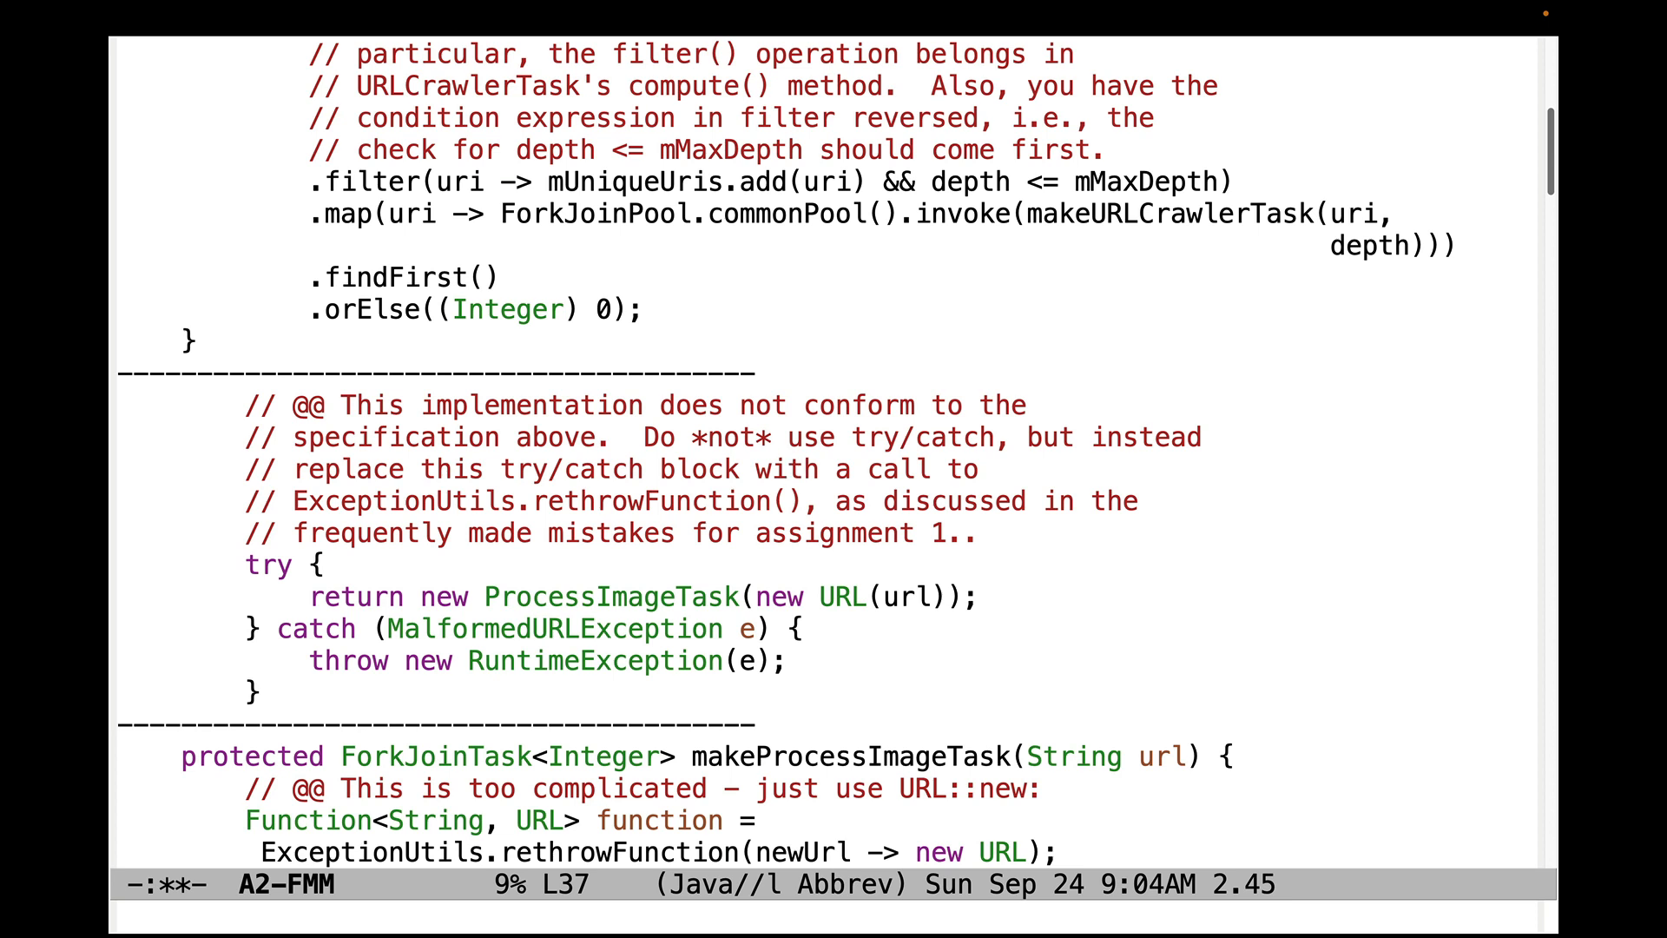
click(795, 627)
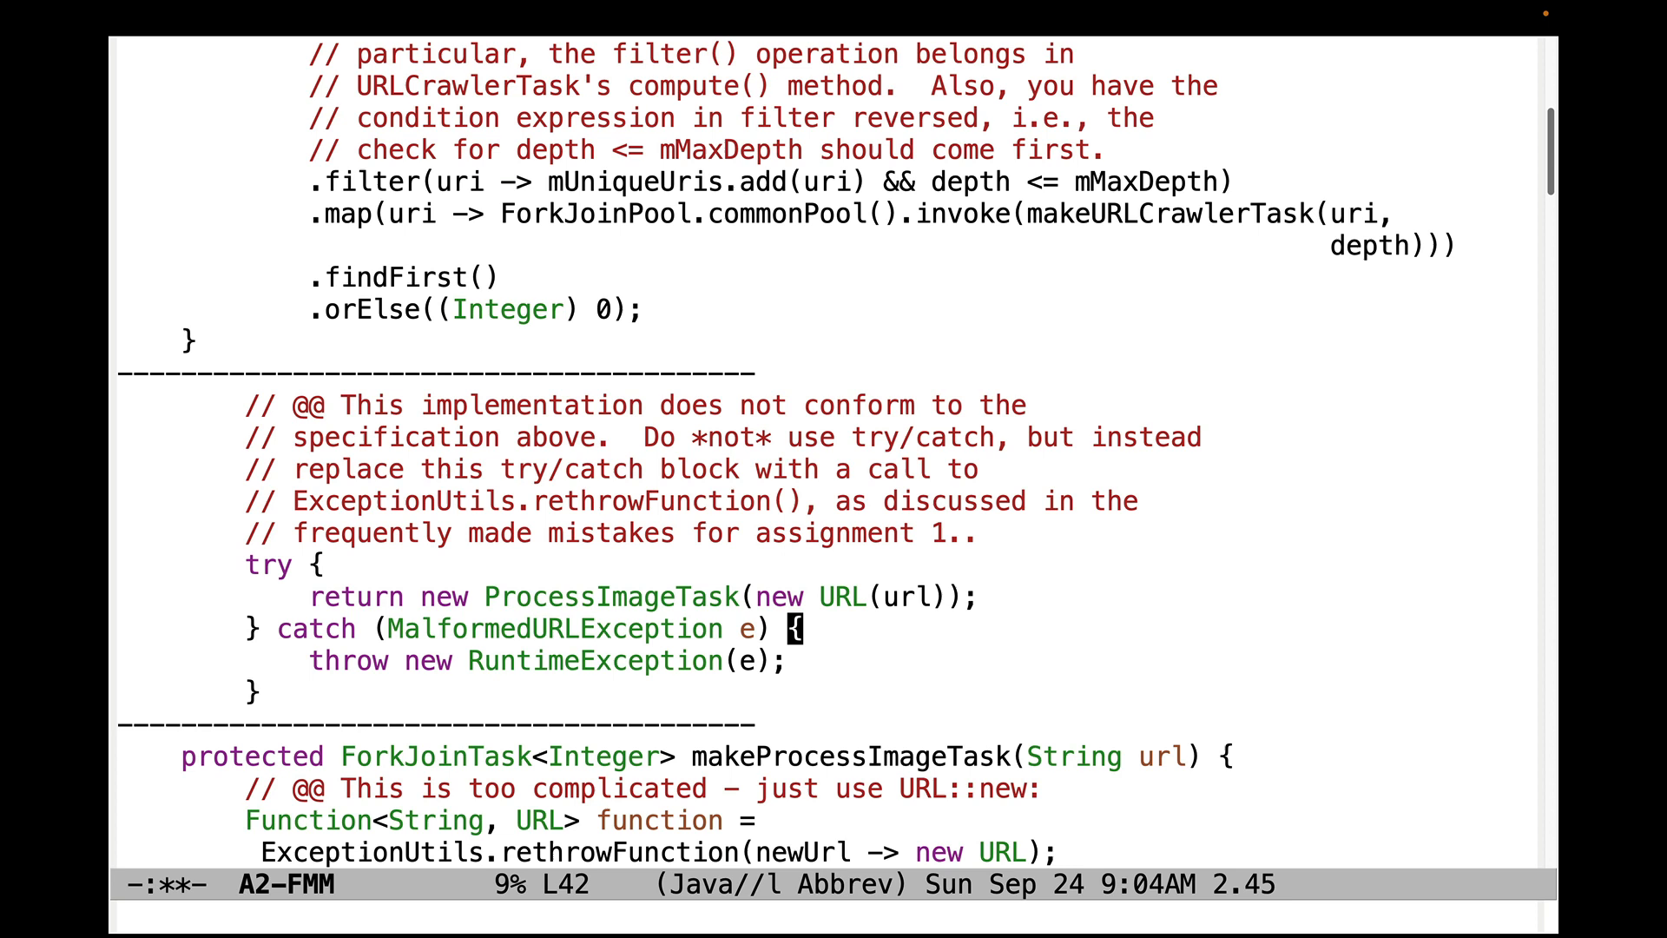
key(Down)
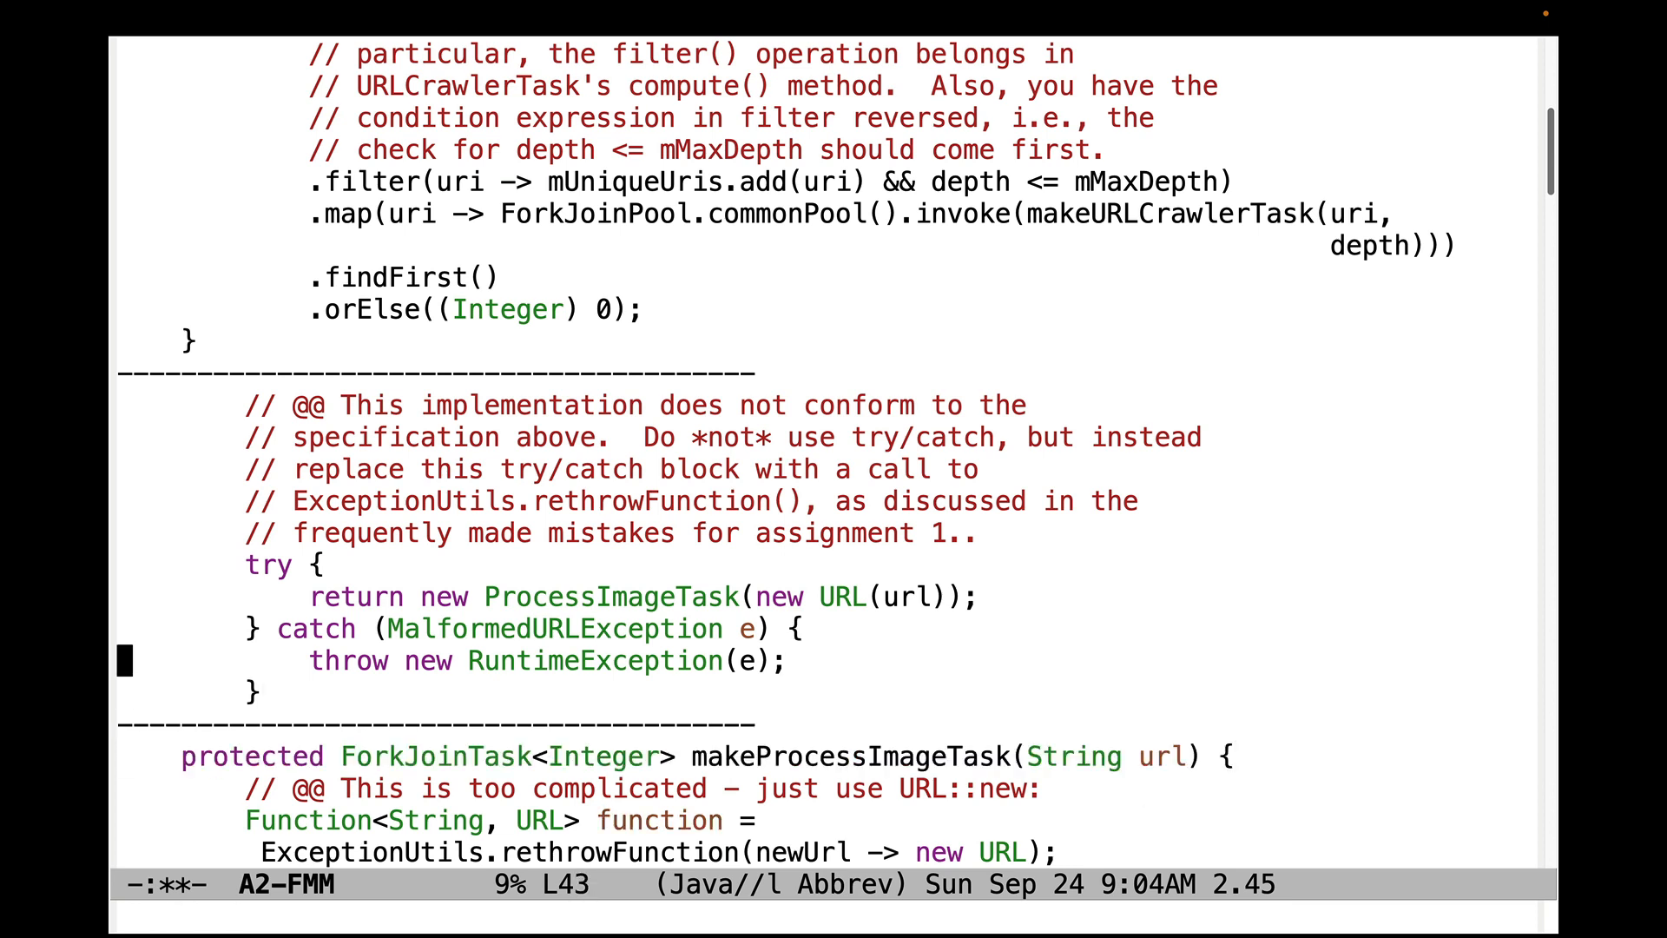
Step: Insert 'protected ForkJoinTask<Integer> makeProcessImageTask(String url) {' above the try/catch snippet
key(ctrl+space)
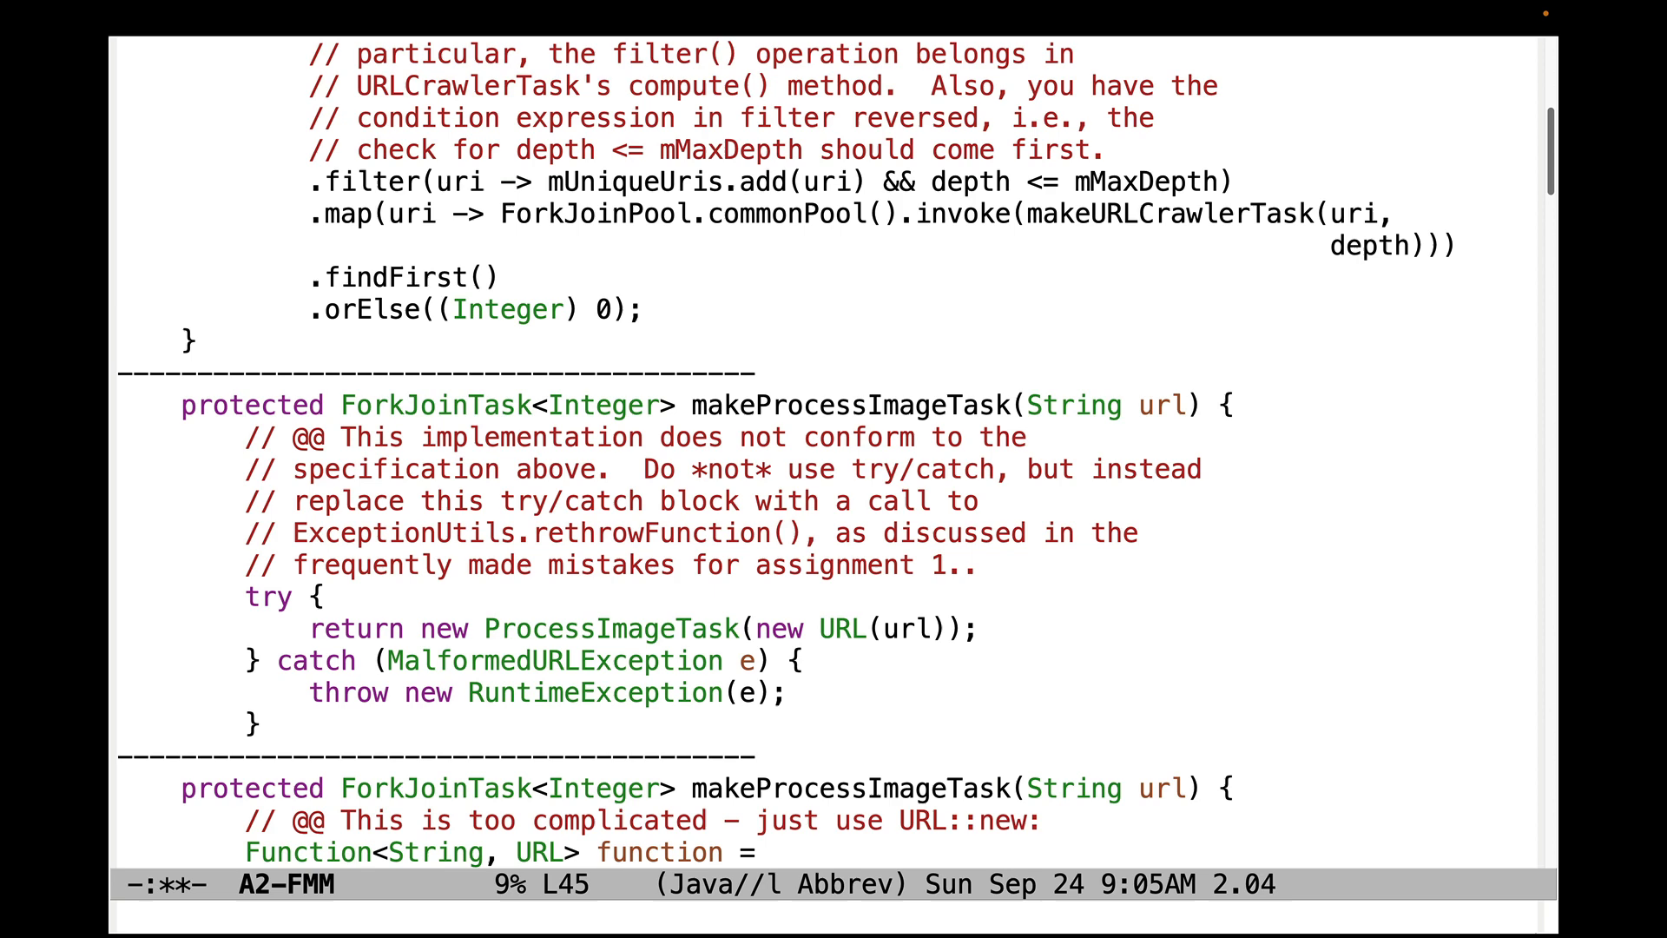
scroll(down, 3)
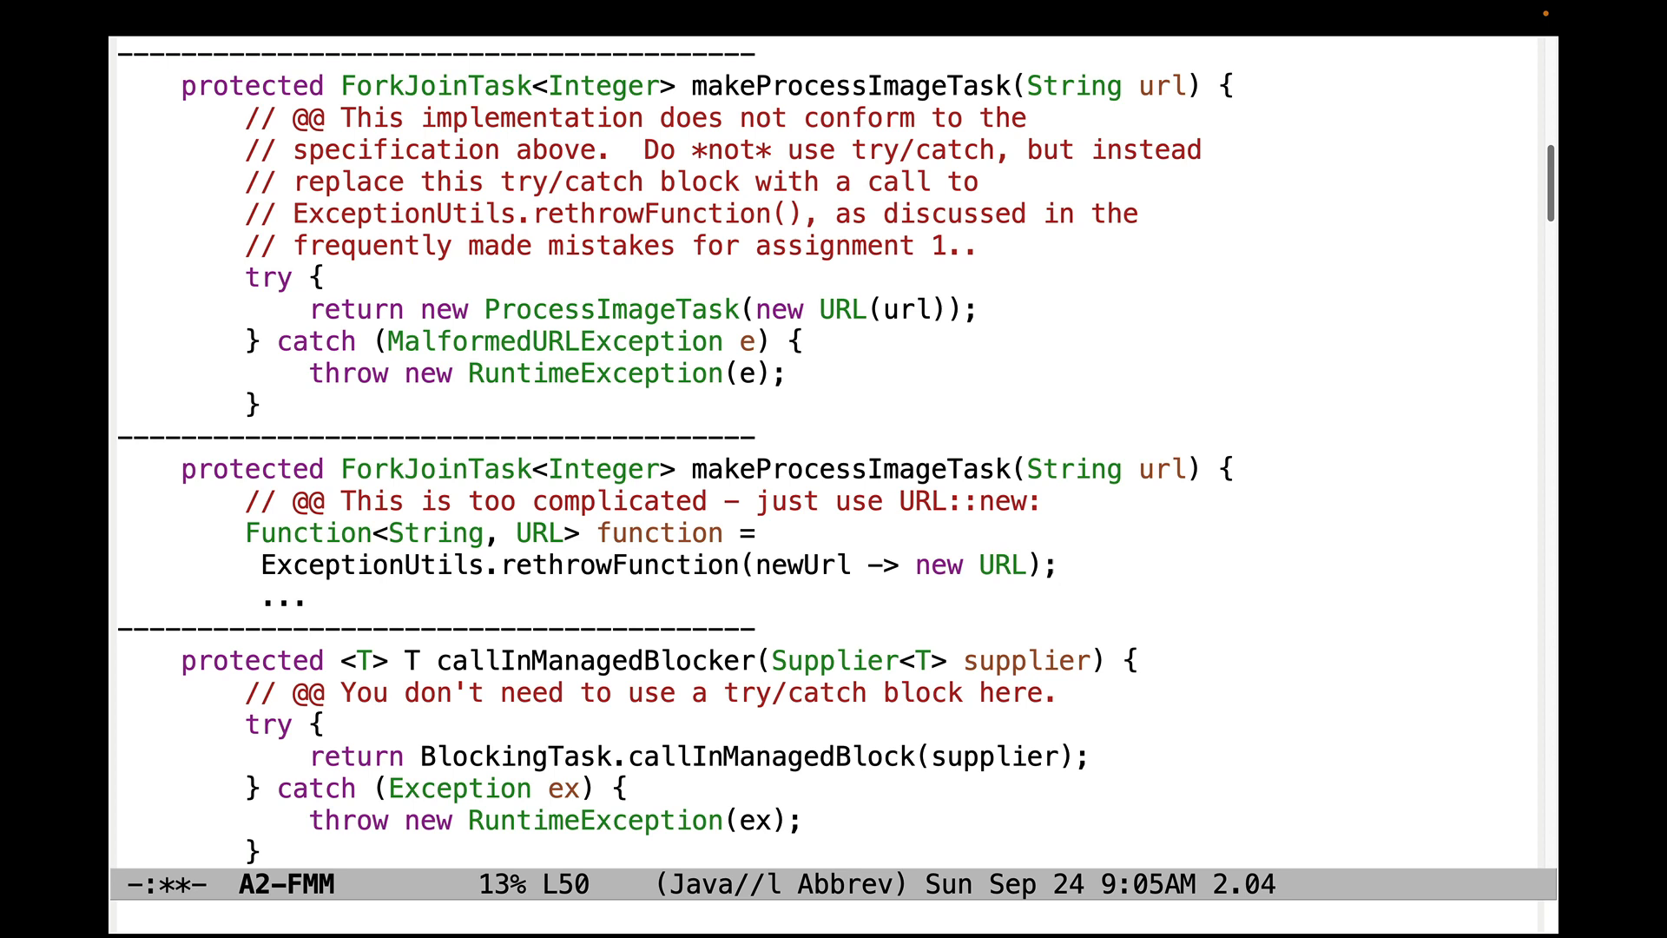
key(up)
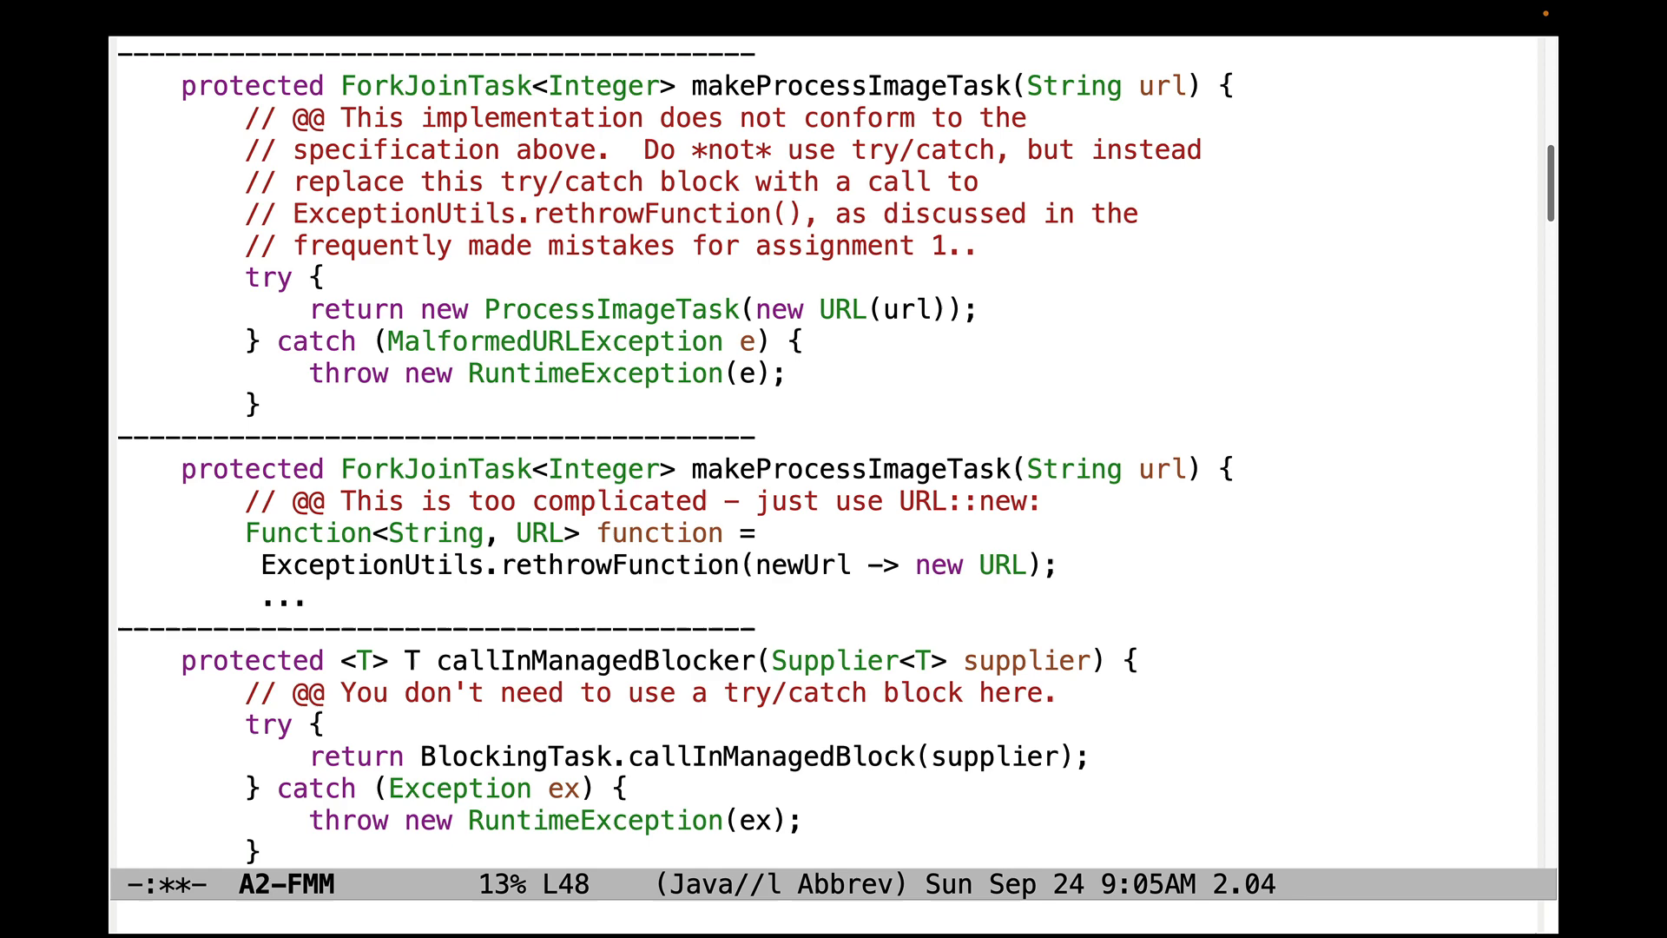
click(632, 788)
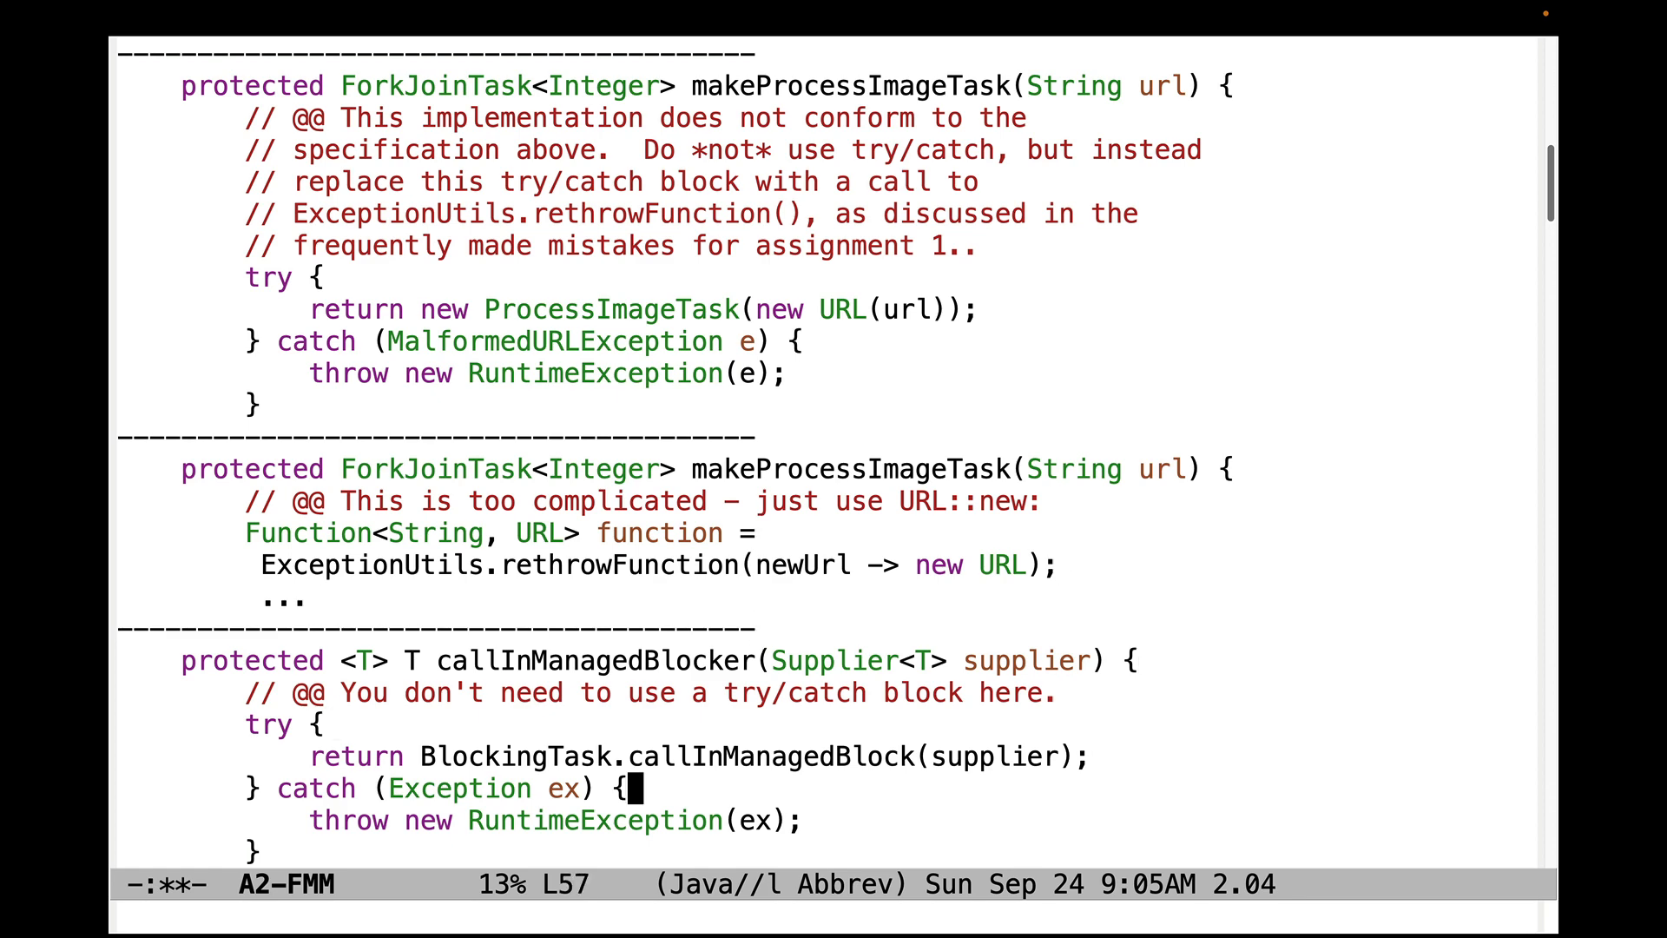
scroll(down, 3)
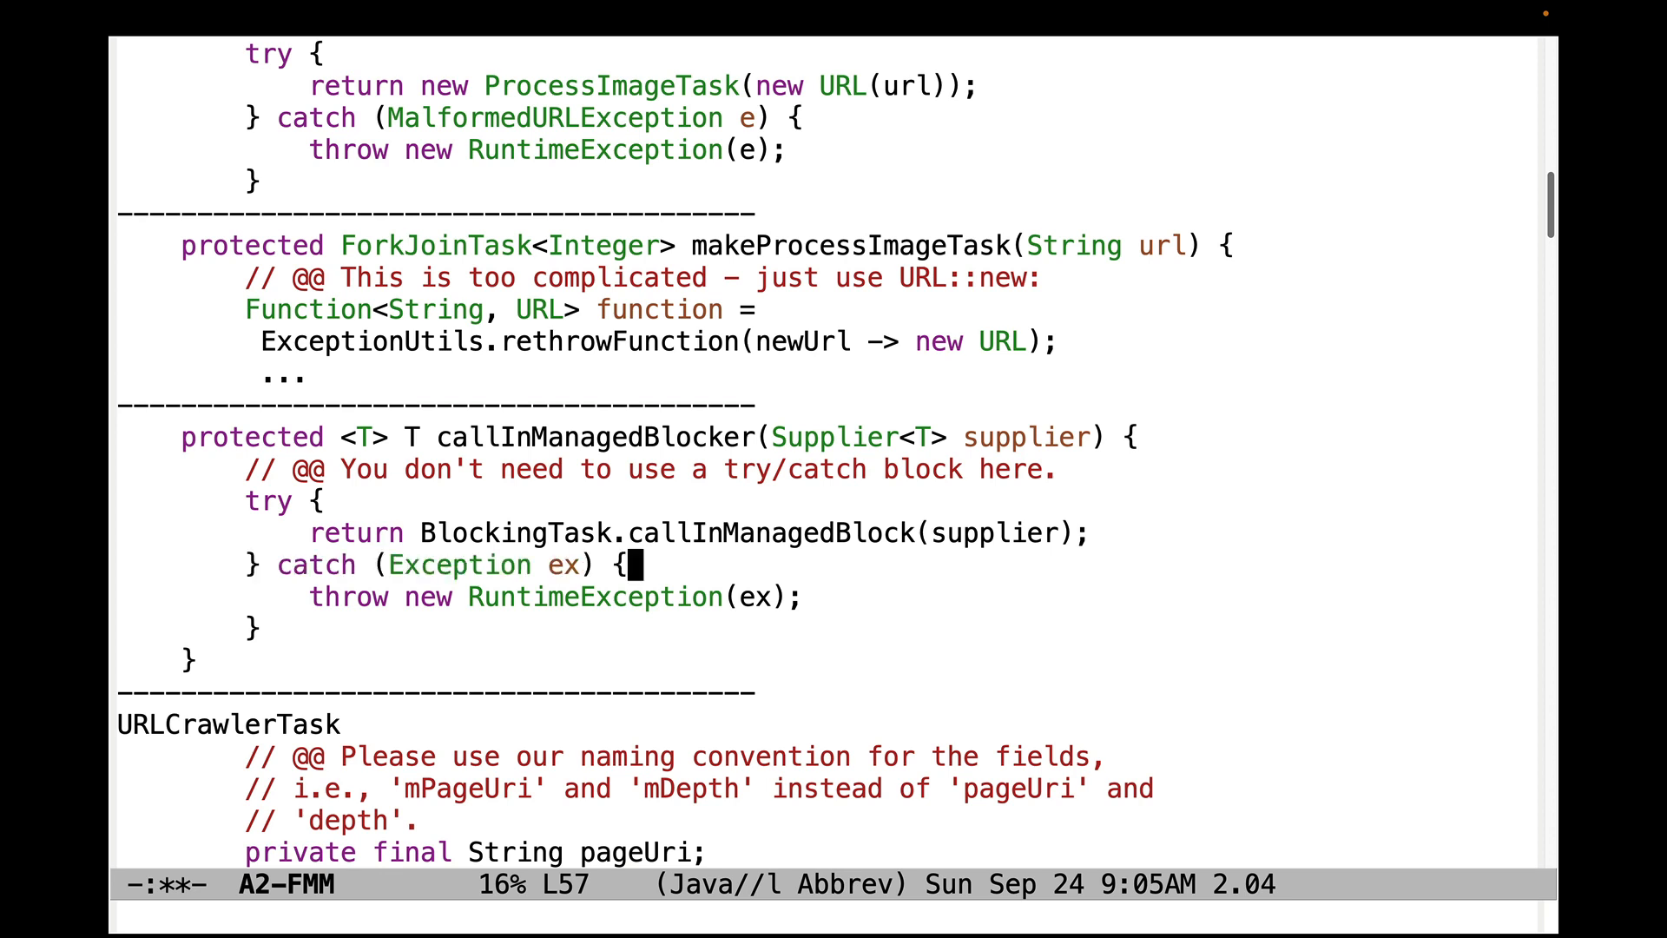
key(down)
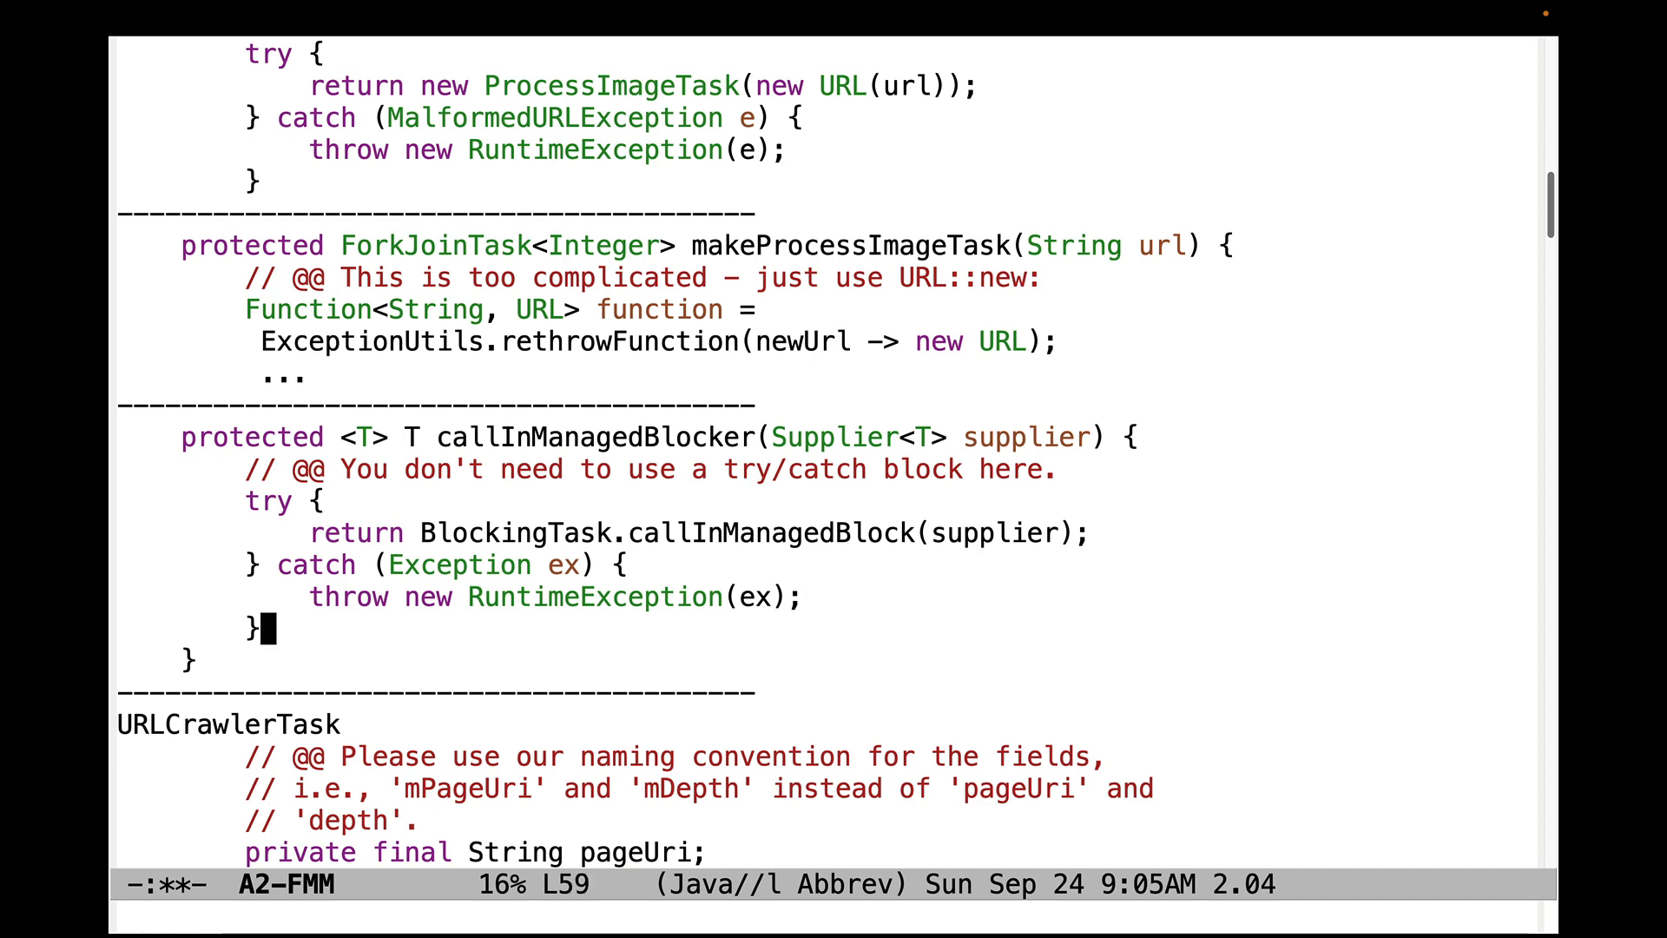
scroll(down, 3)
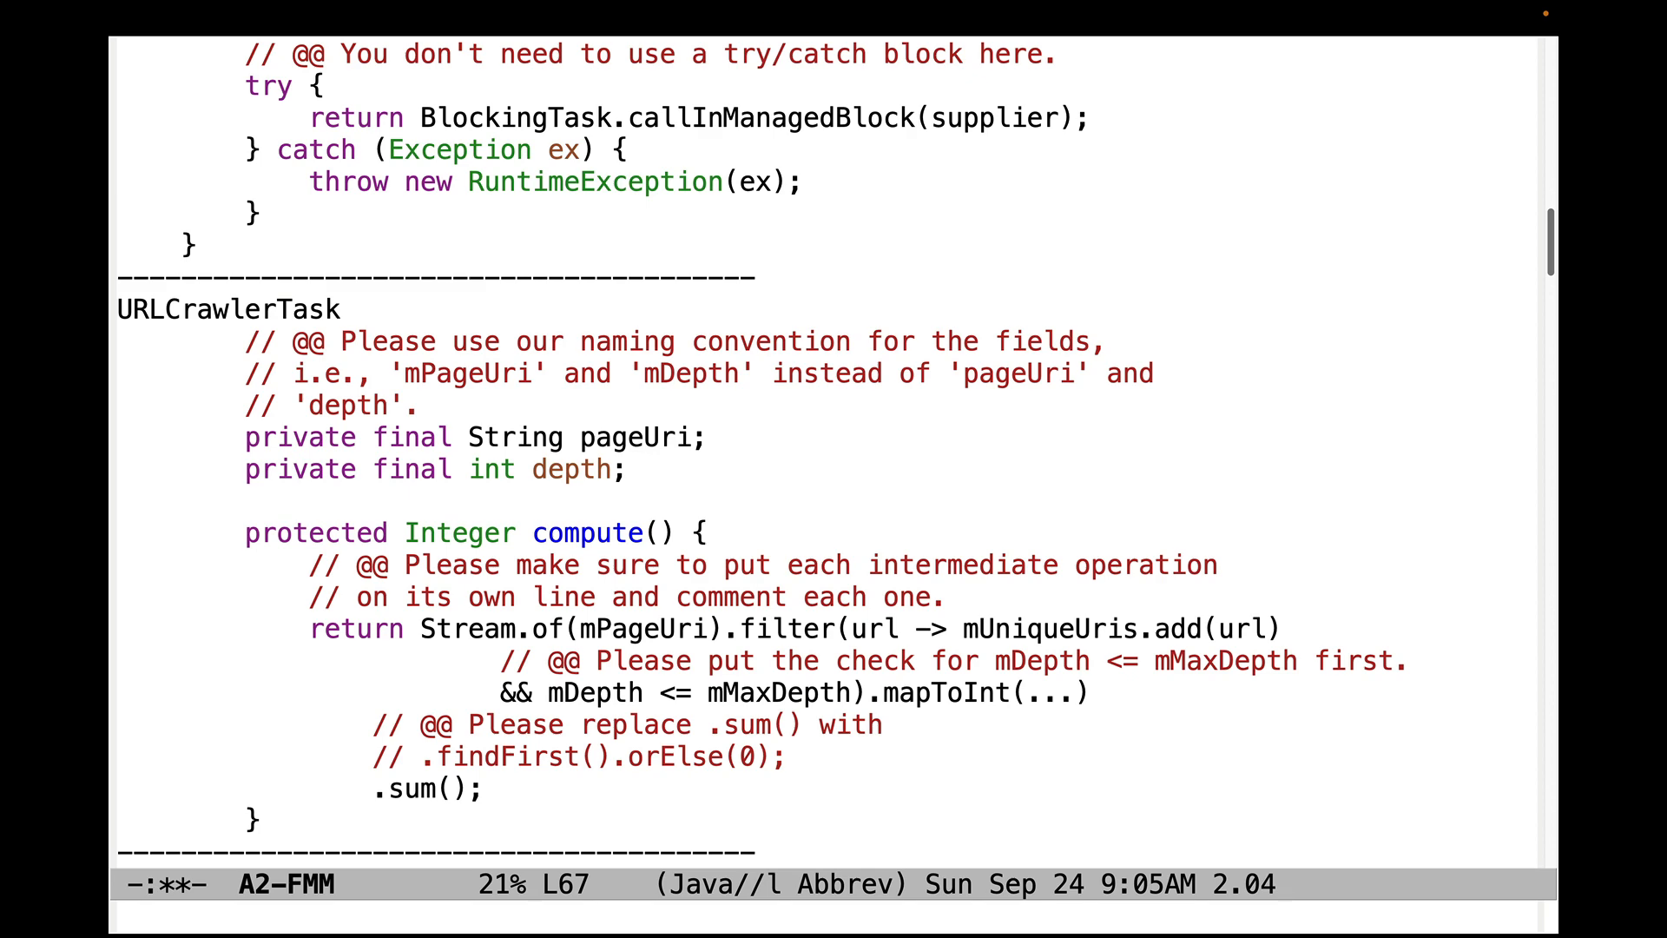
click(633, 468)
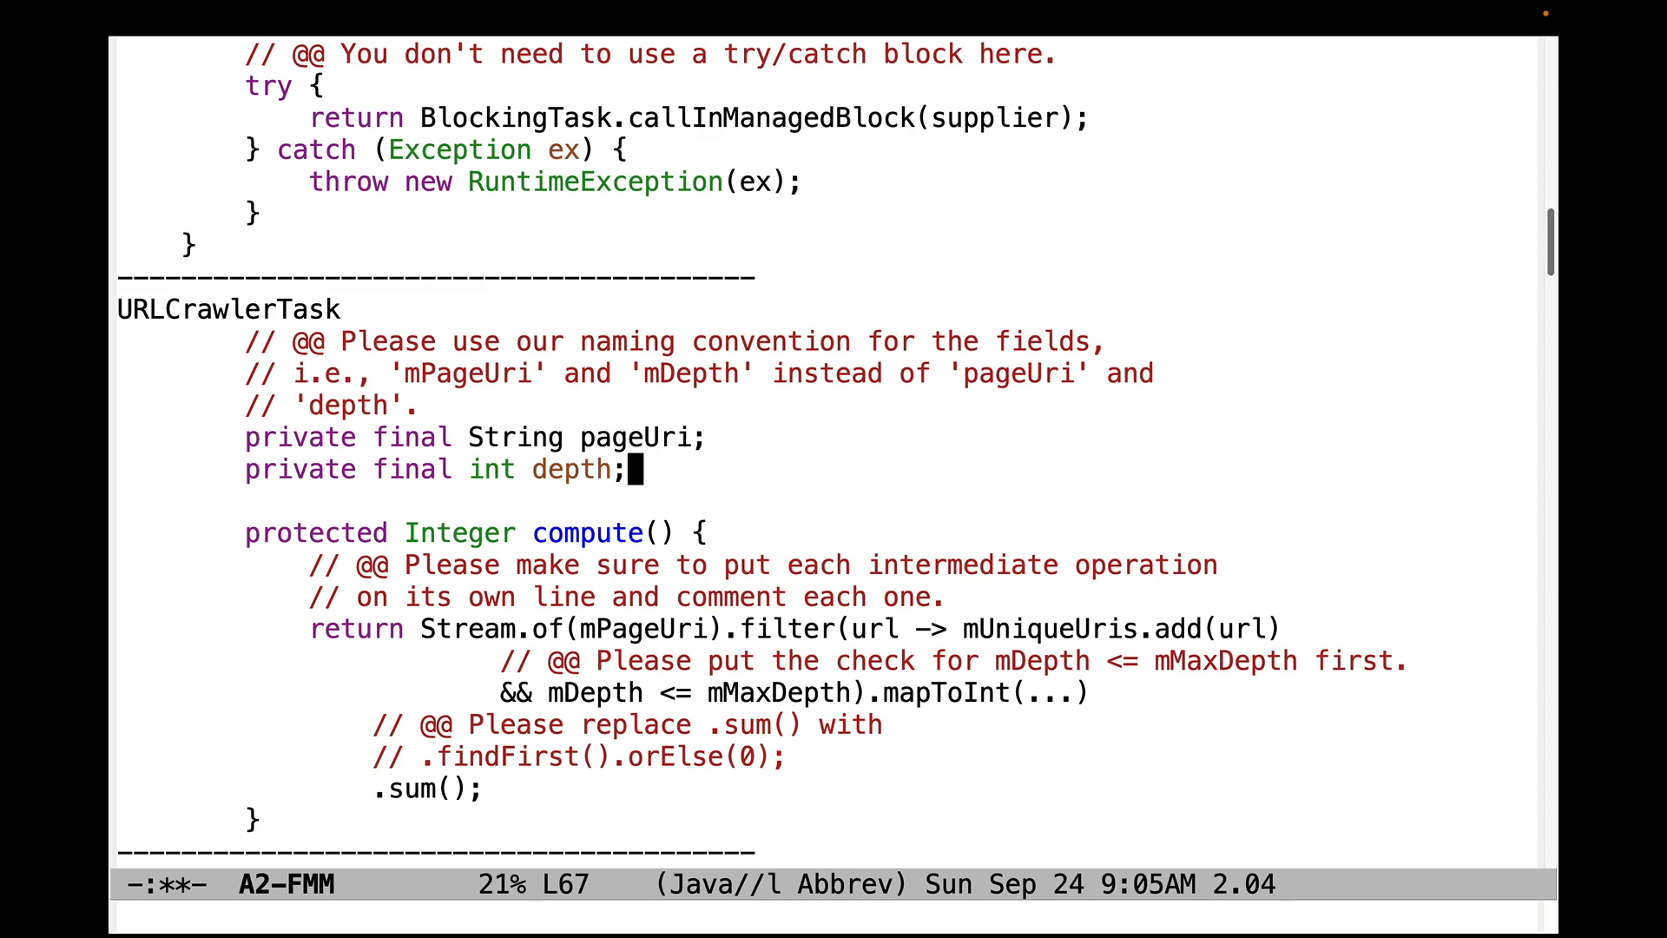
click(1061, 659)
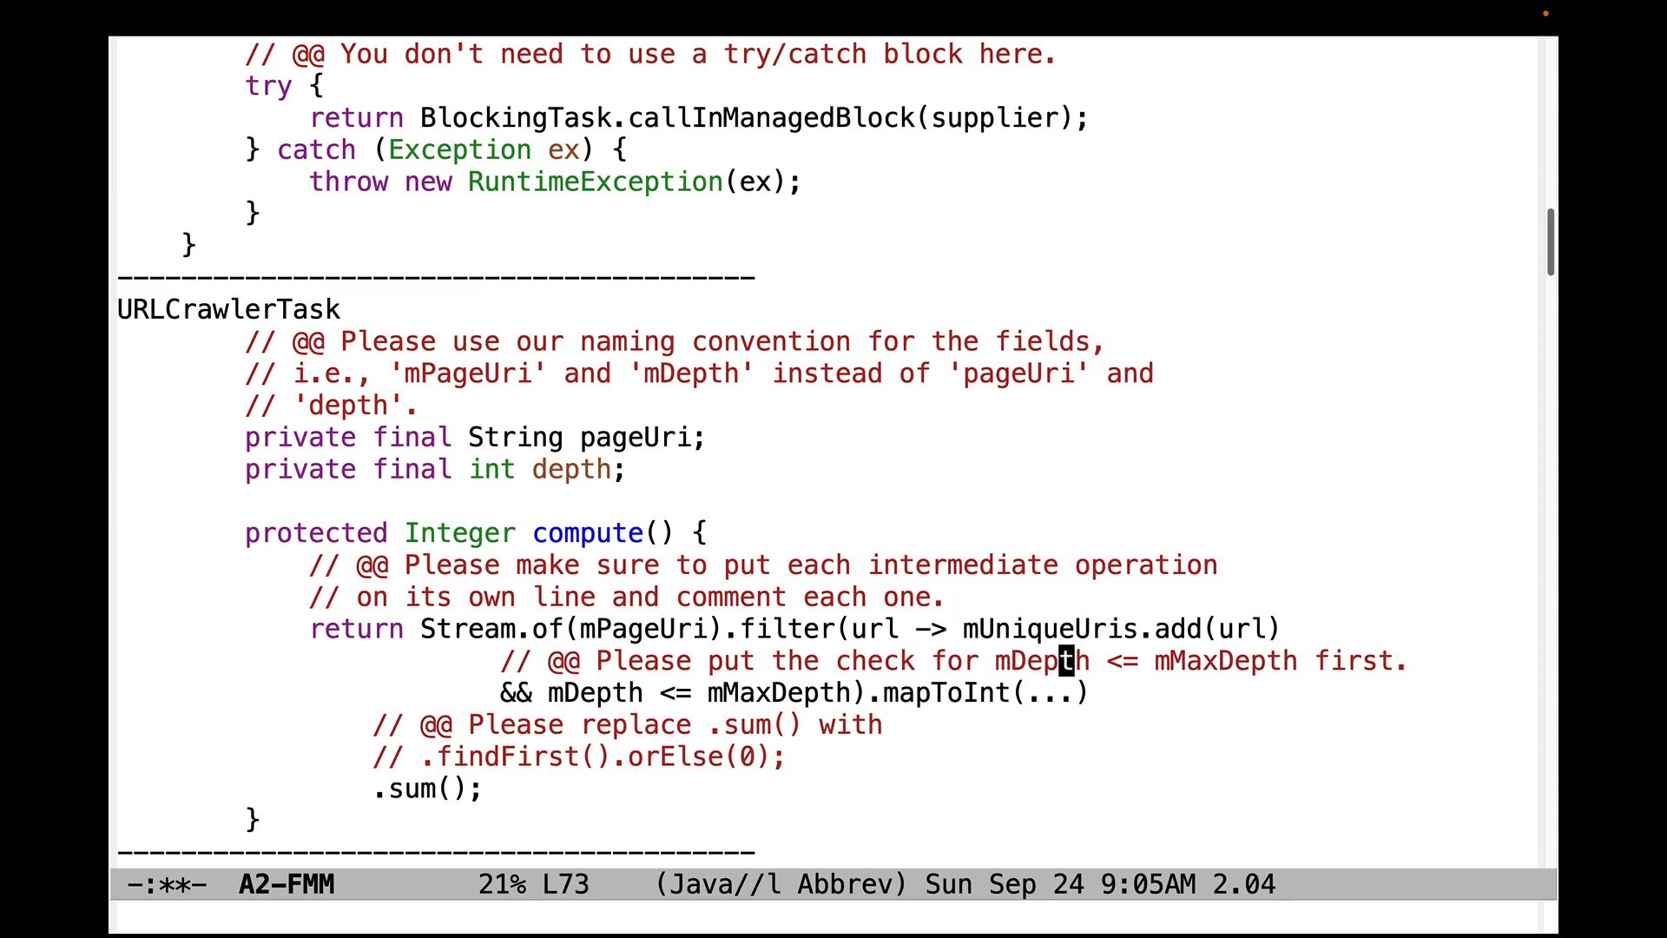
scroll(down, 3)
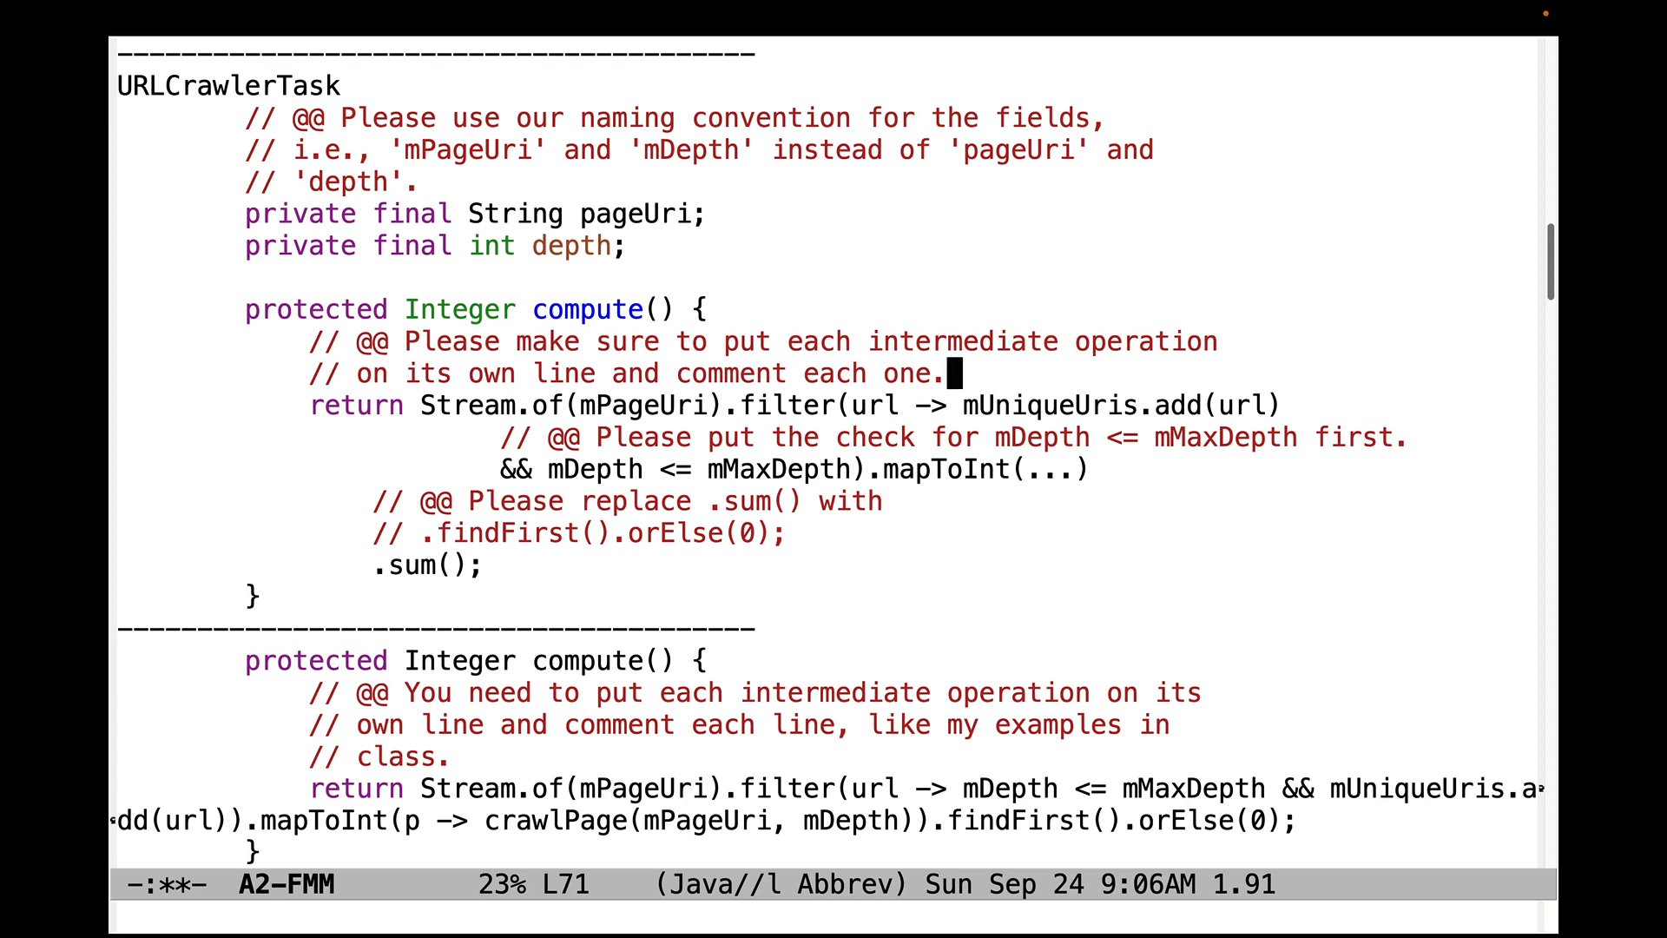
key(down)
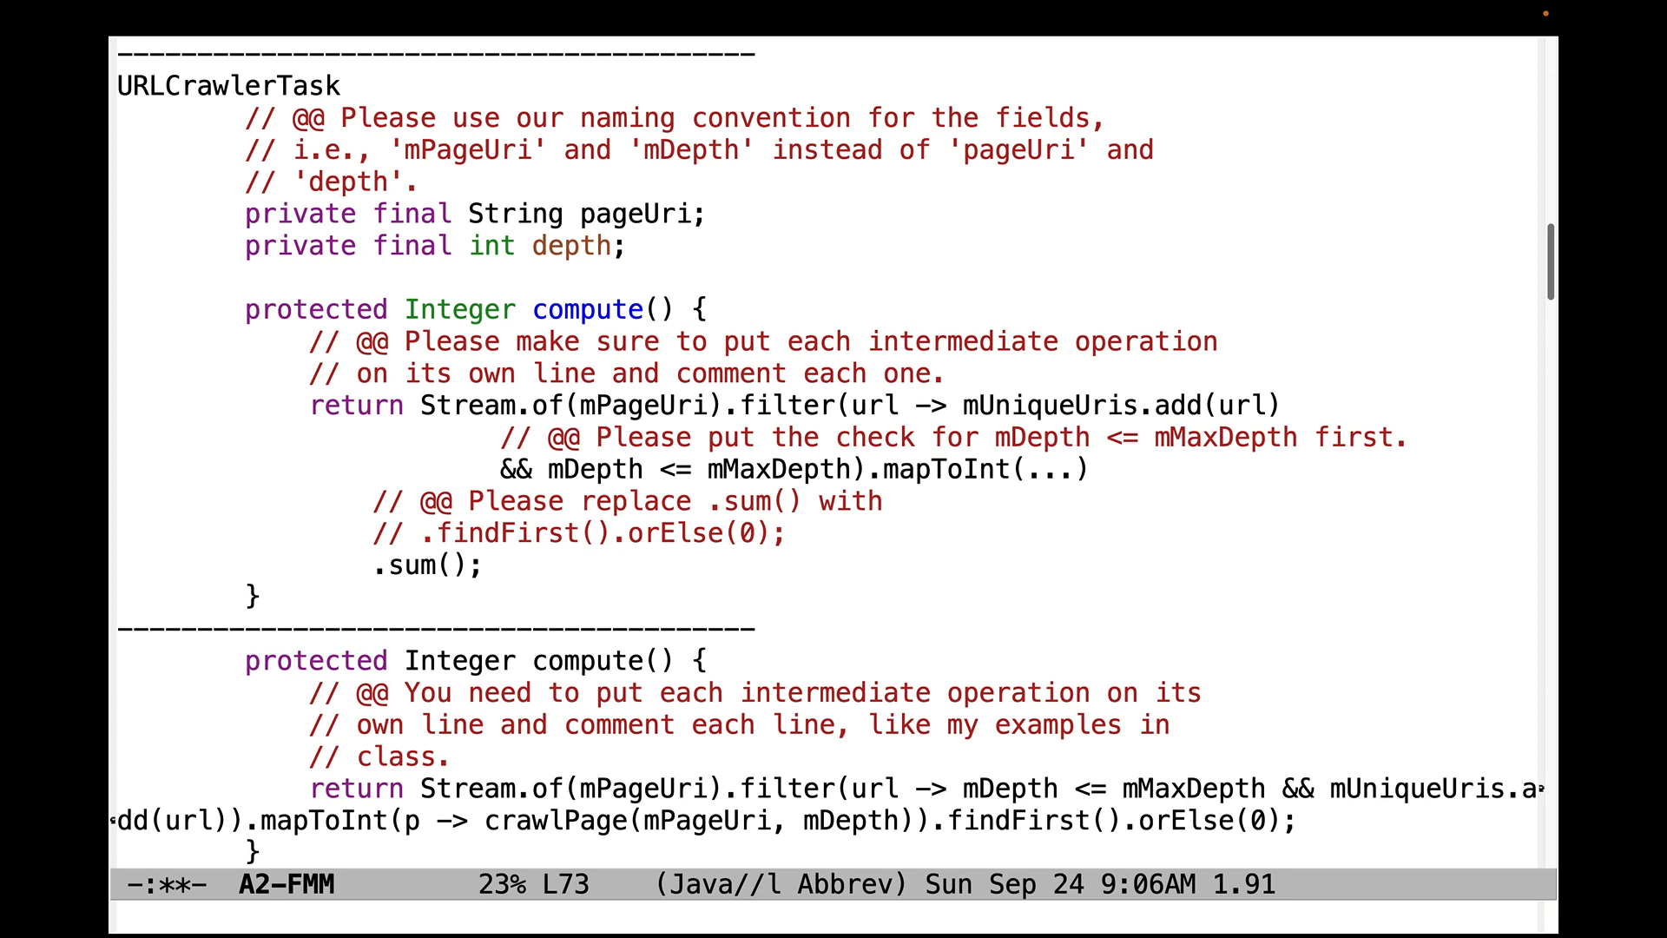
click(490, 563)
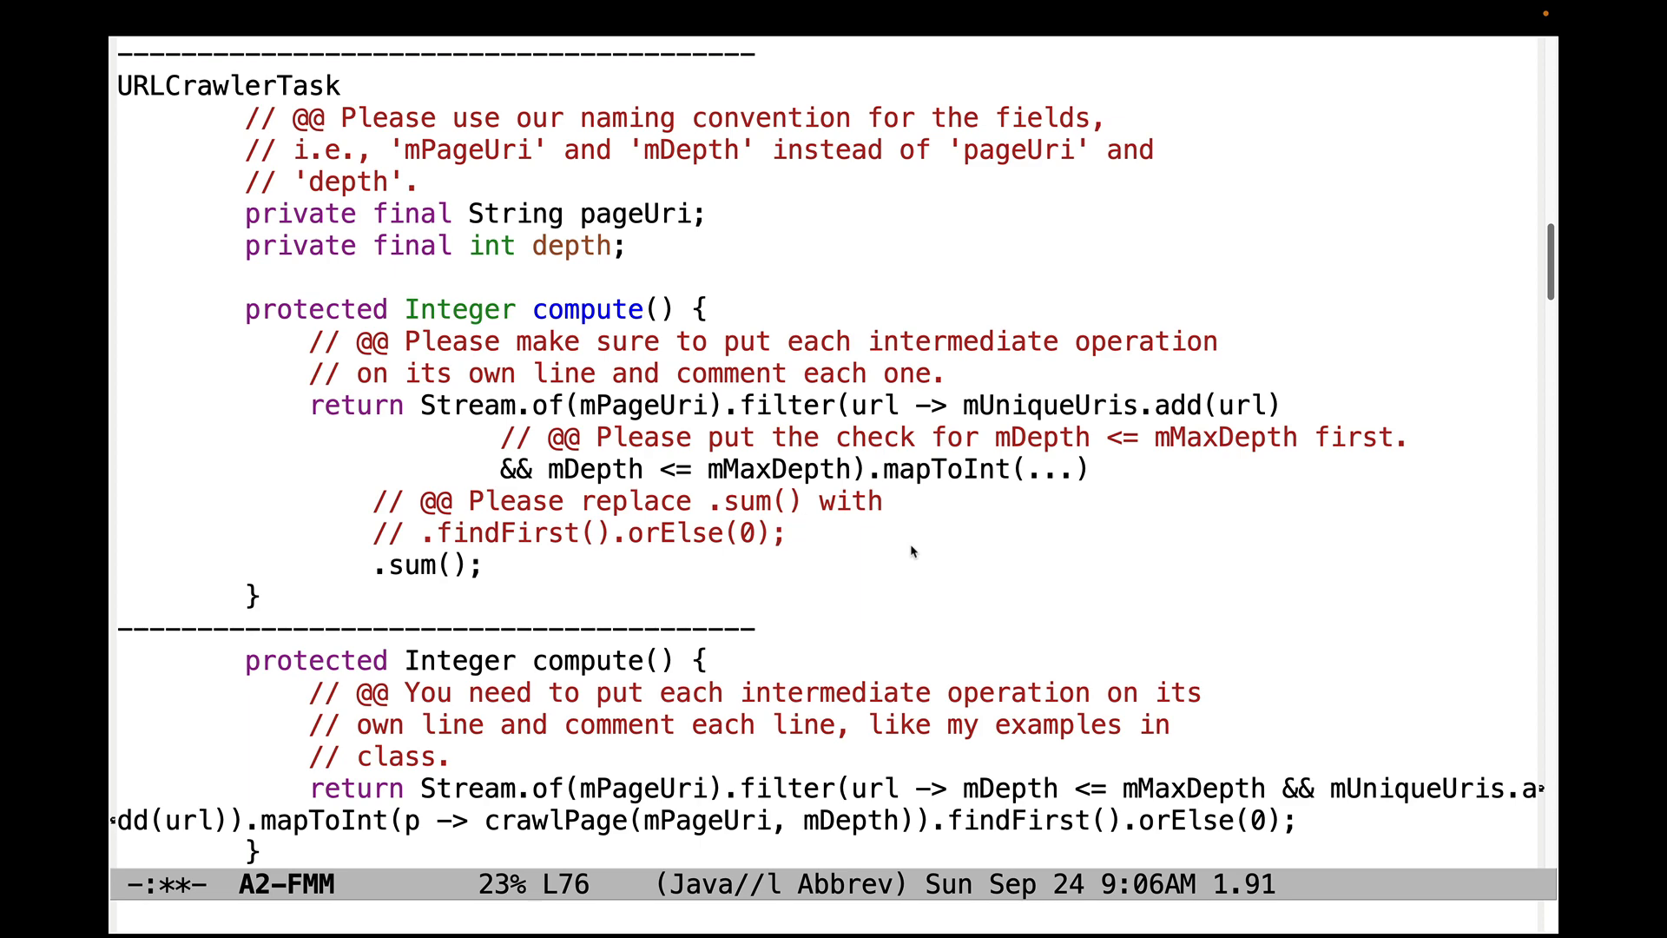
scroll(down, 3)
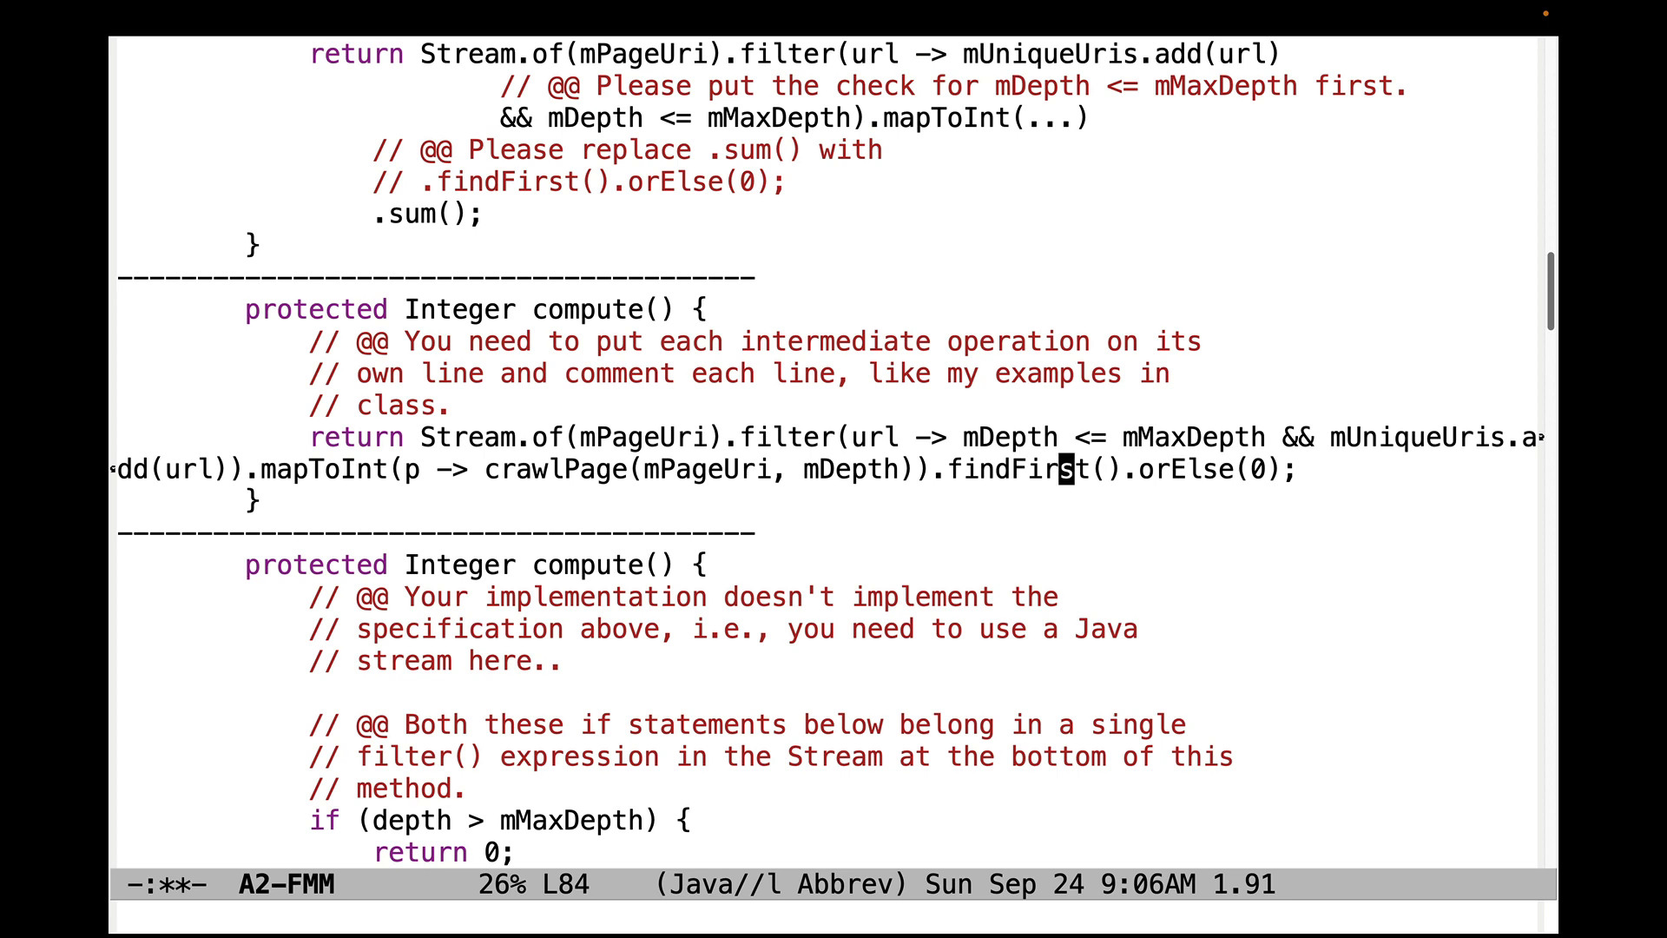
key(down)
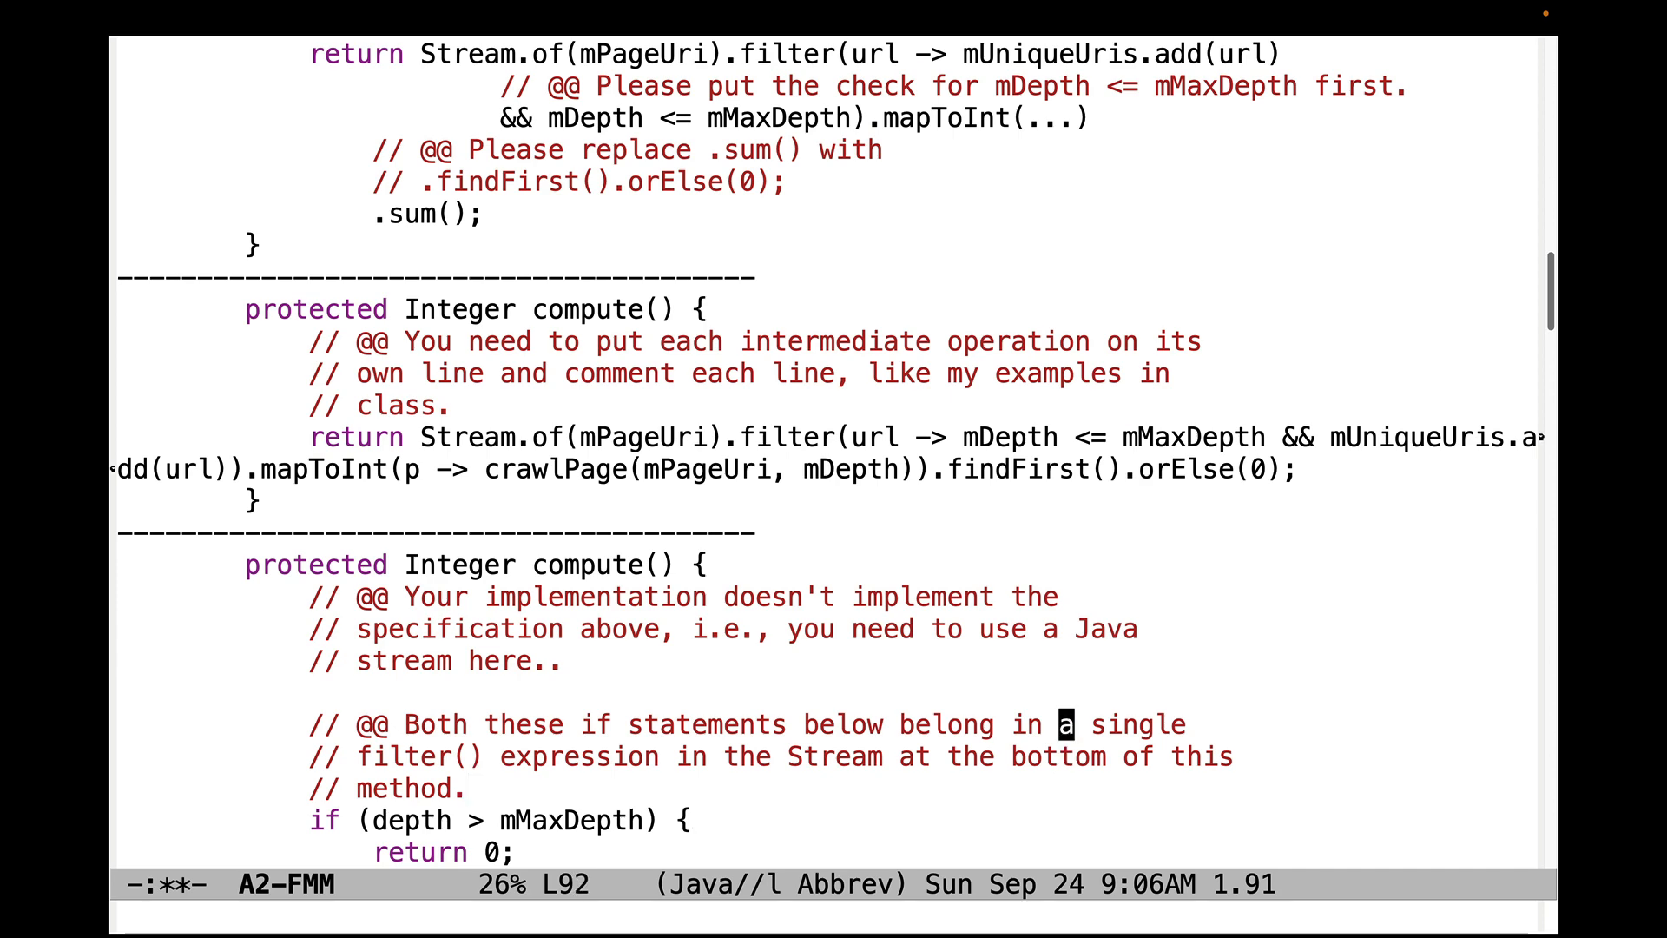
scroll(down, 3)
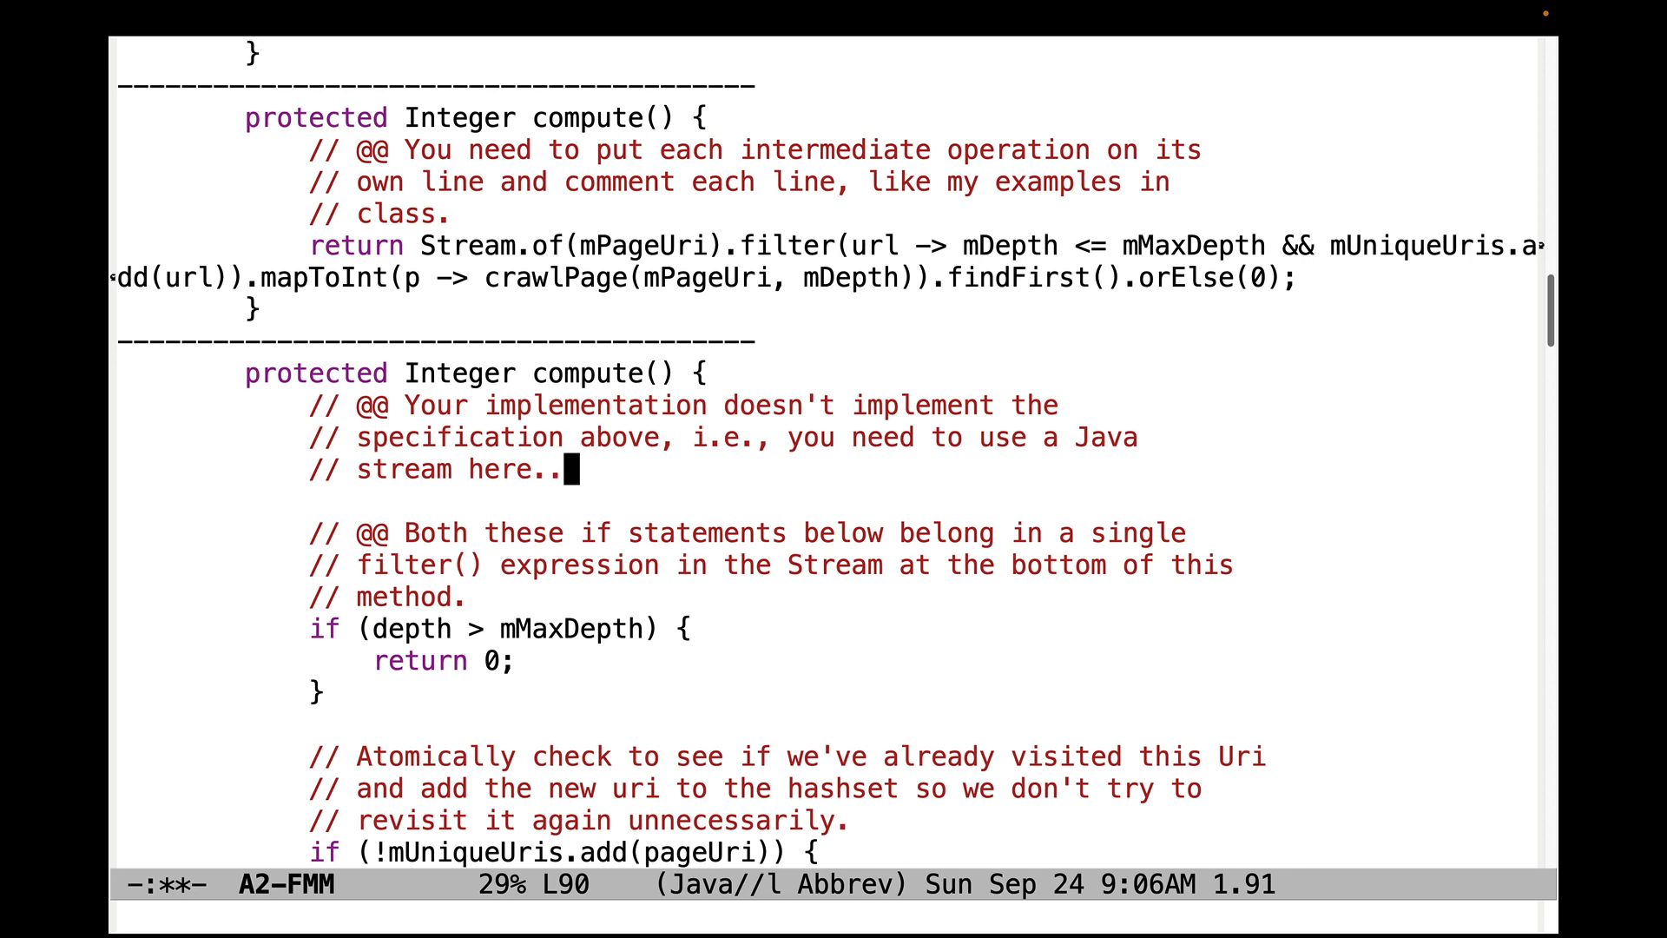
scroll(down, 3)
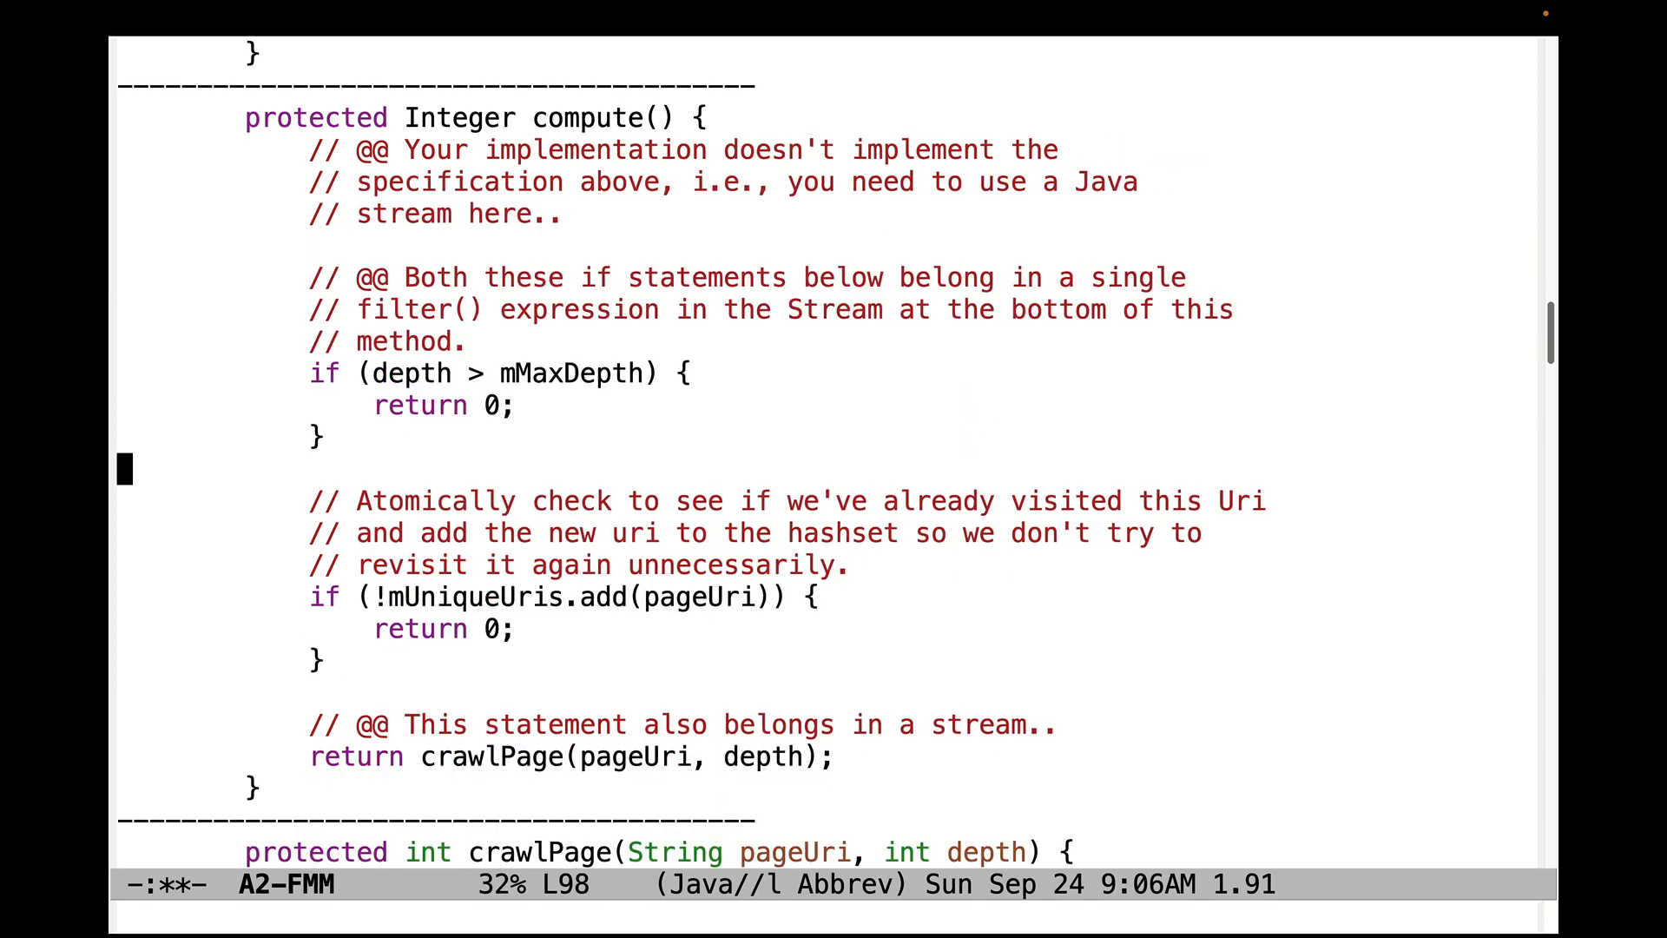
key(down)
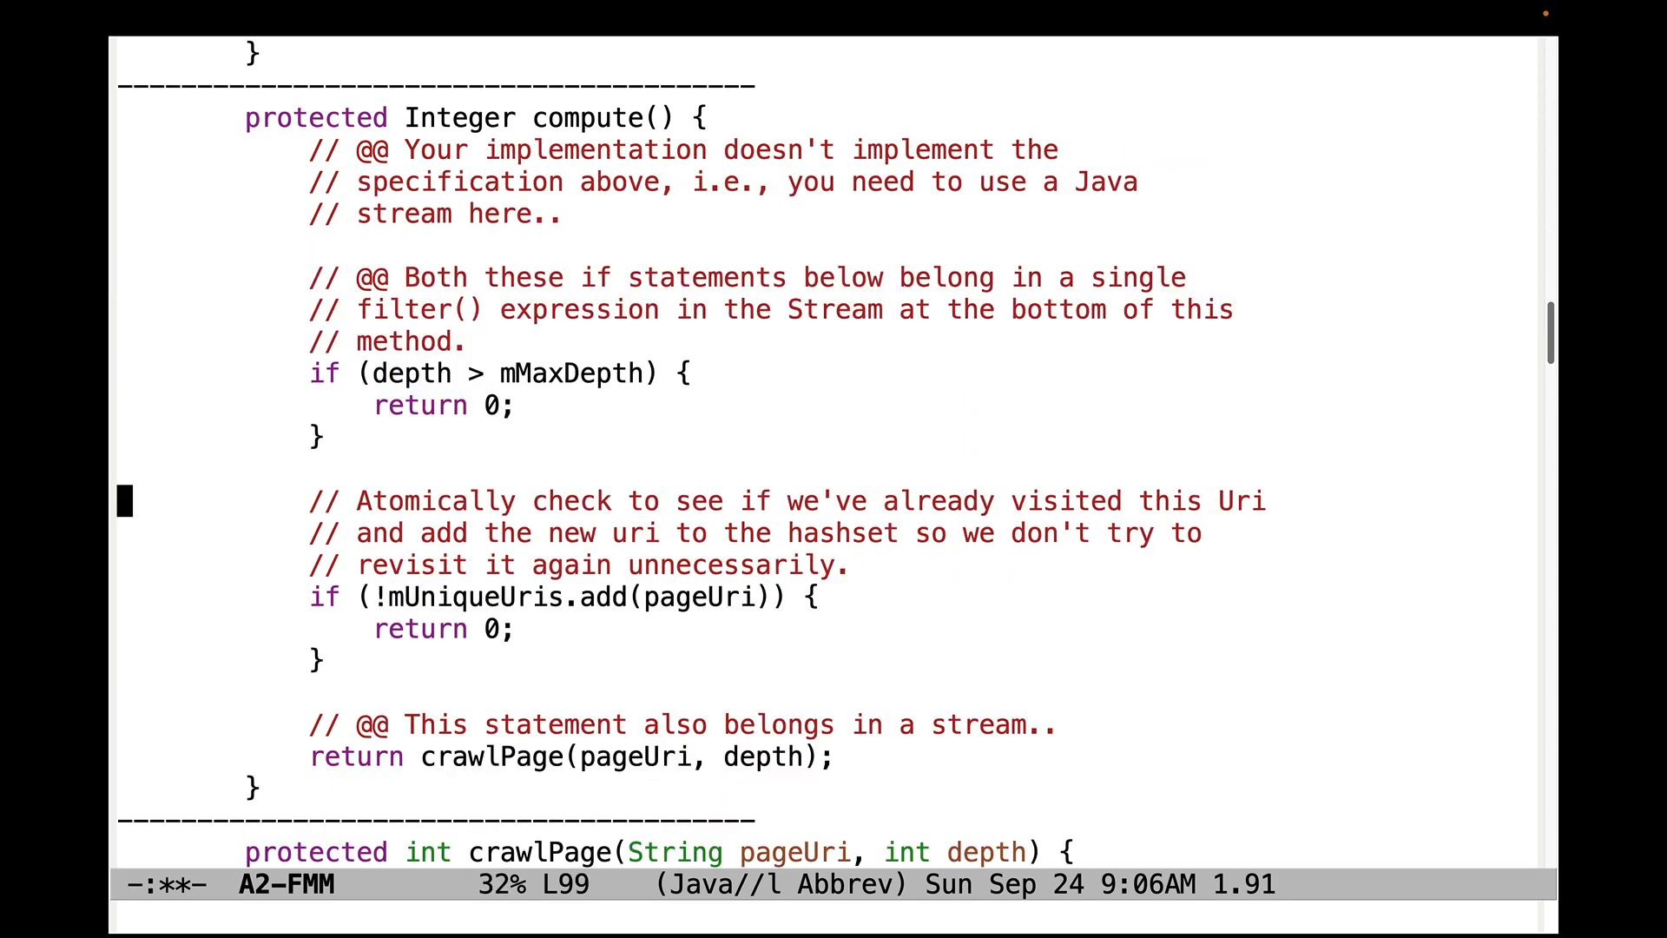
key(down)
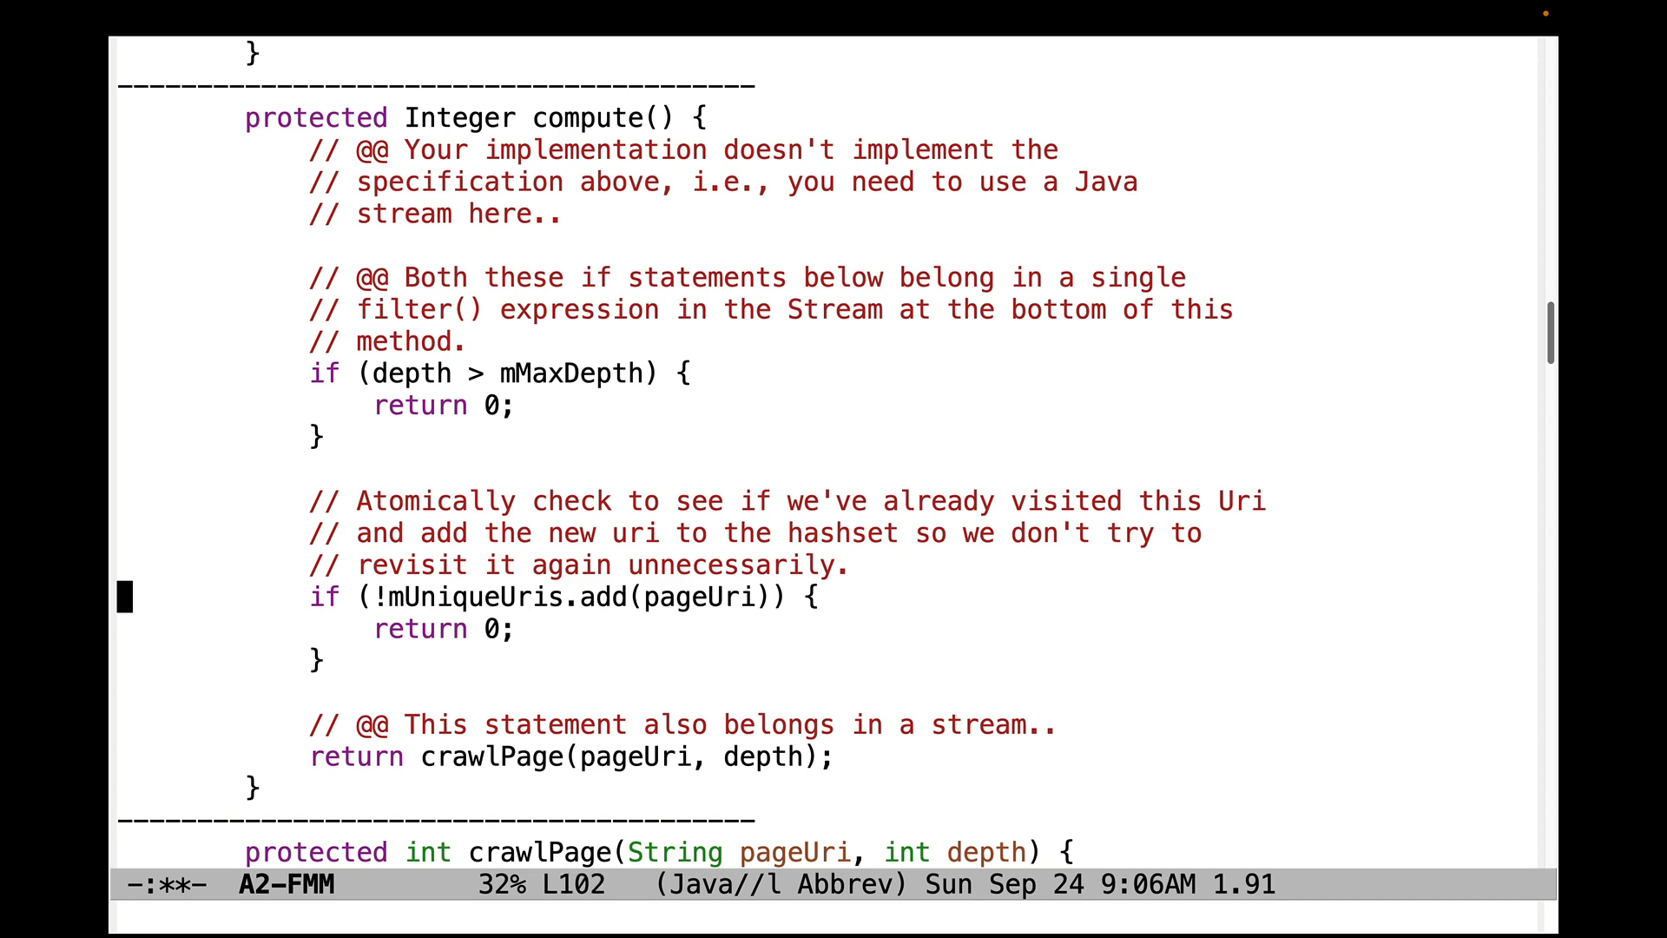
scroll(down, 3)
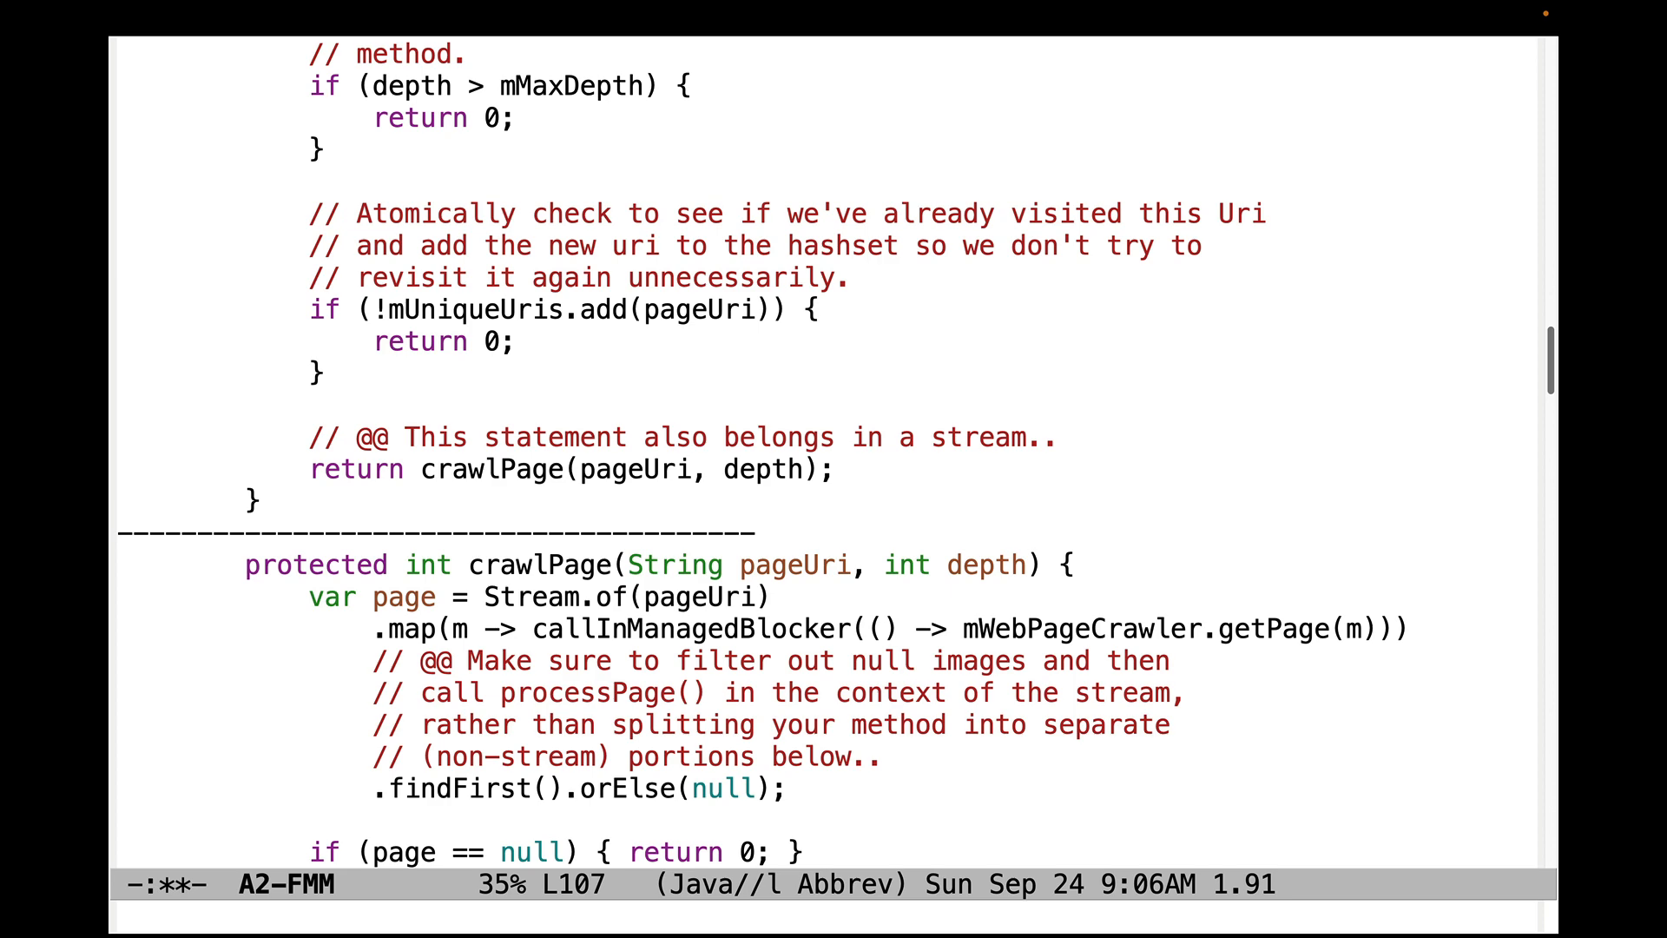
Step: Read the compute() and crawlPage review comments, including the Fluent Interface note
key(down)
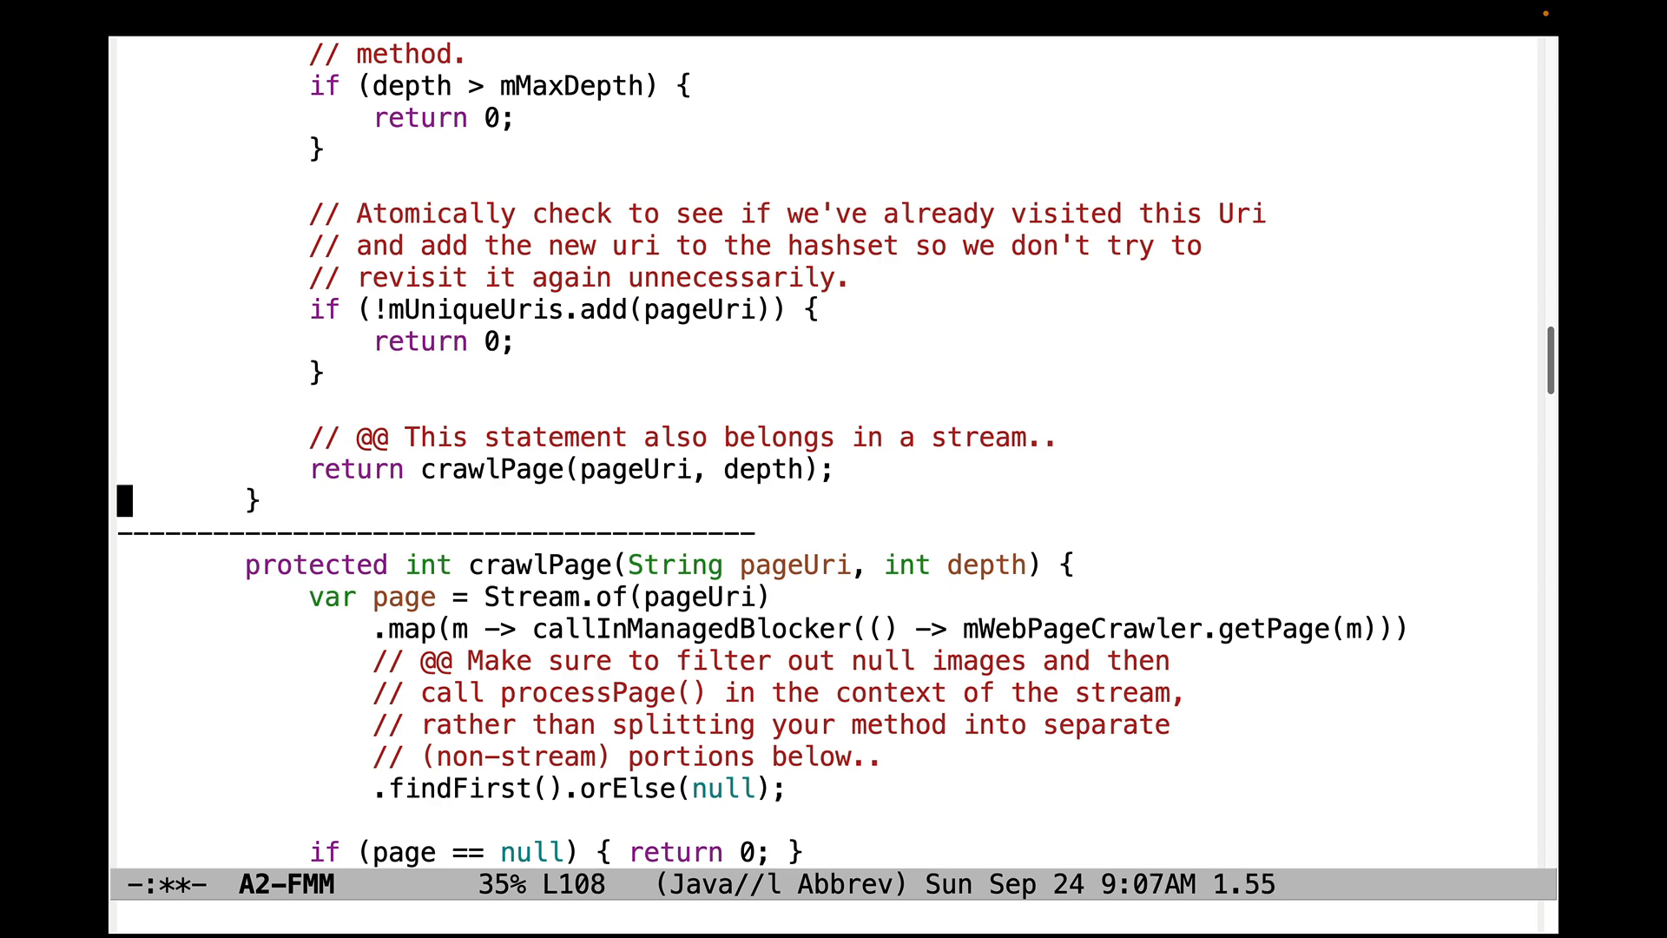
scroll(down, 3)
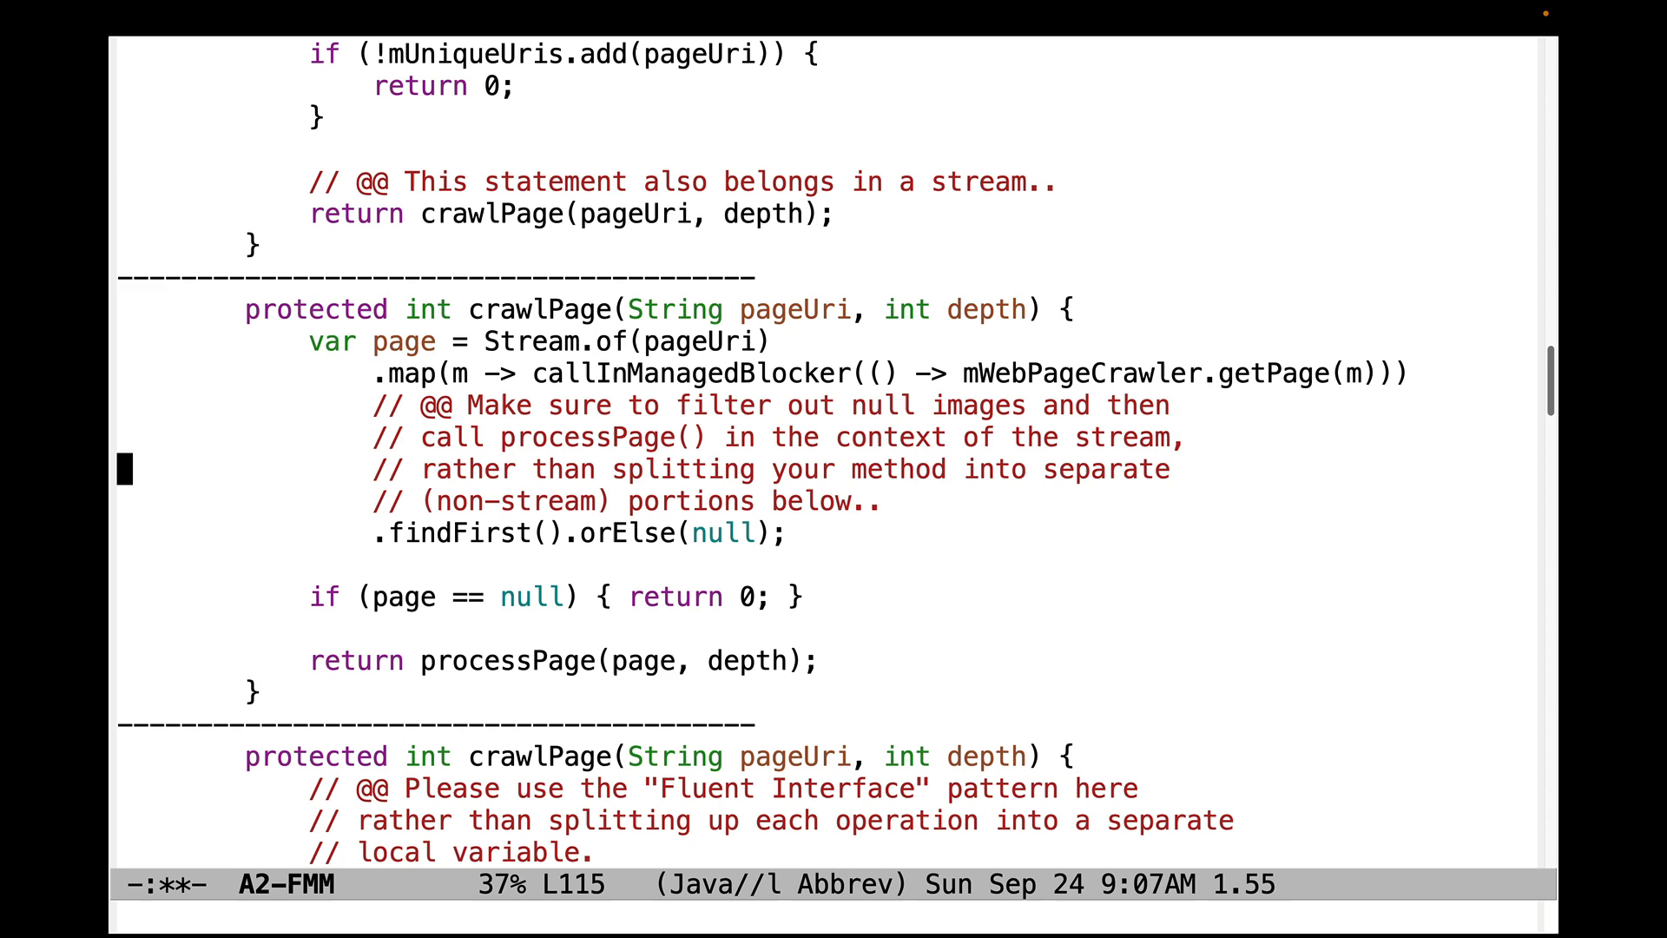
key(down)
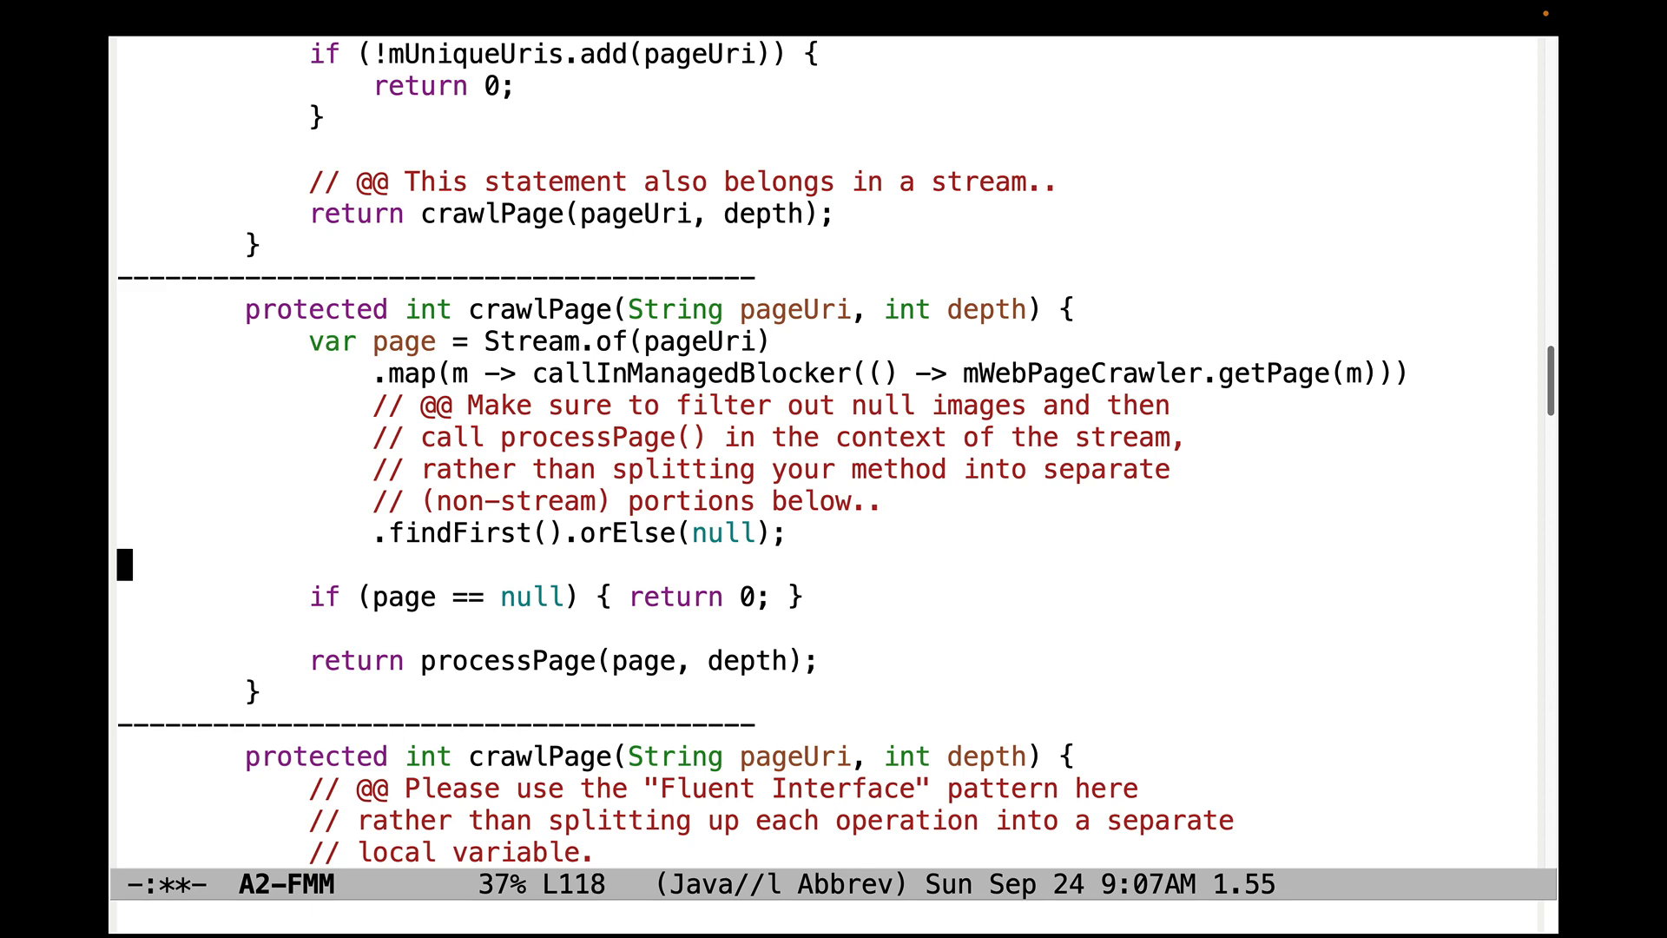
key(down)
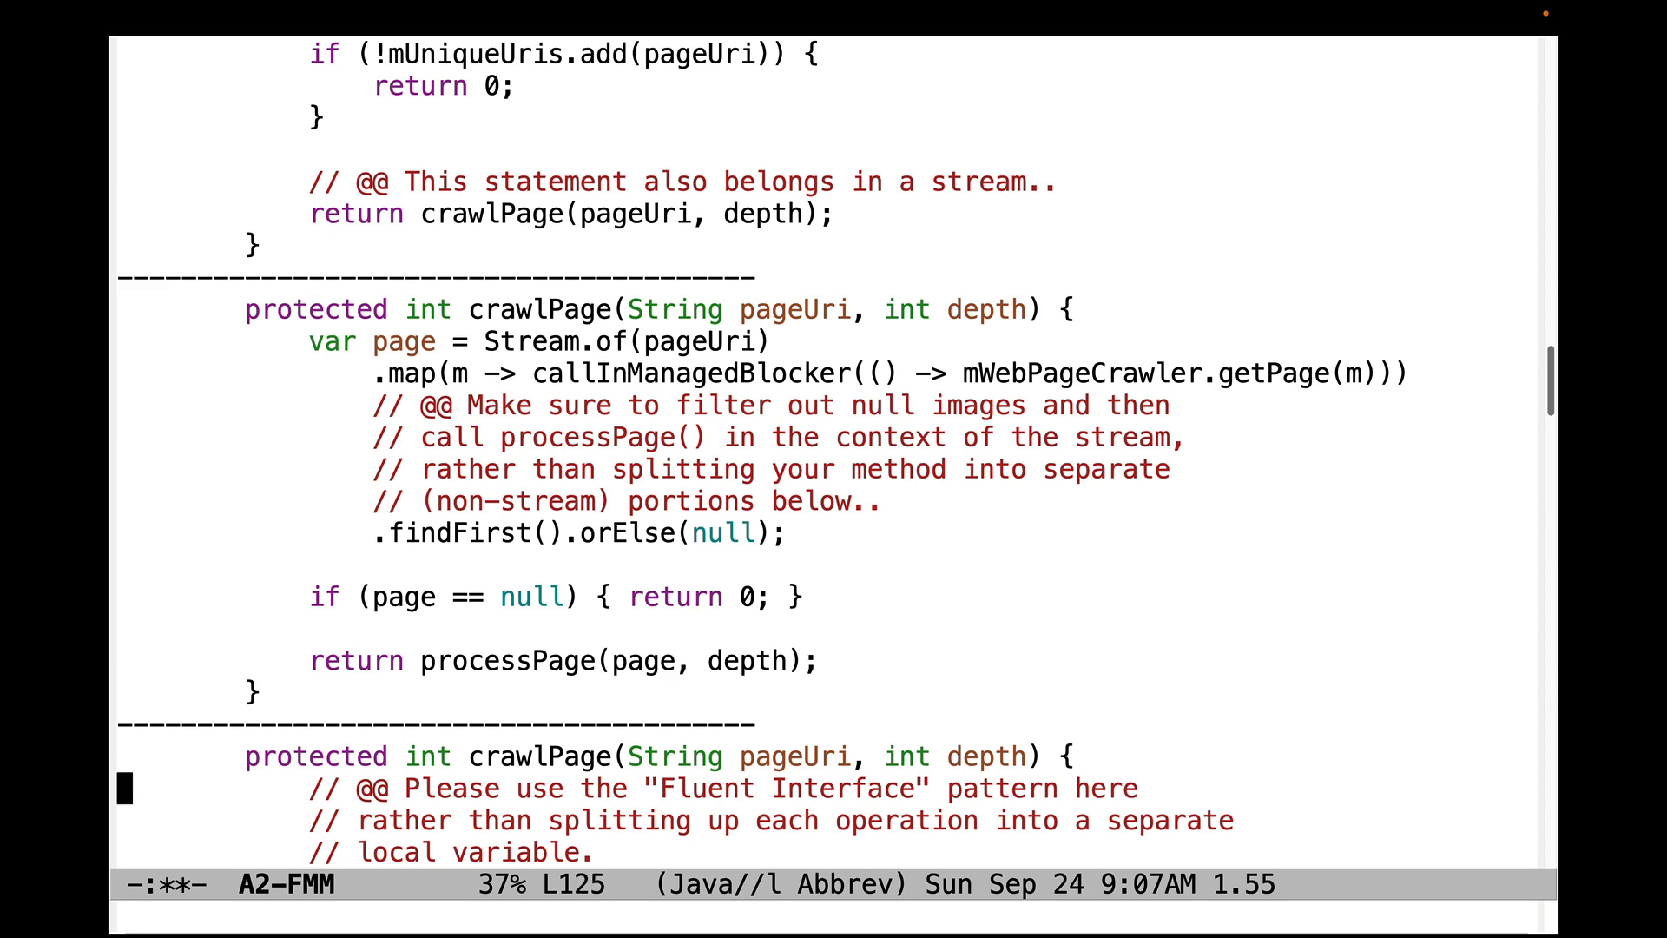
scroll(down, 3)
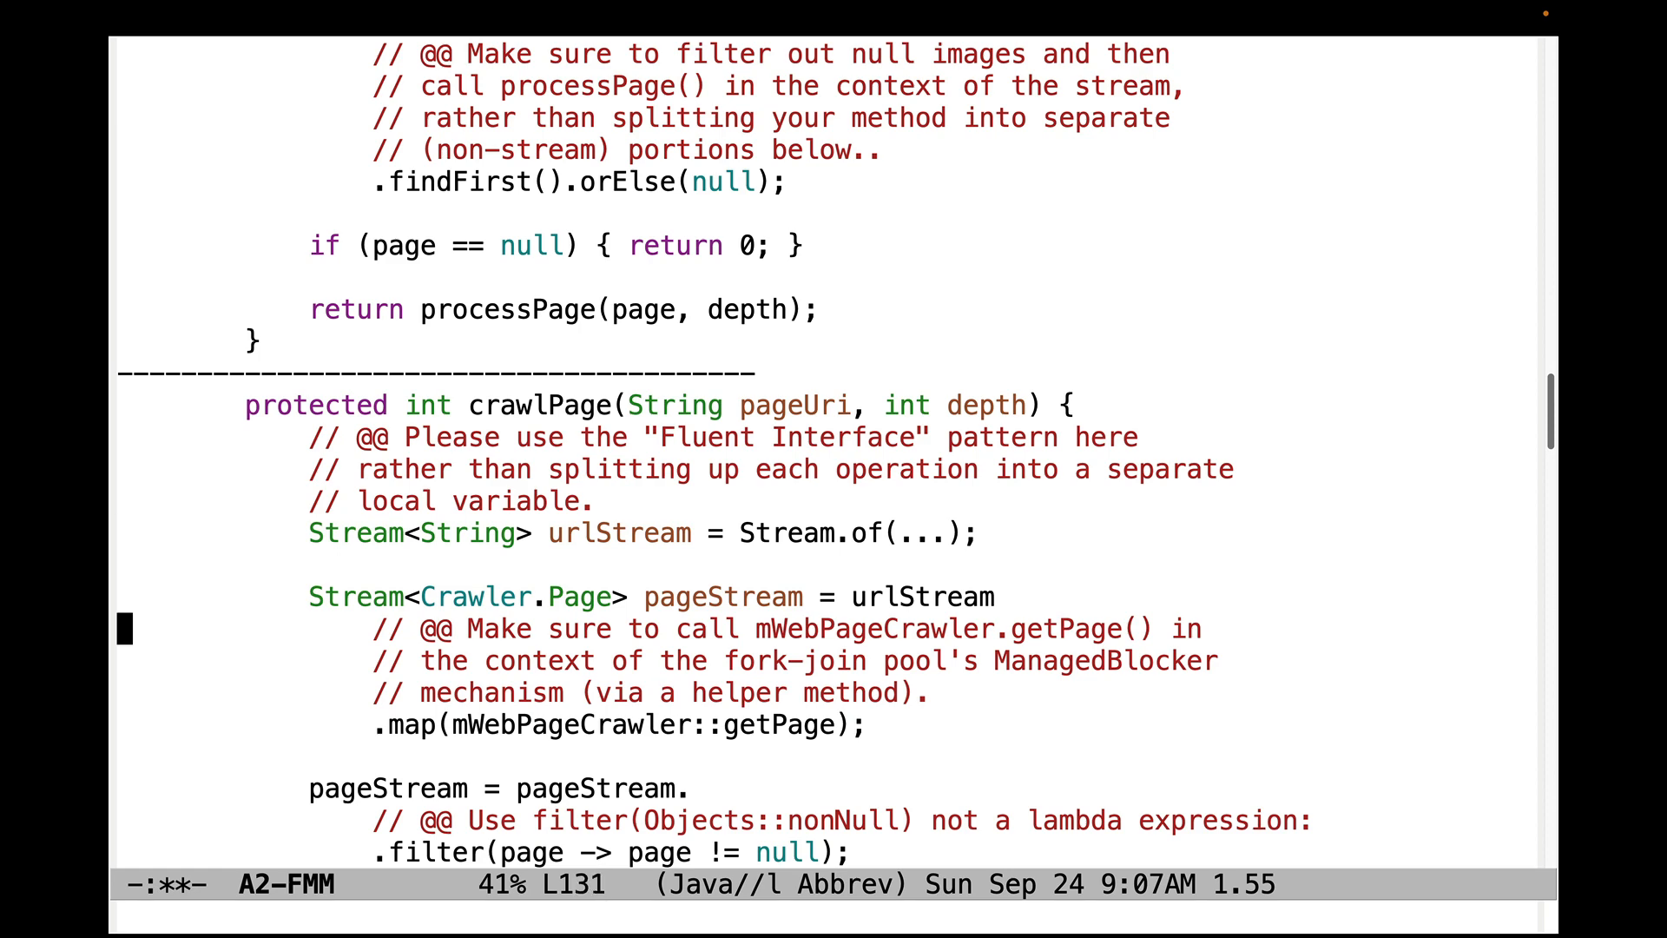
scroll(down, 3)
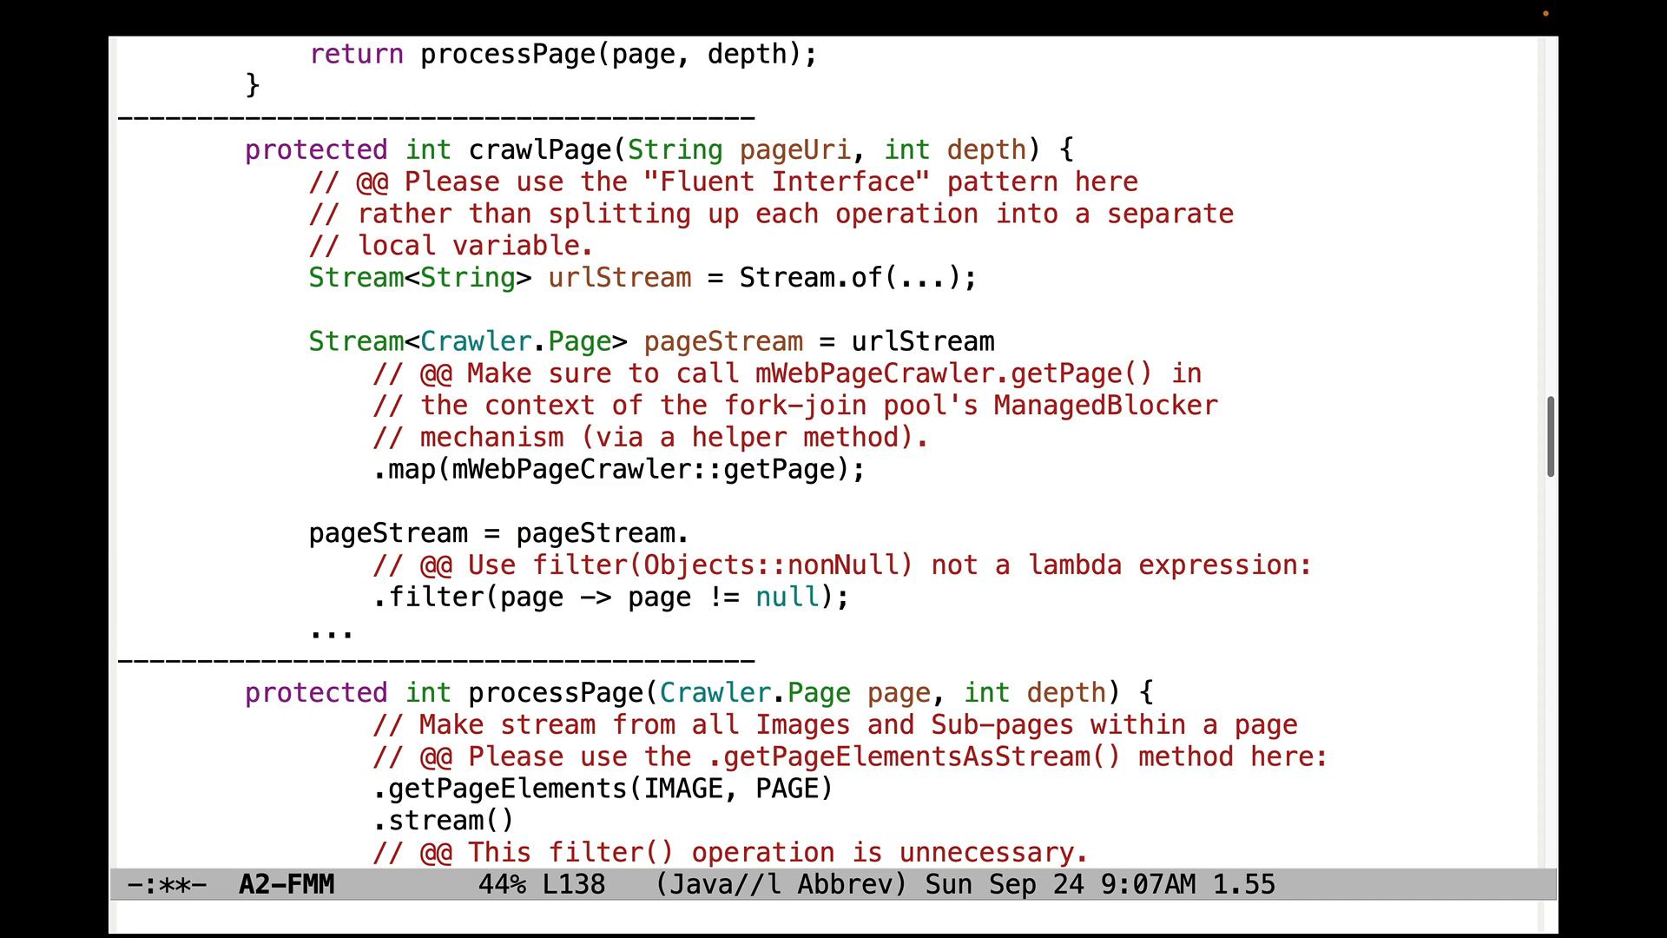
scroll(down, 3)
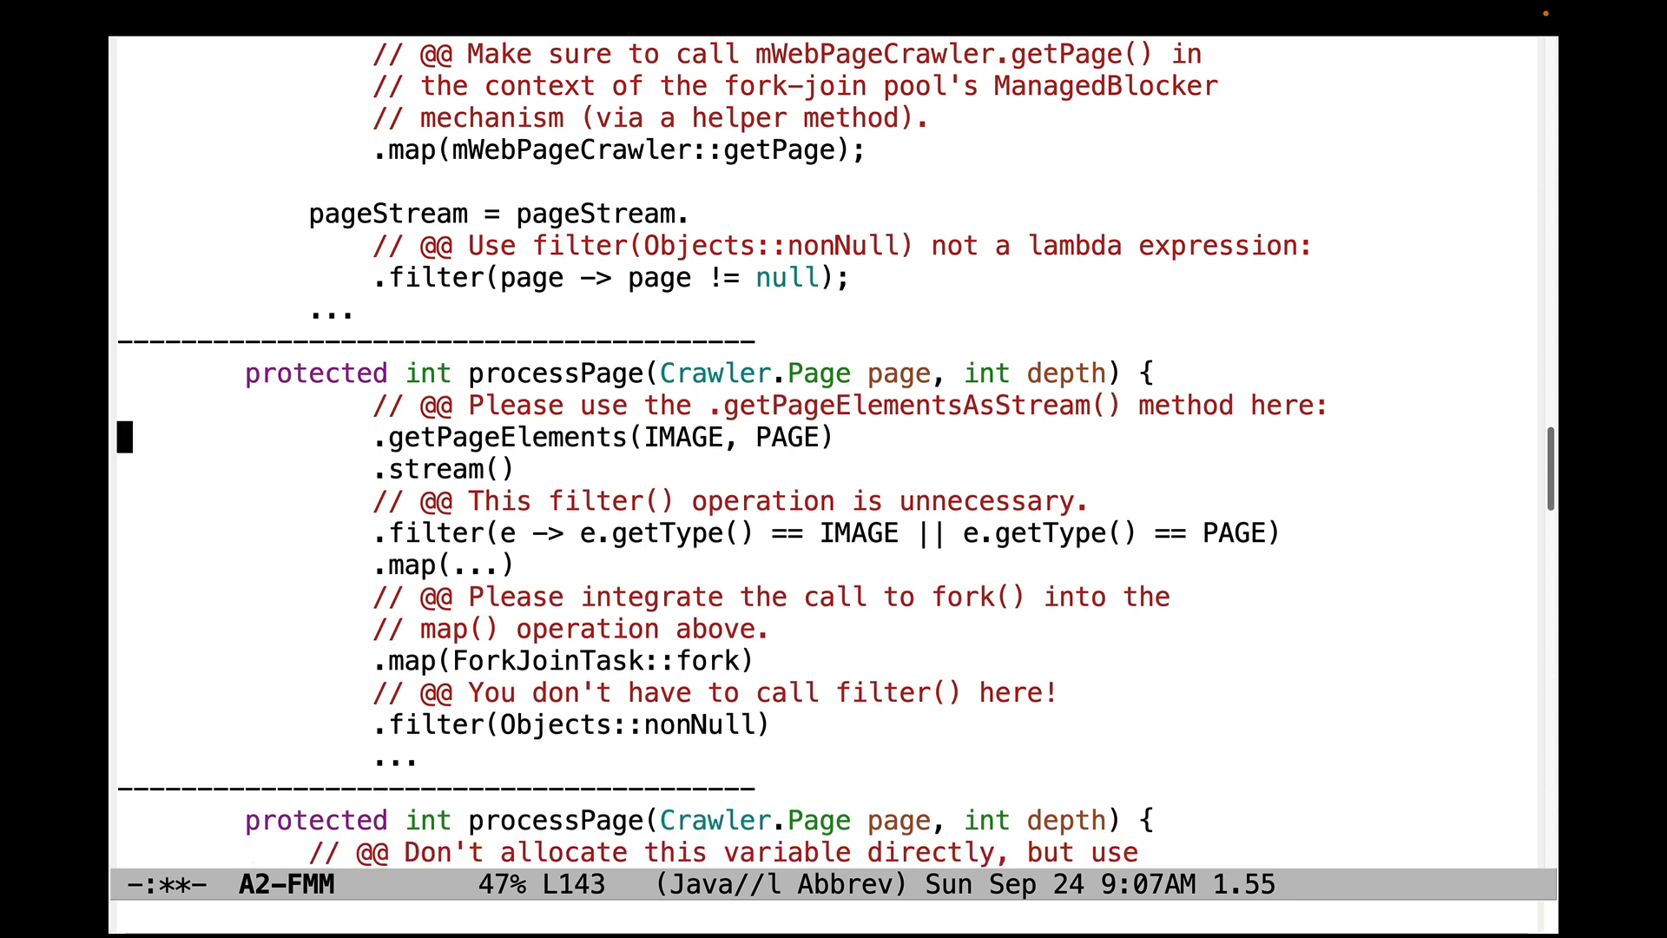
Step: Read the processPage comments on getPageElementsAsStream, fork(), filter(), collect() and forEach()
key(down)
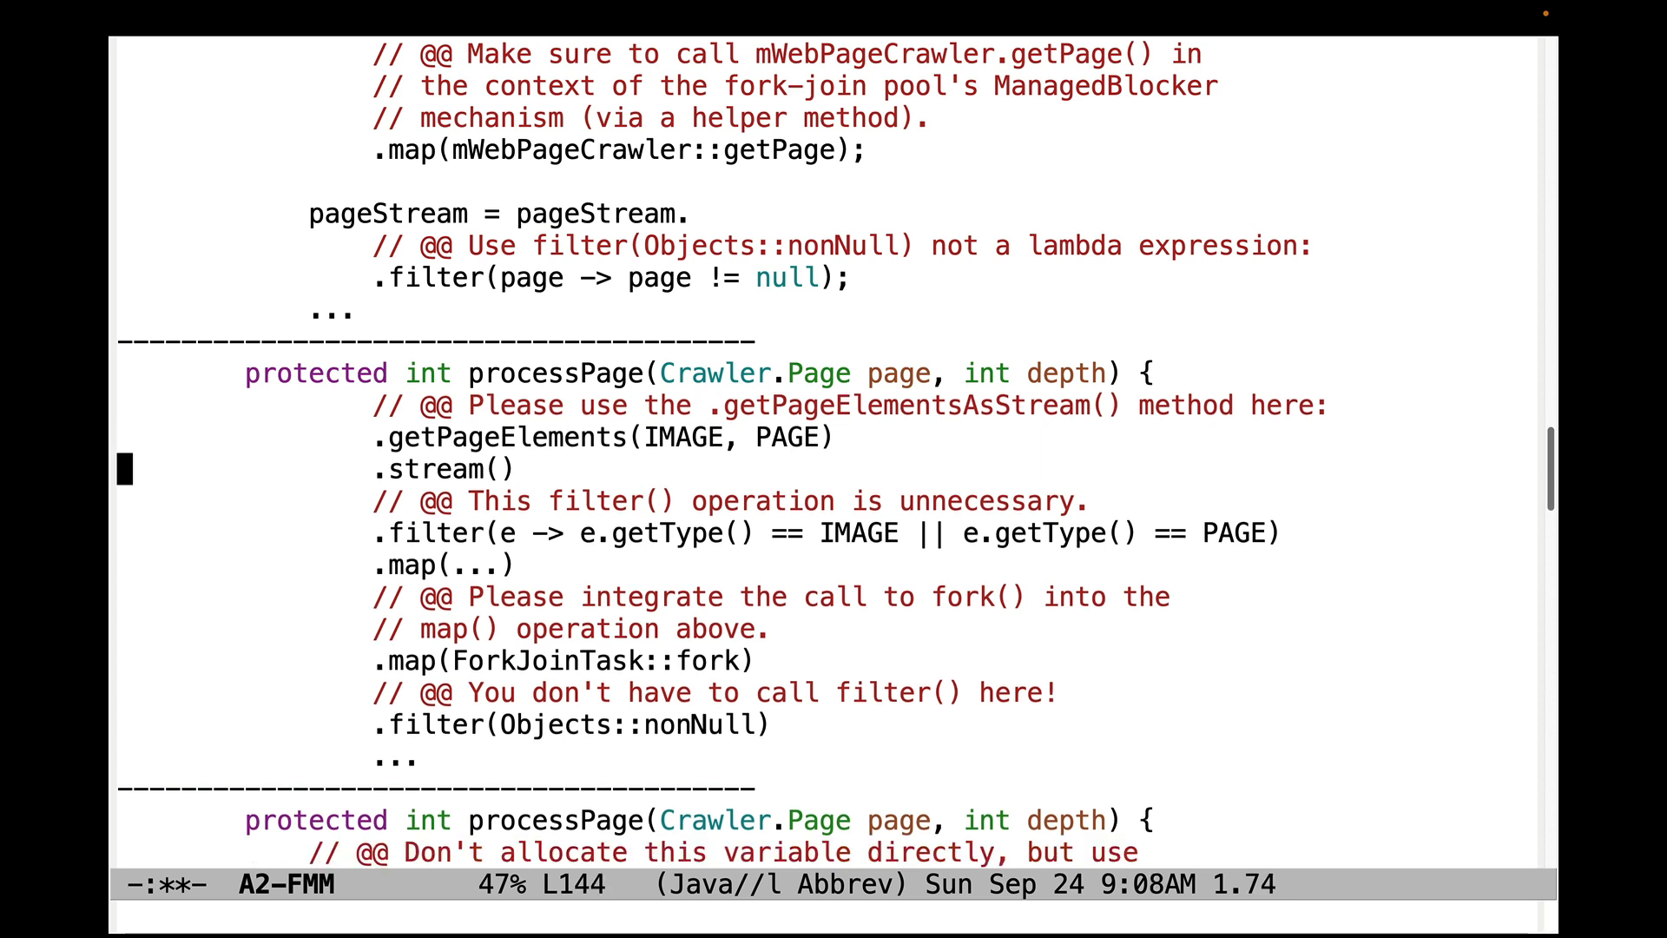
key(up)
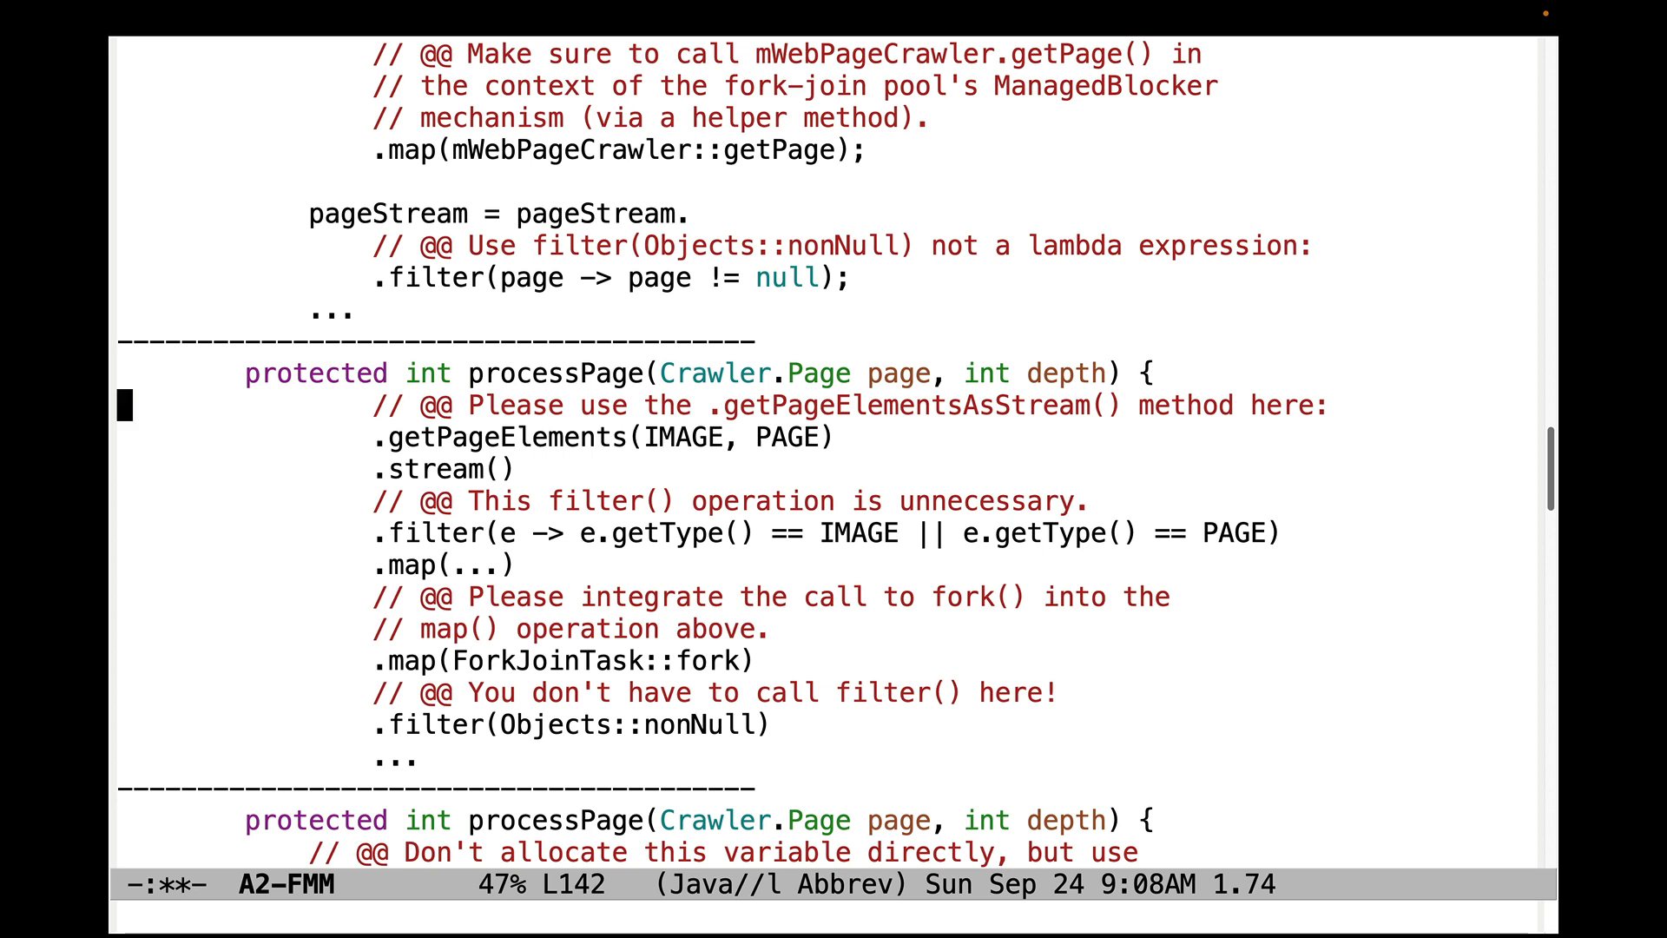
key(down)
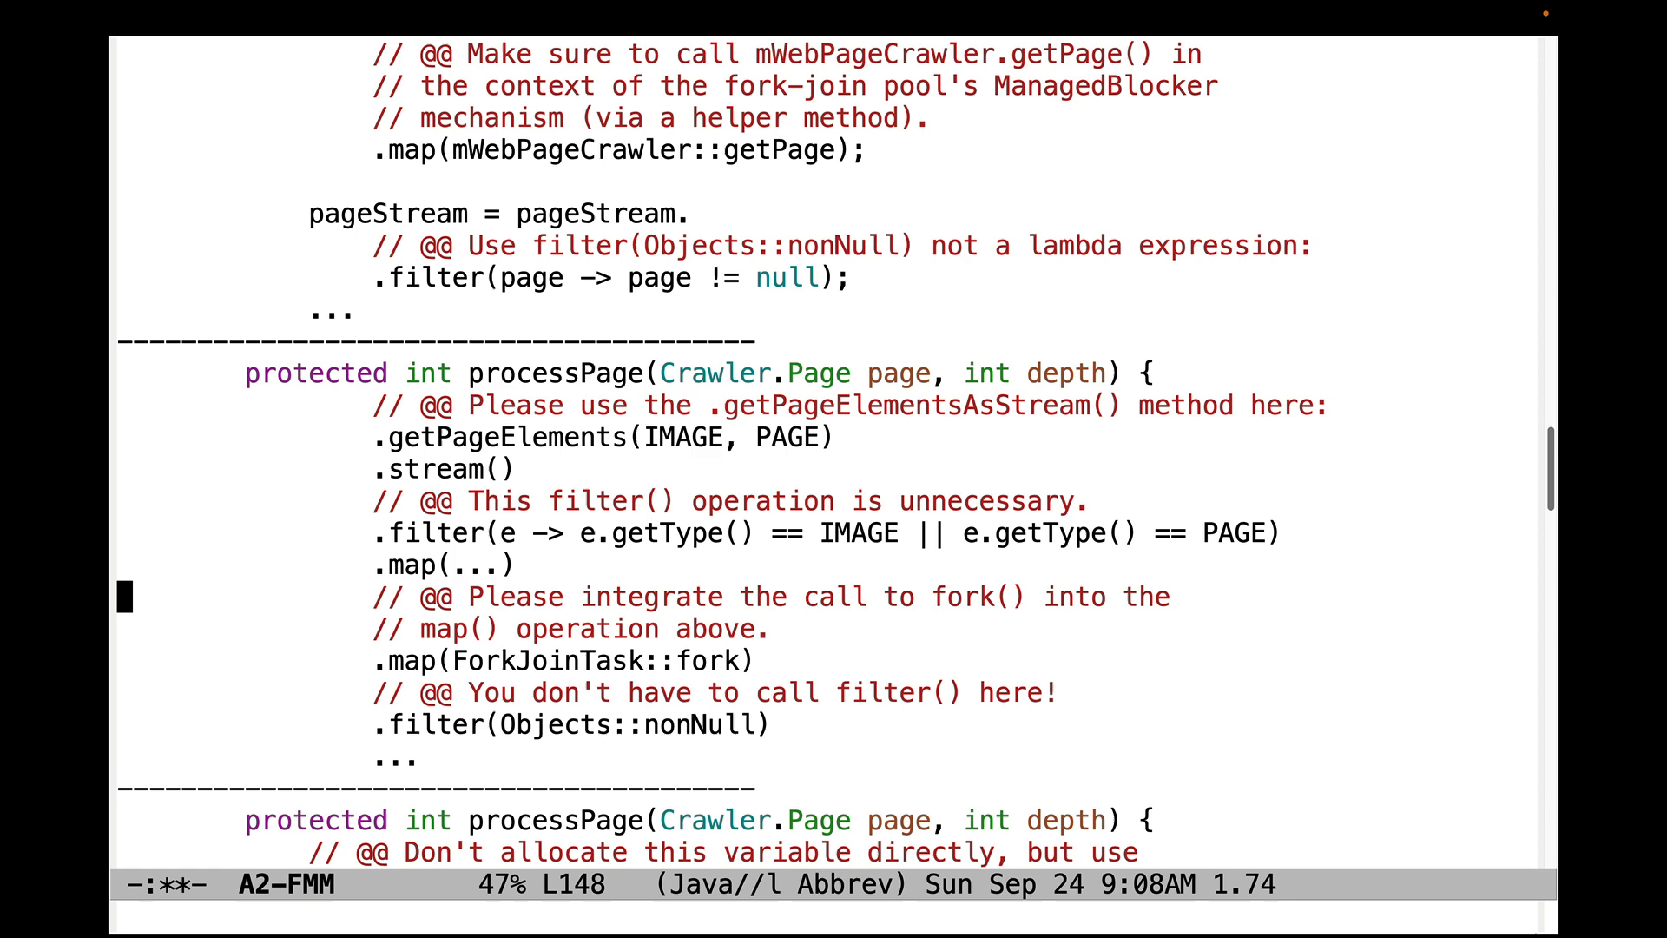
key(down)
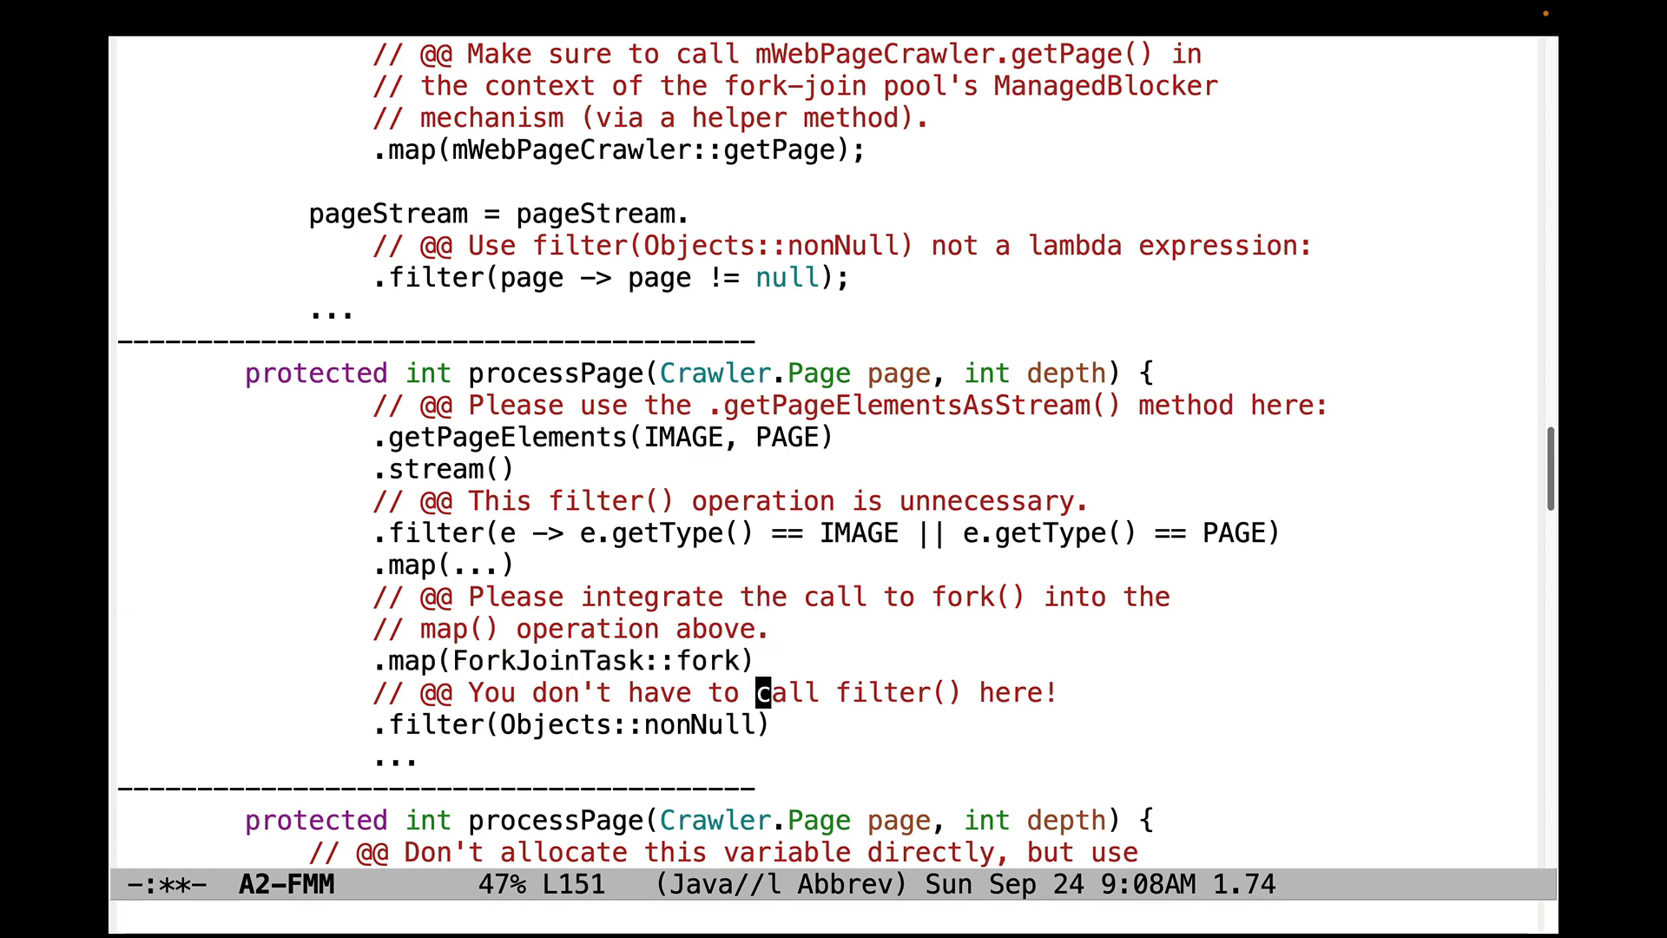
scroll(down, 3)
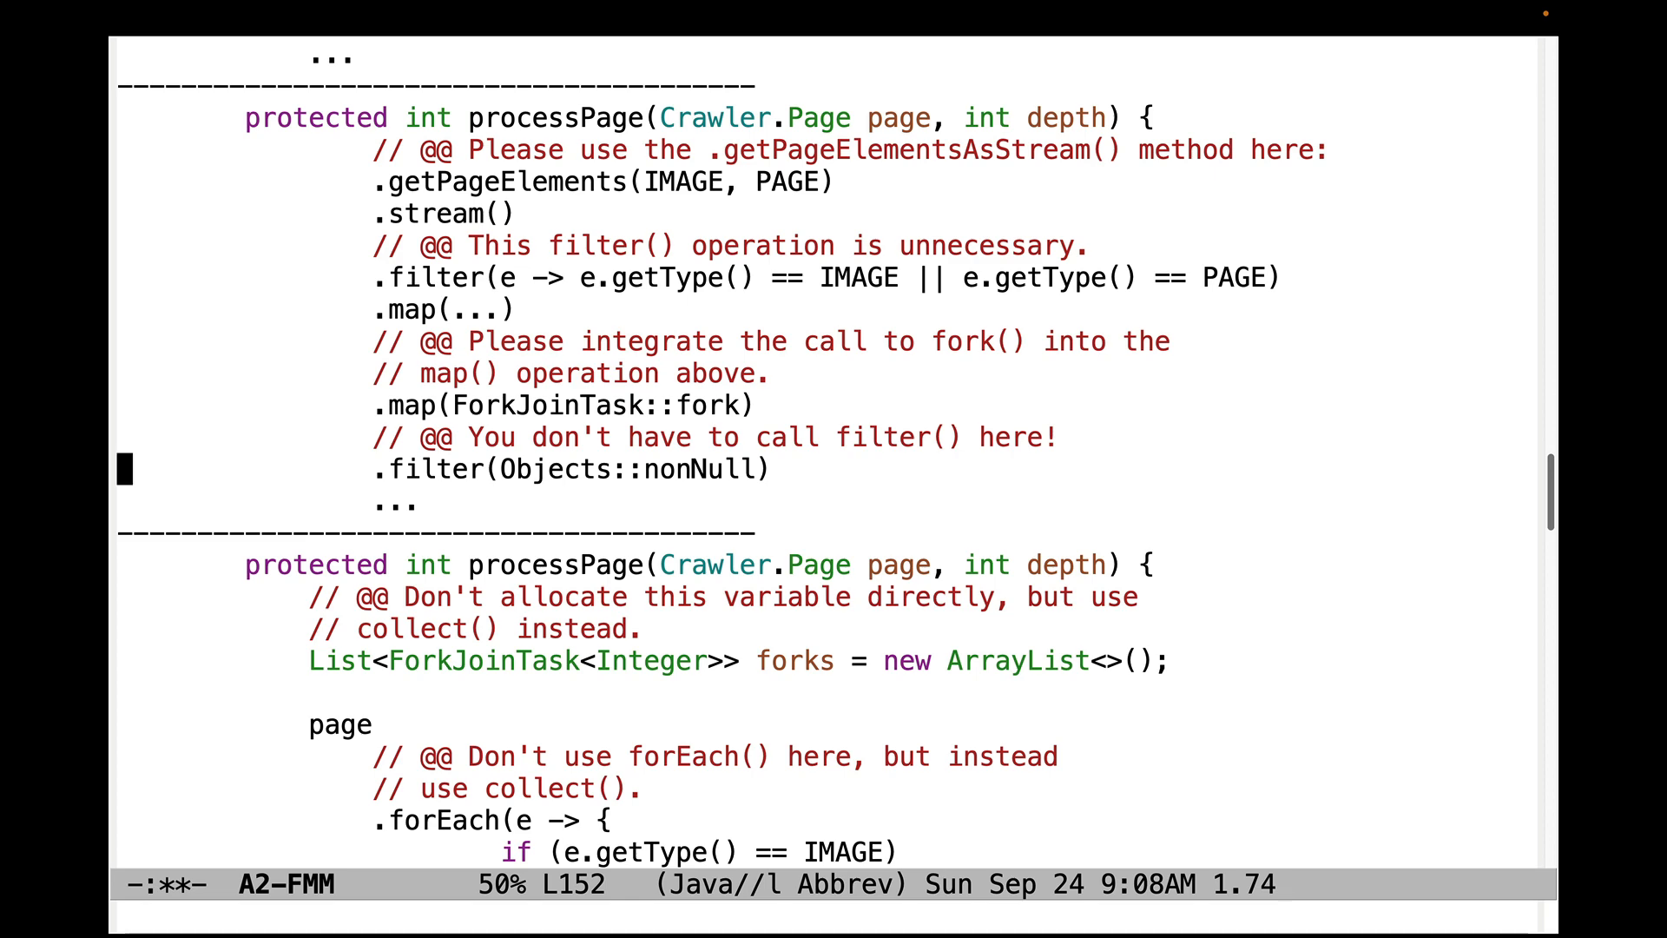
key(down)
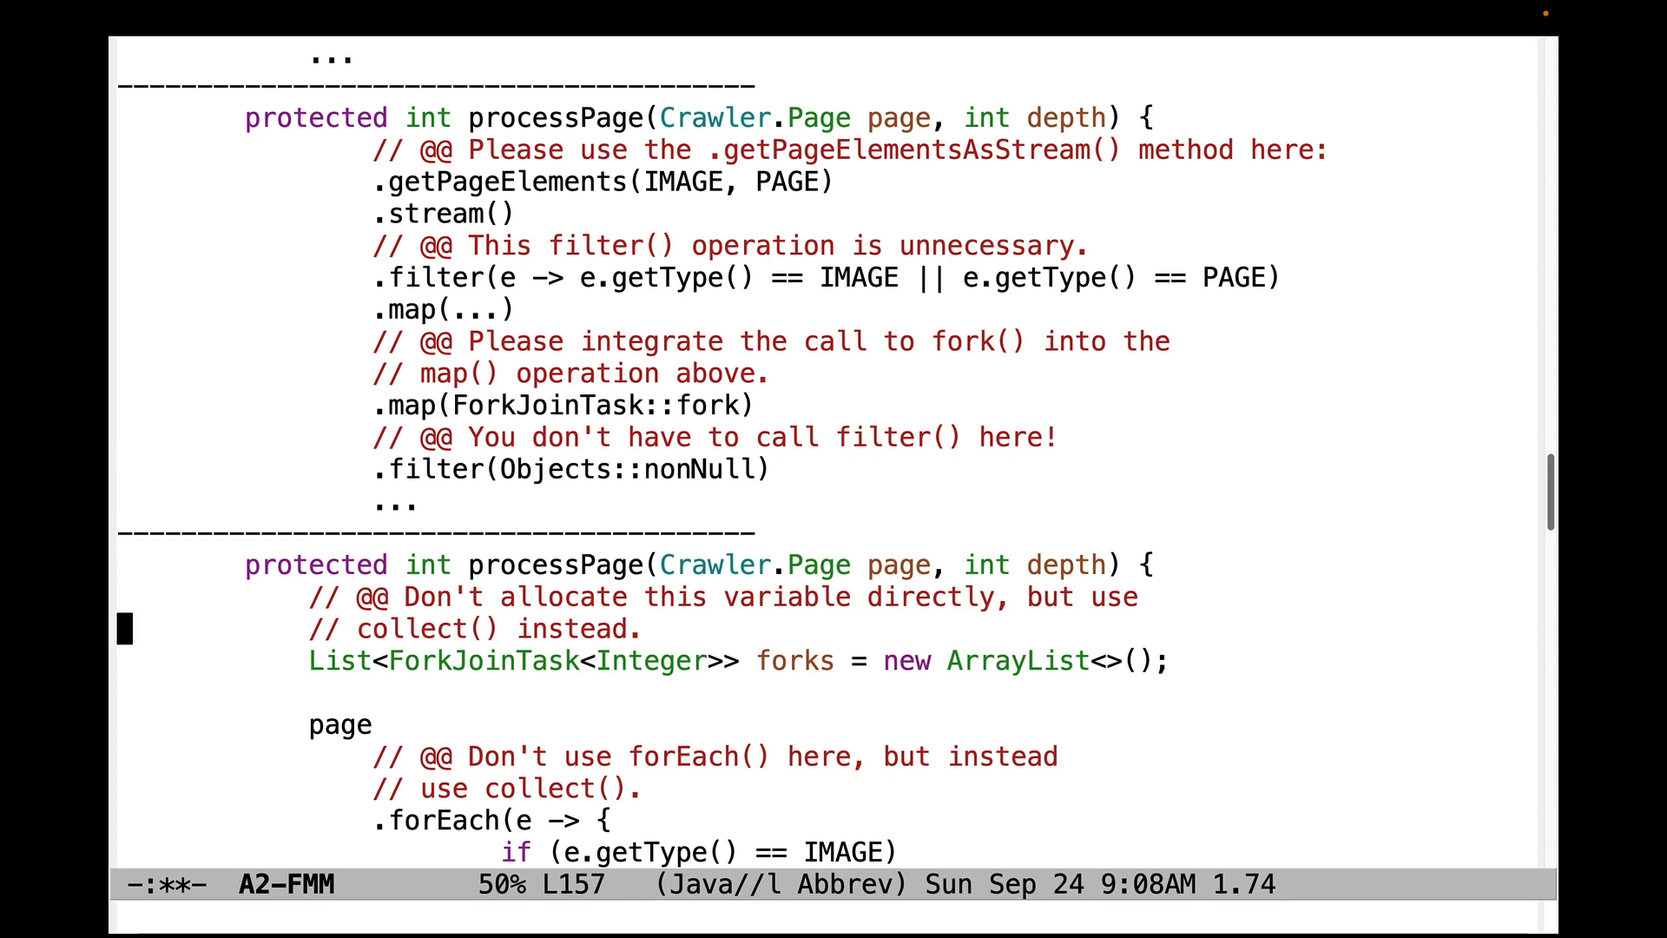
scroll(down, 3)
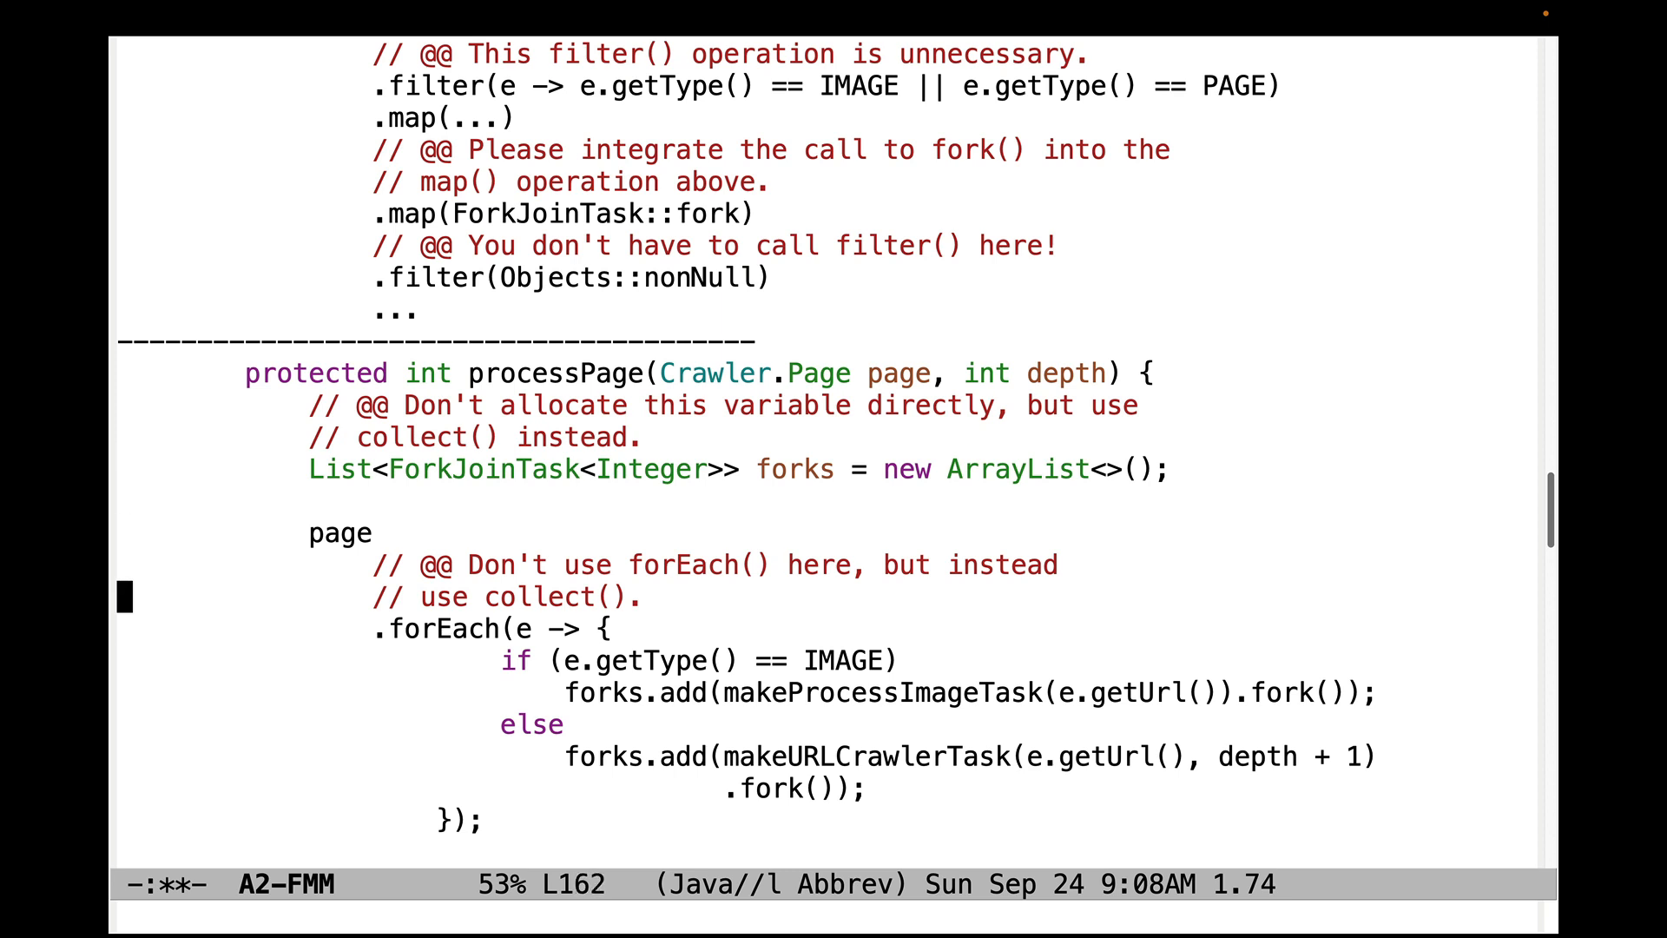
key(down)
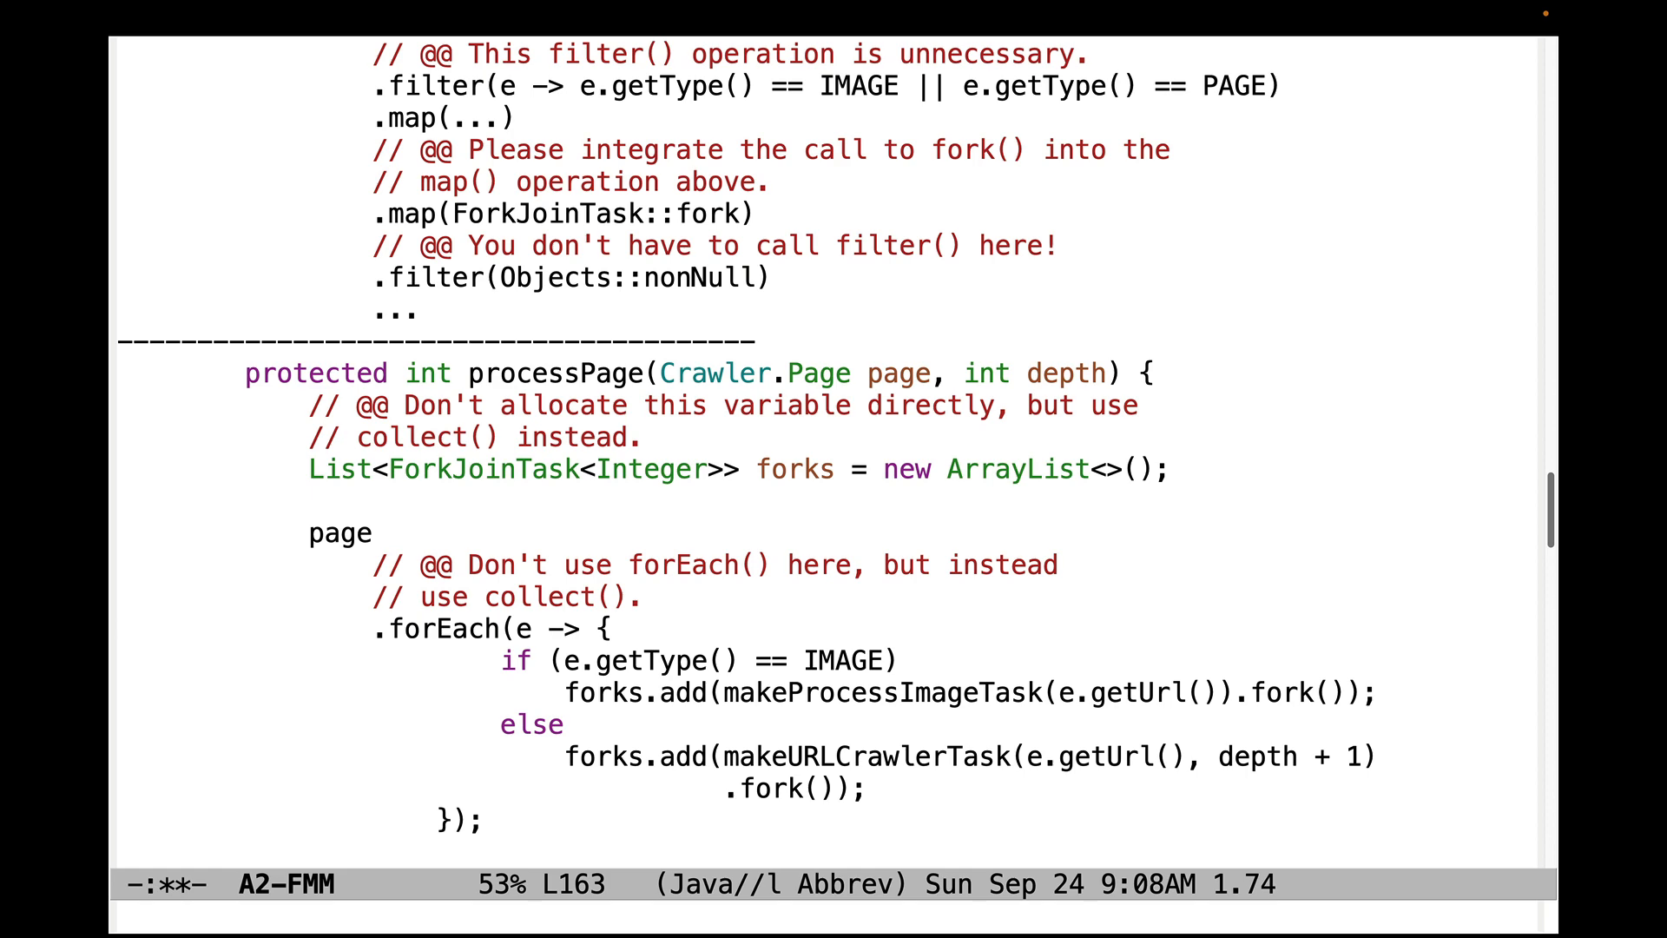
Step: Retype the .mapToInt(task -> task.join()) line in sumResults, then continue into ProcessImageTask
scroll(down, 3)
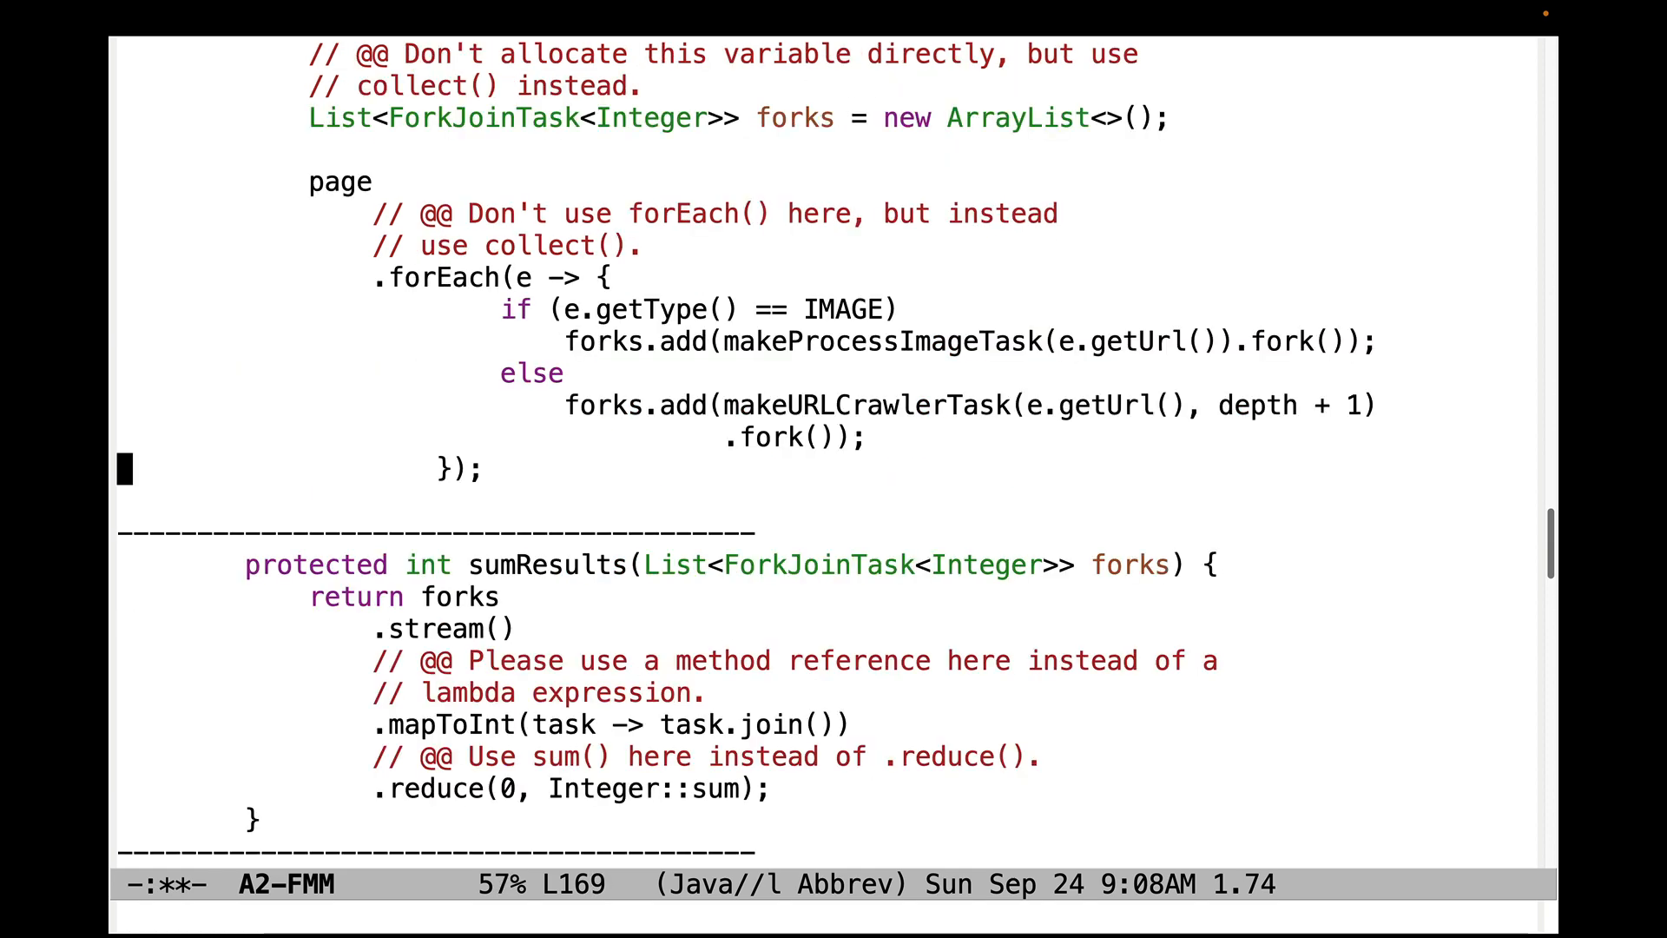
scroll(down, 3)
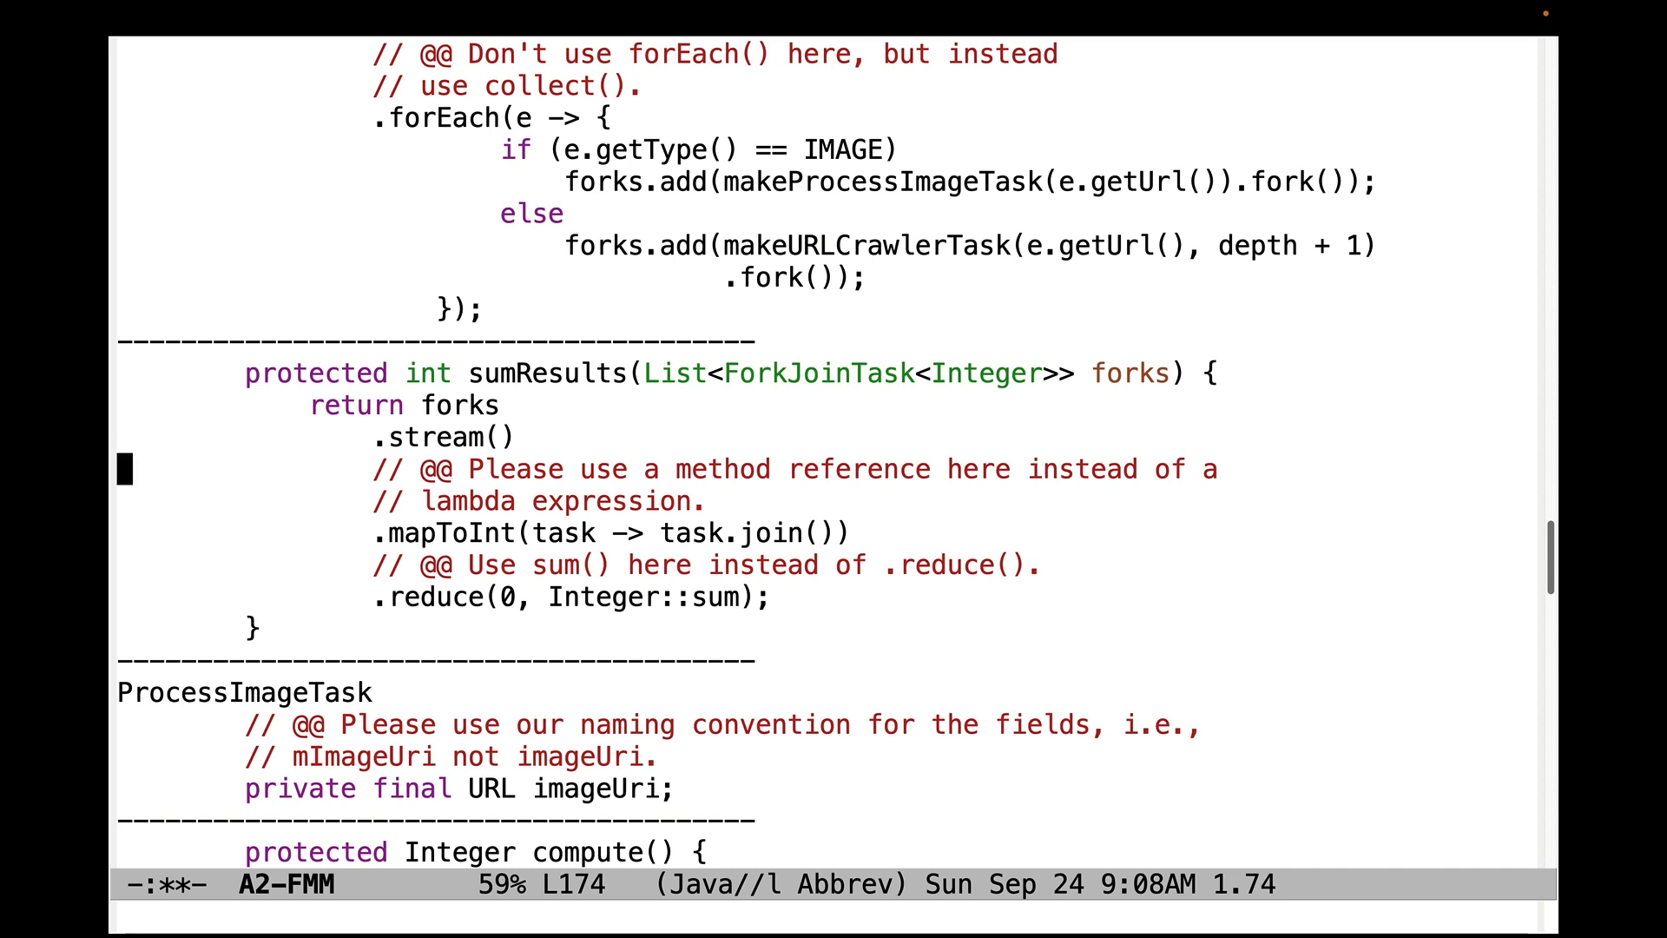
key(ctrl+k)
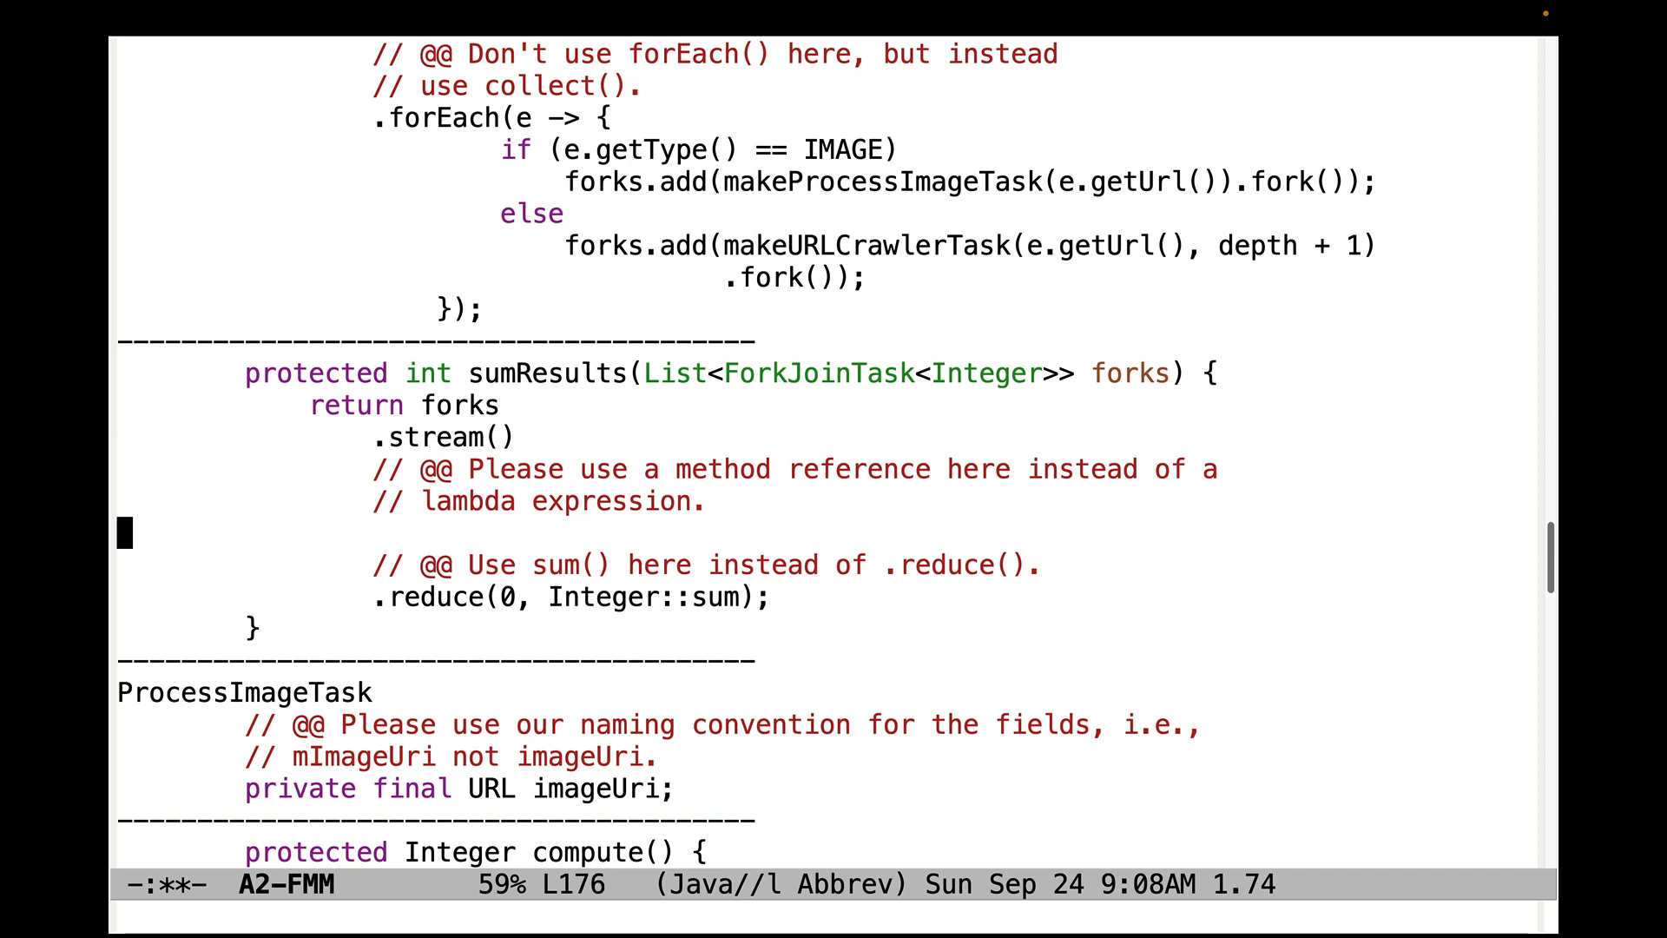
text(.mapToInt(task -> task.join()))
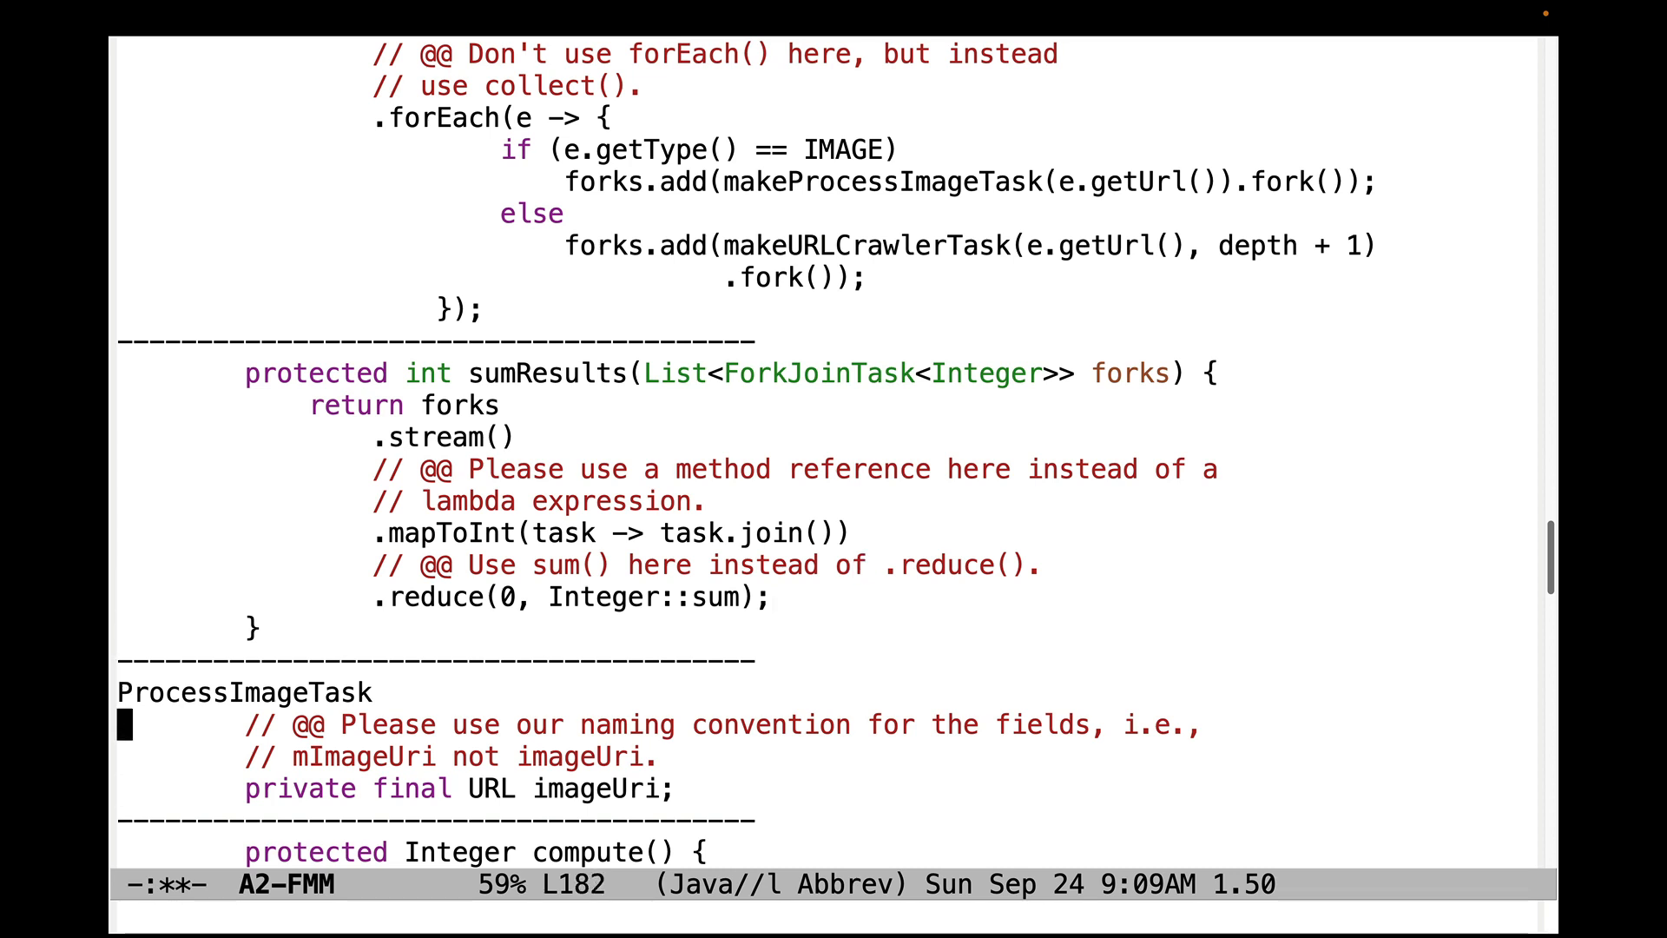
key(ctrl+space)
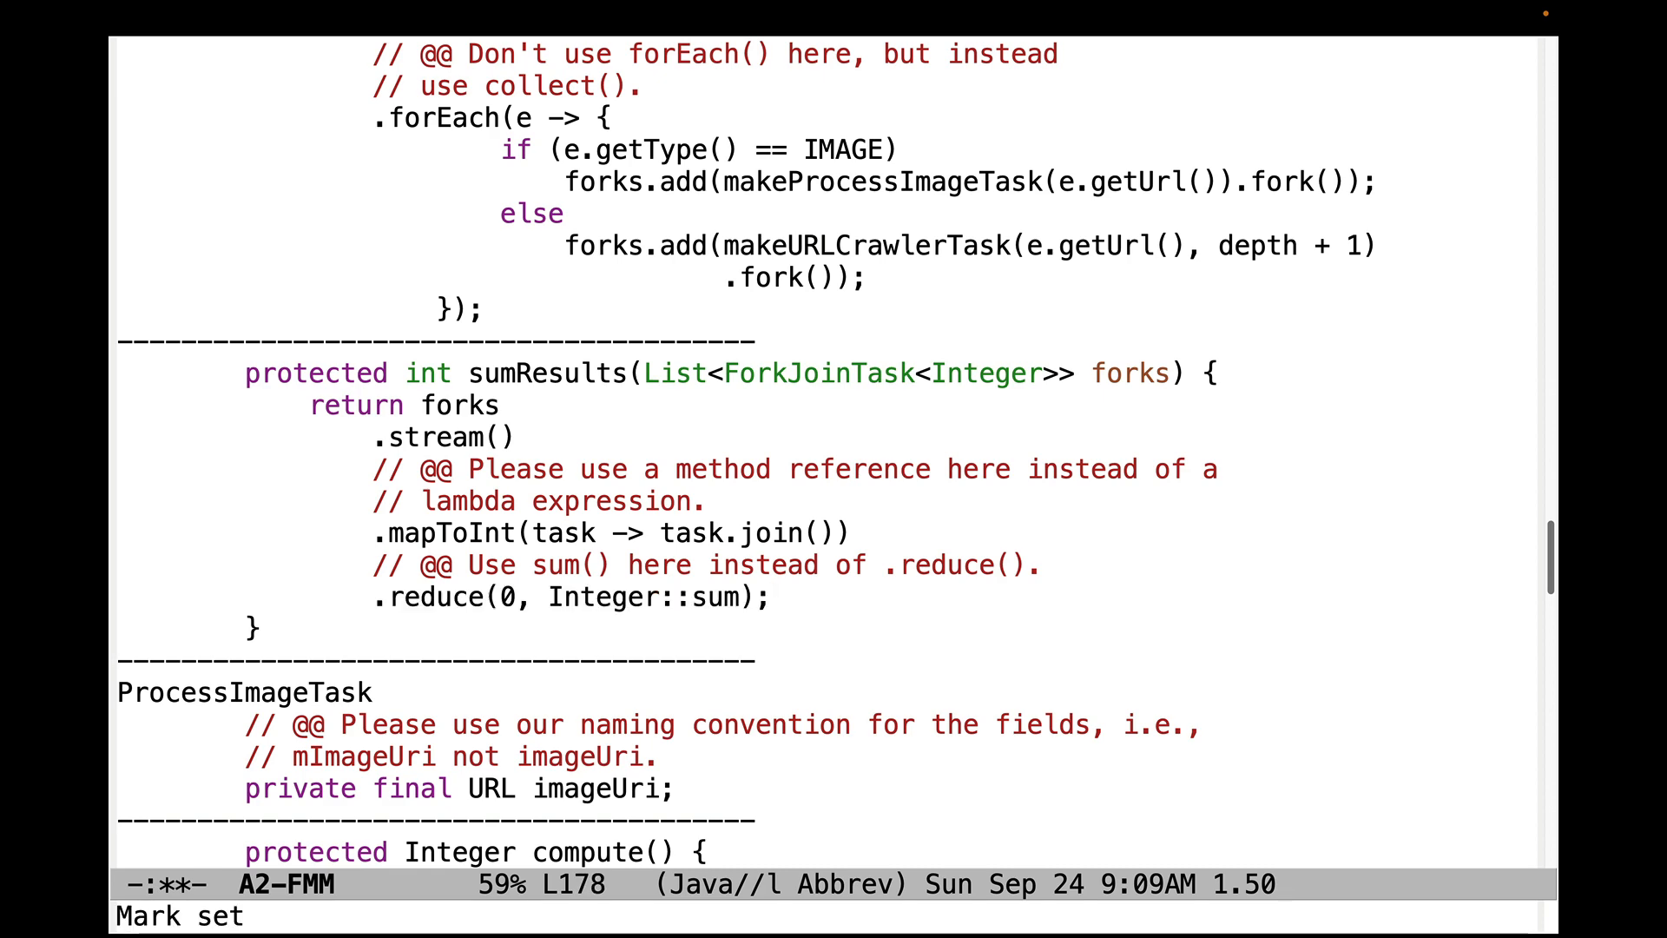
scroll(down, 3)
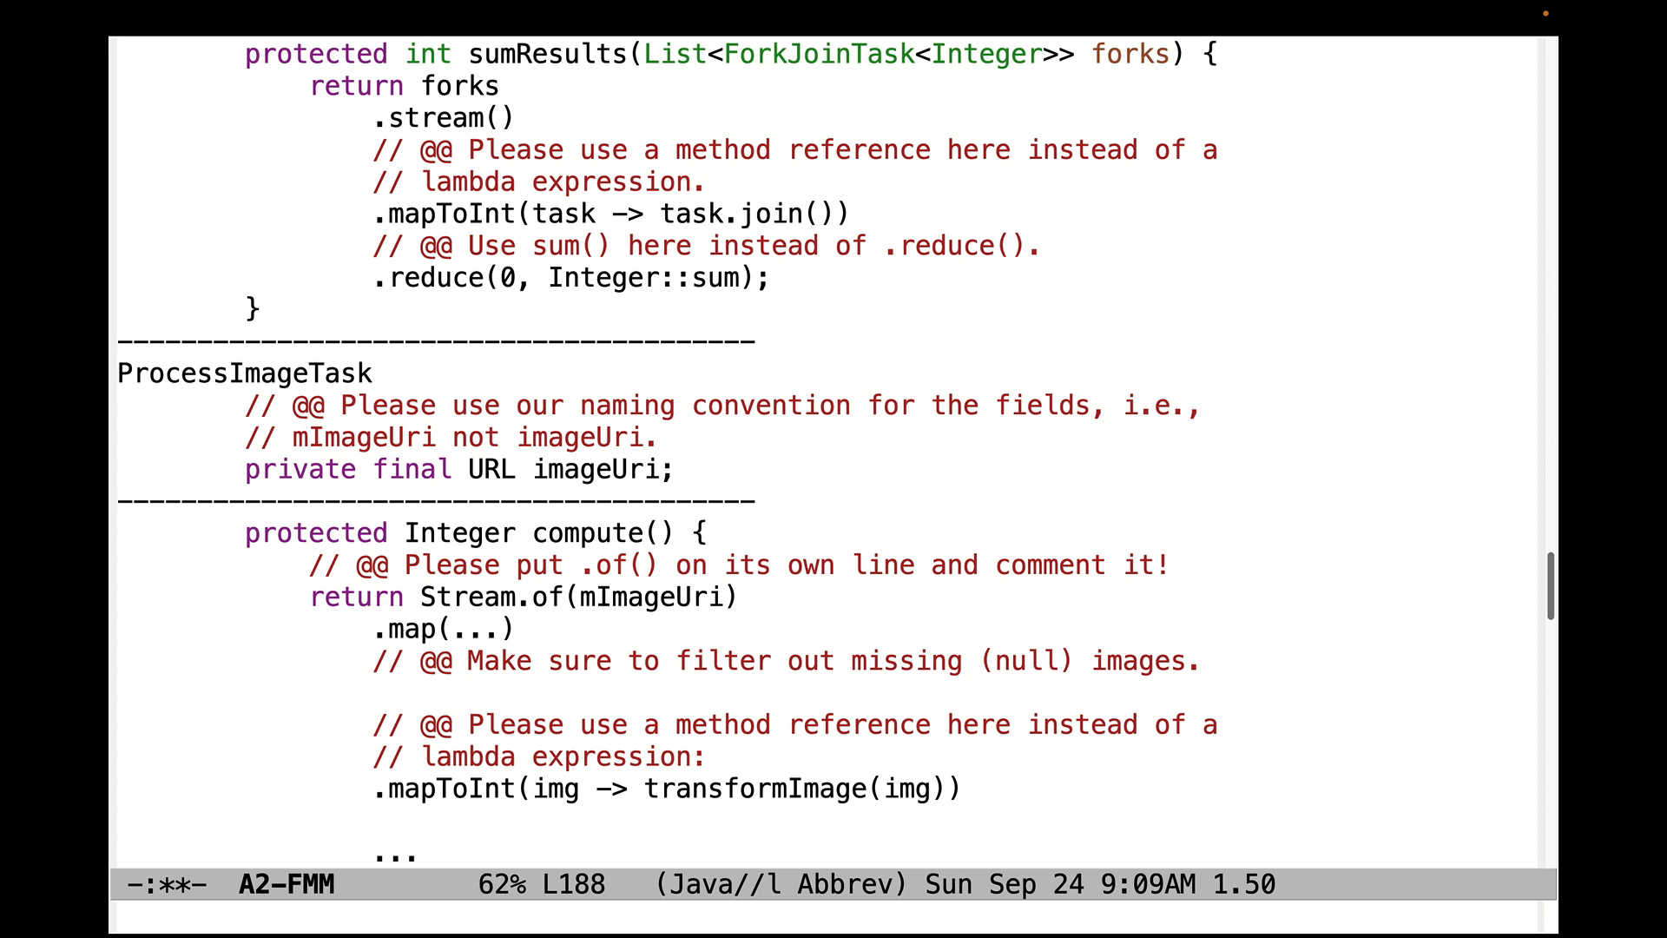
Step: Split .of(mImageUri) onto its own line, undo it, and reach transformImage's filter line
key(Return)
text(// ...)
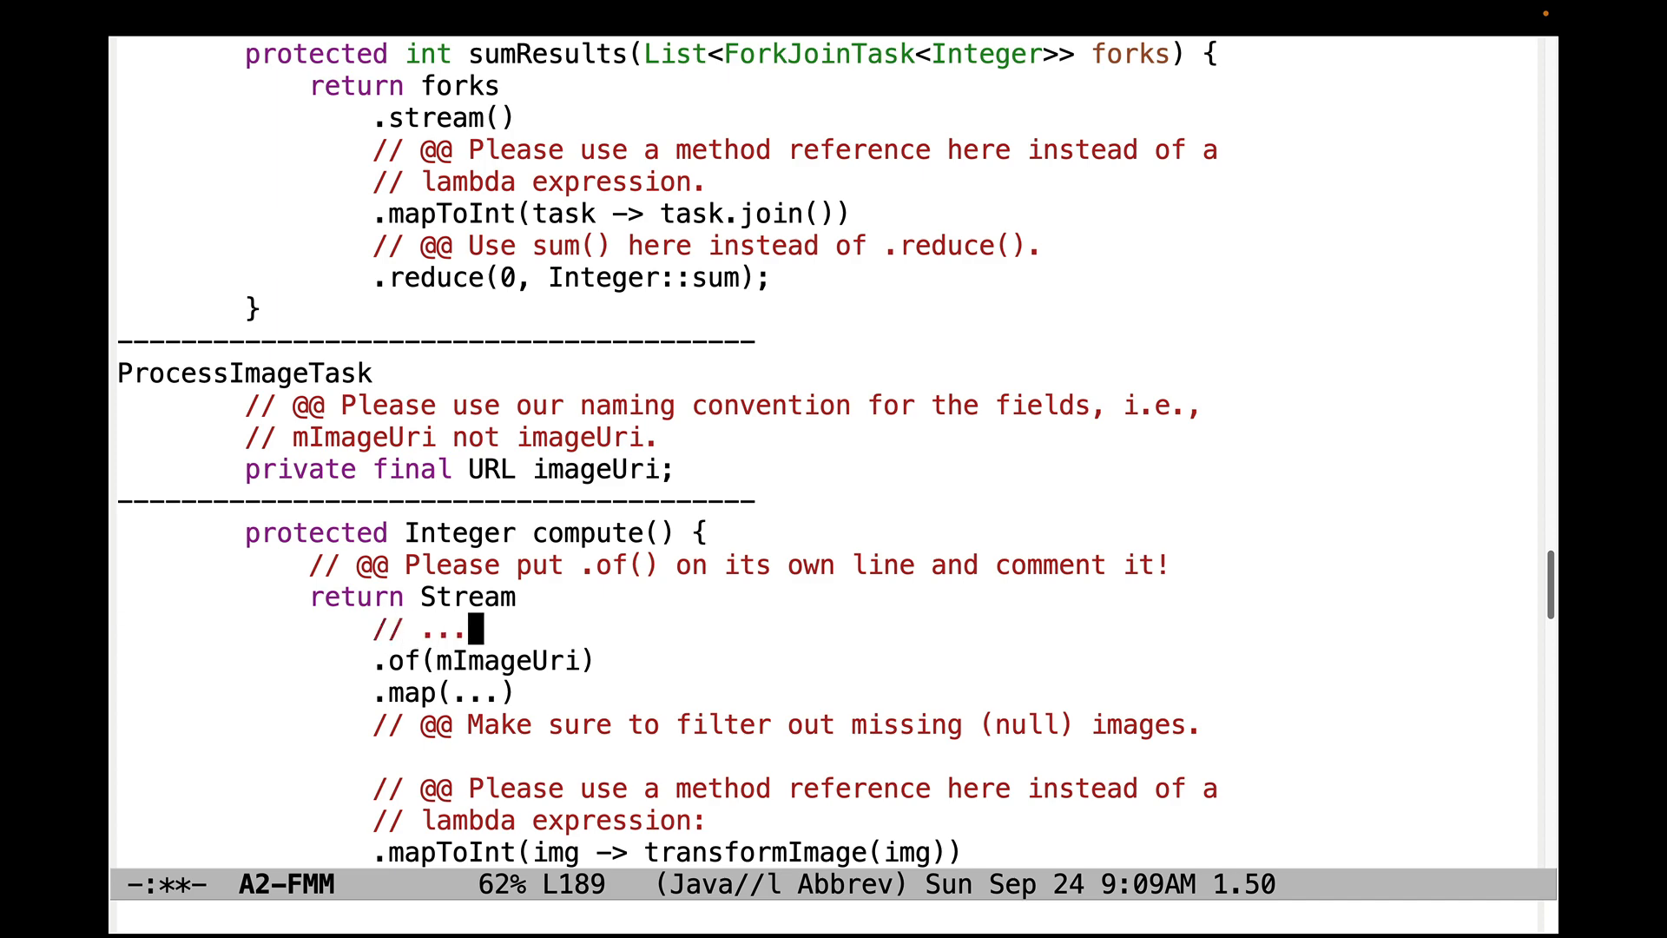
key(ctrl+k)
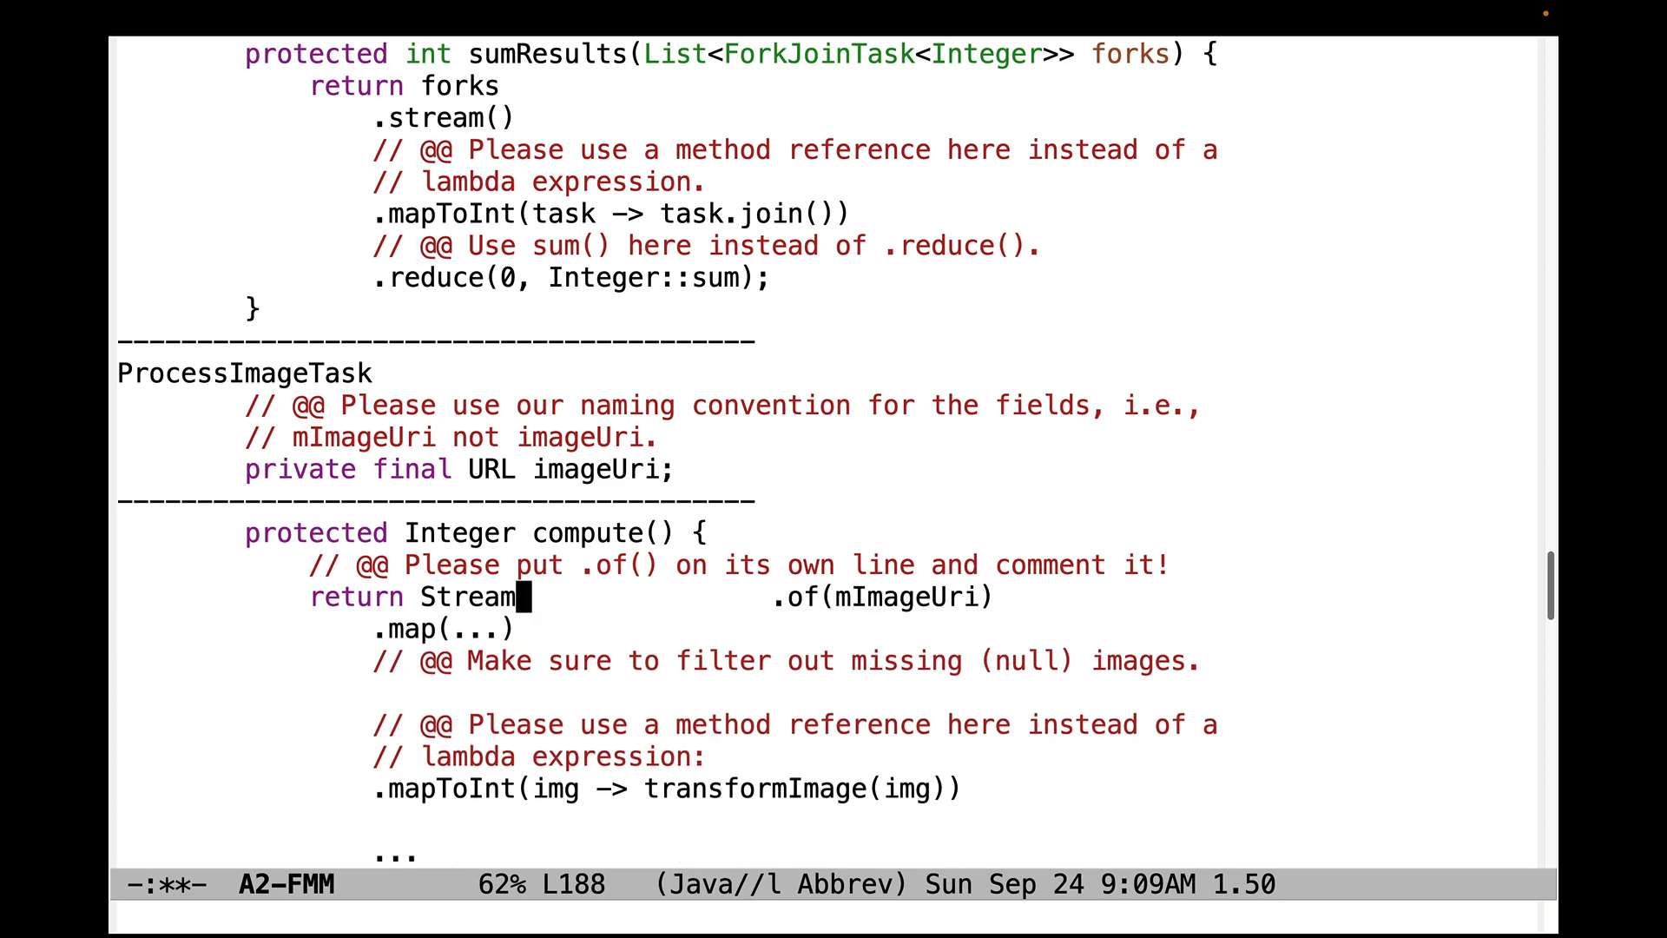
scroll(down, 3)
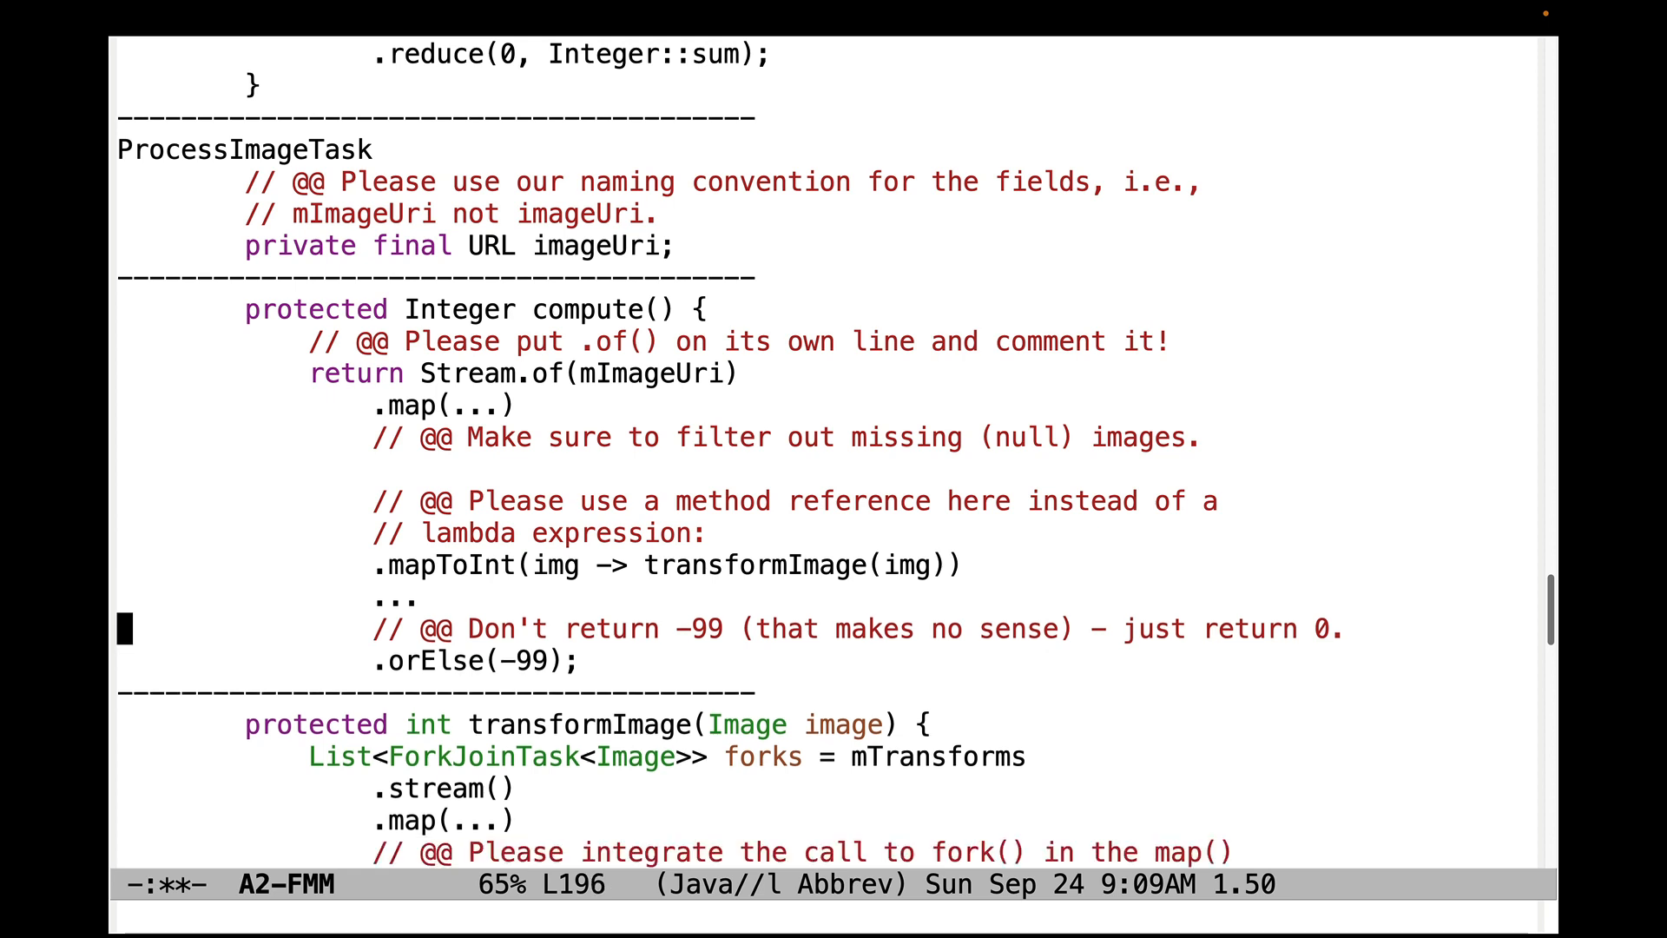
key(Down)
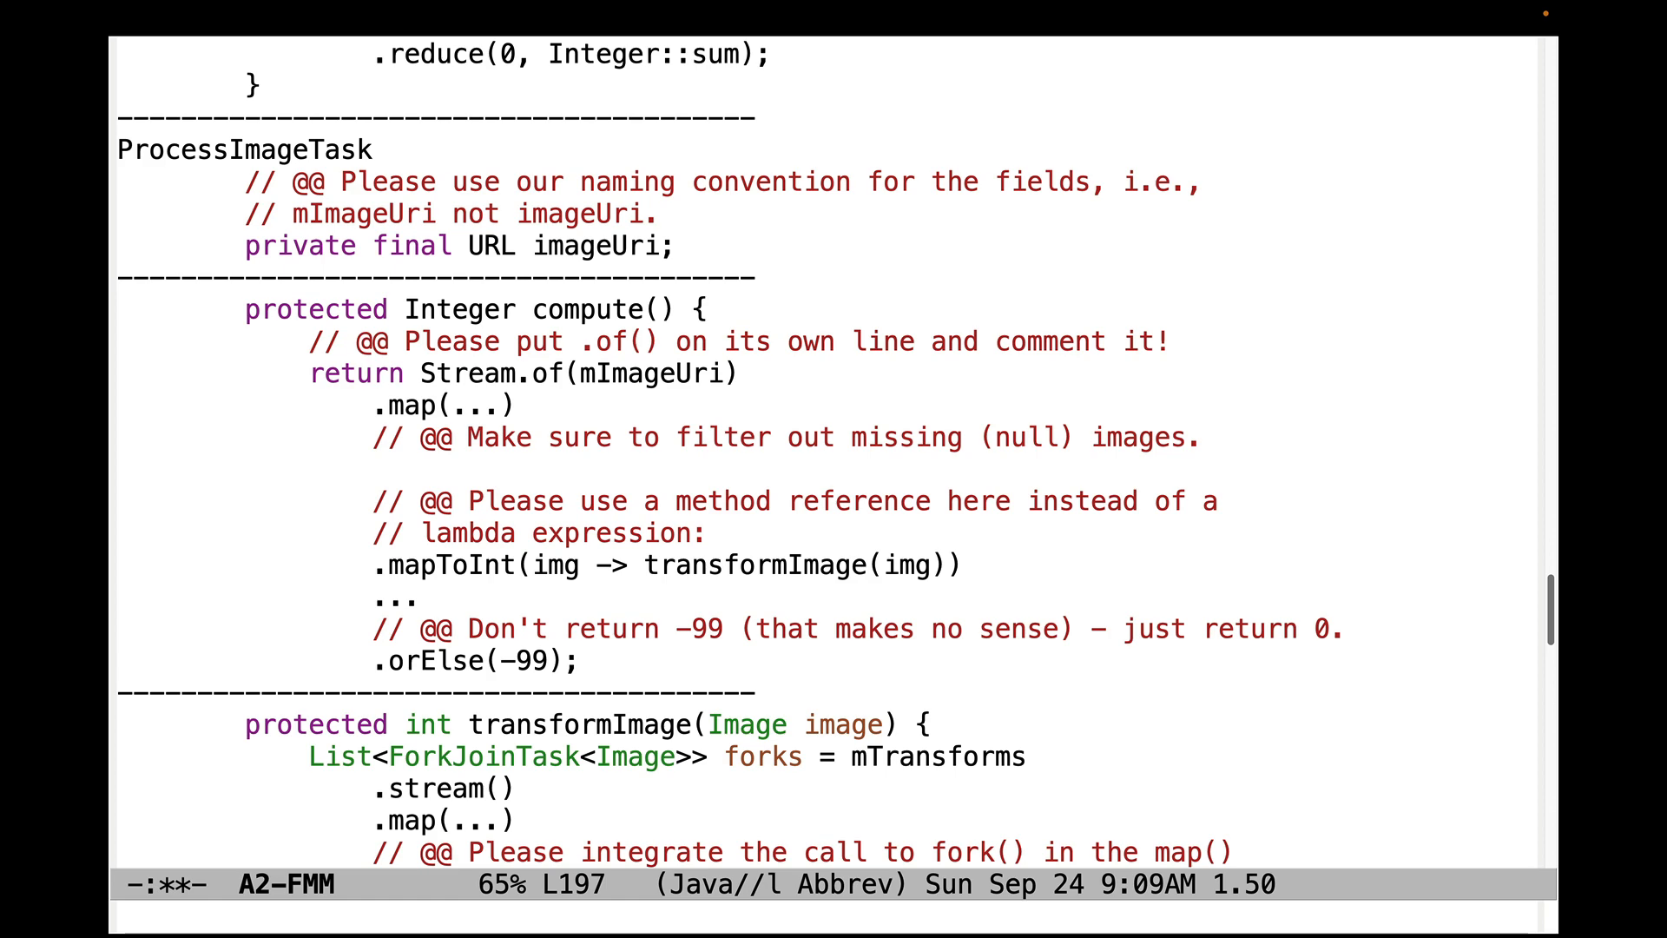
scroll(down, 3)
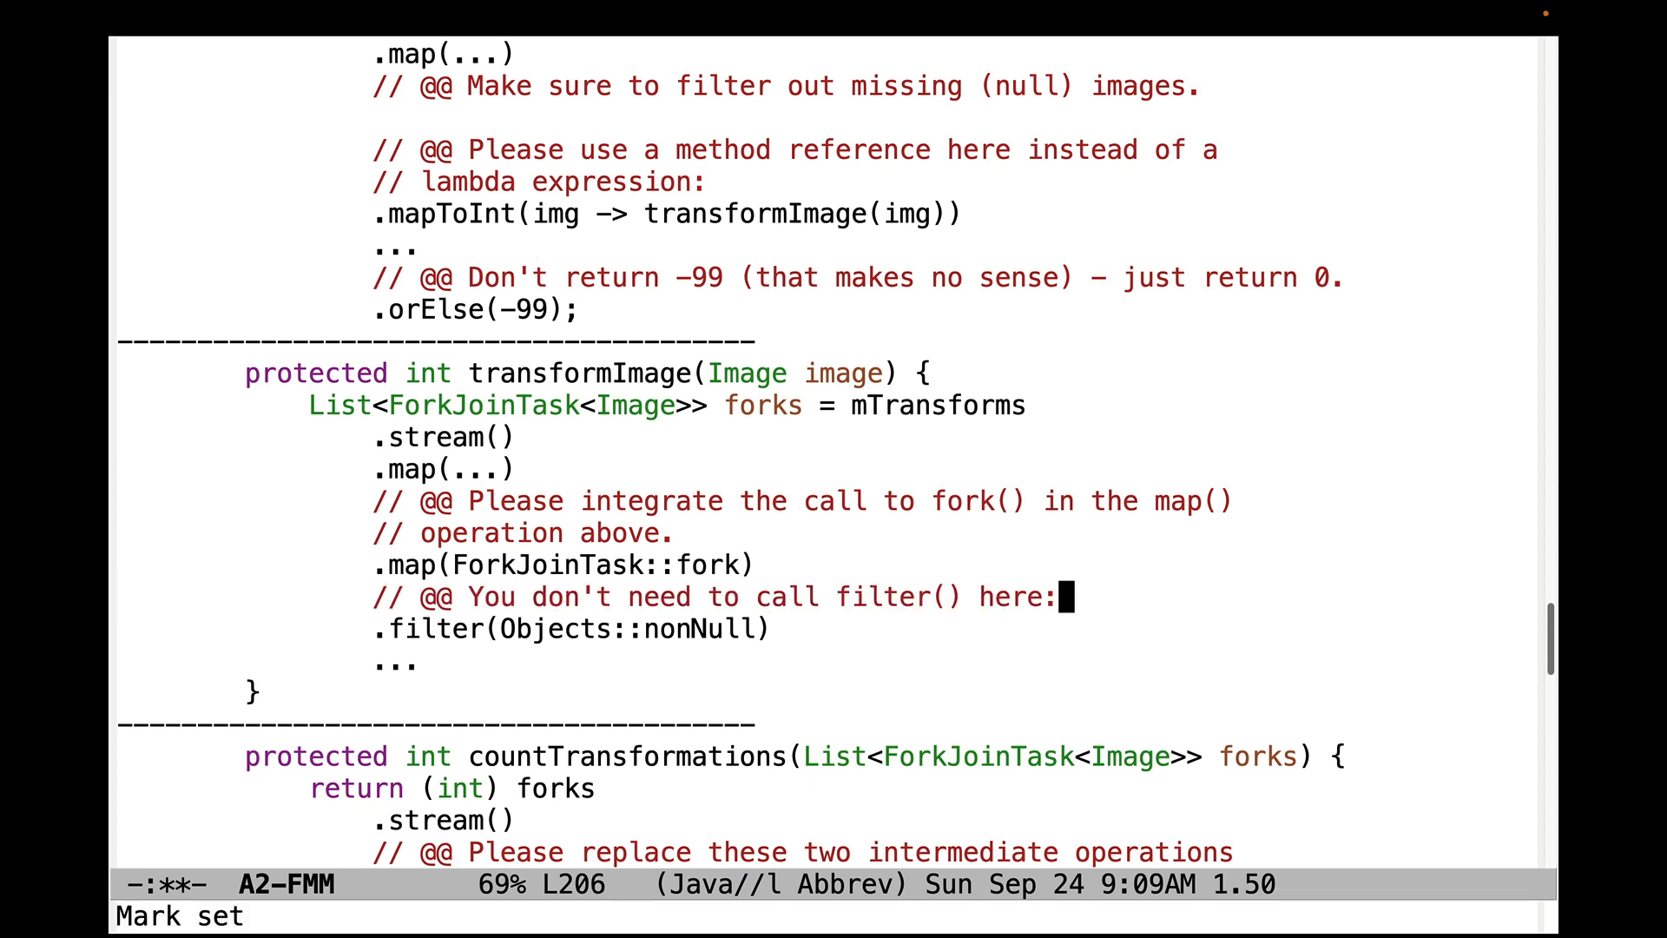
key(down)
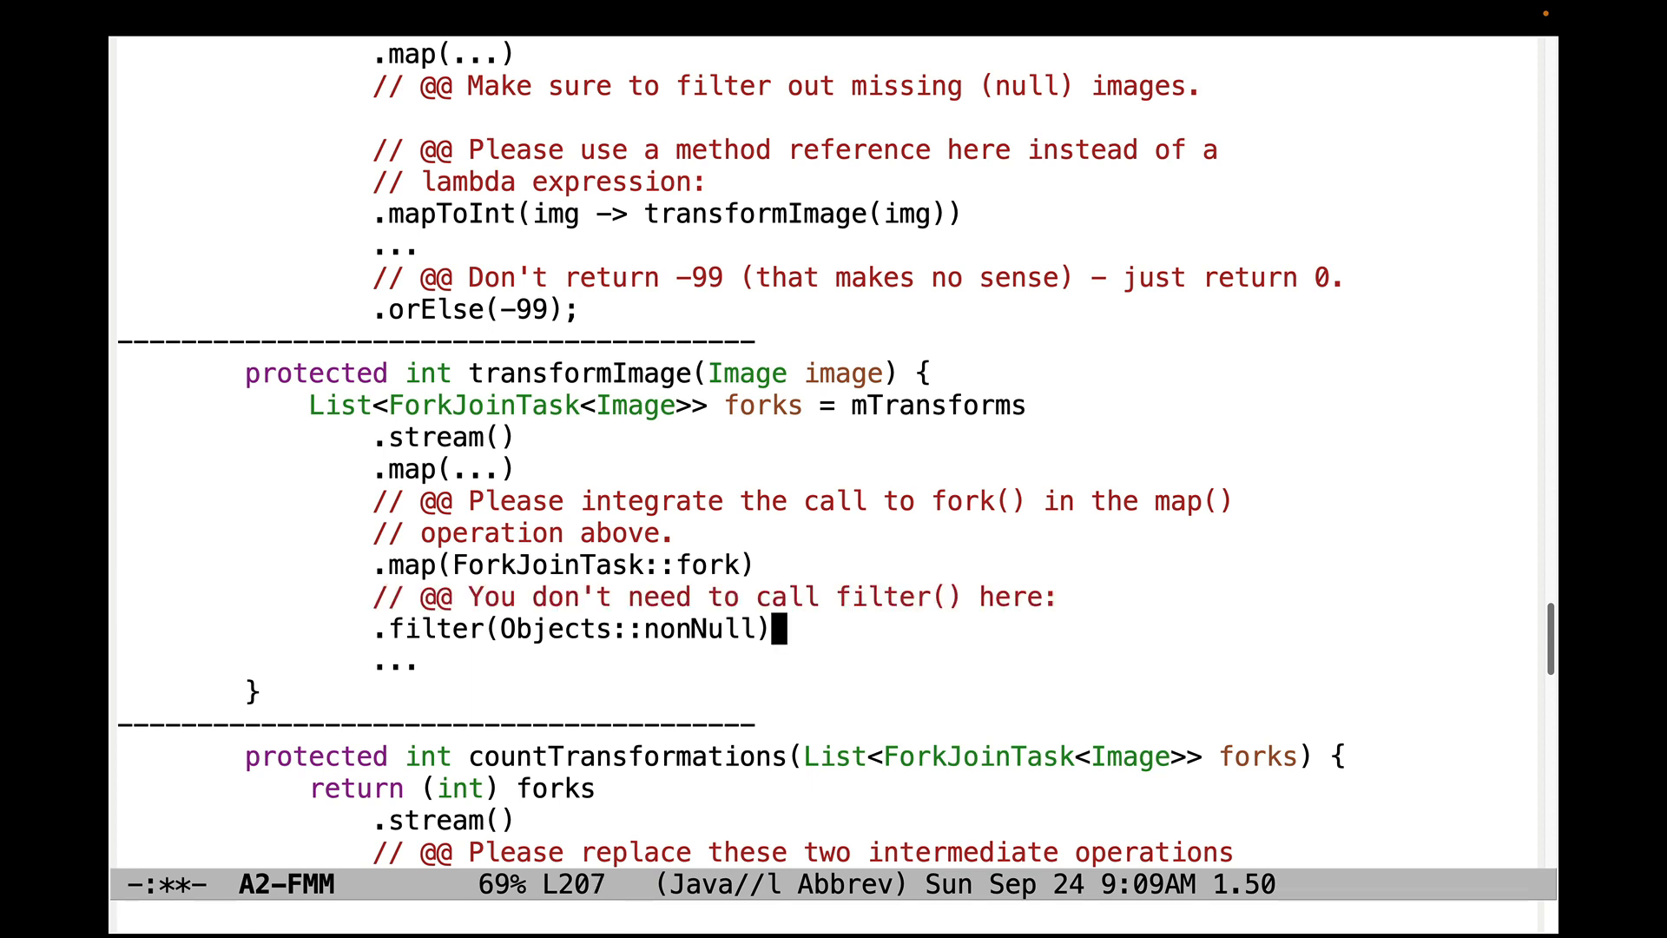
mouse_move(910, 549)
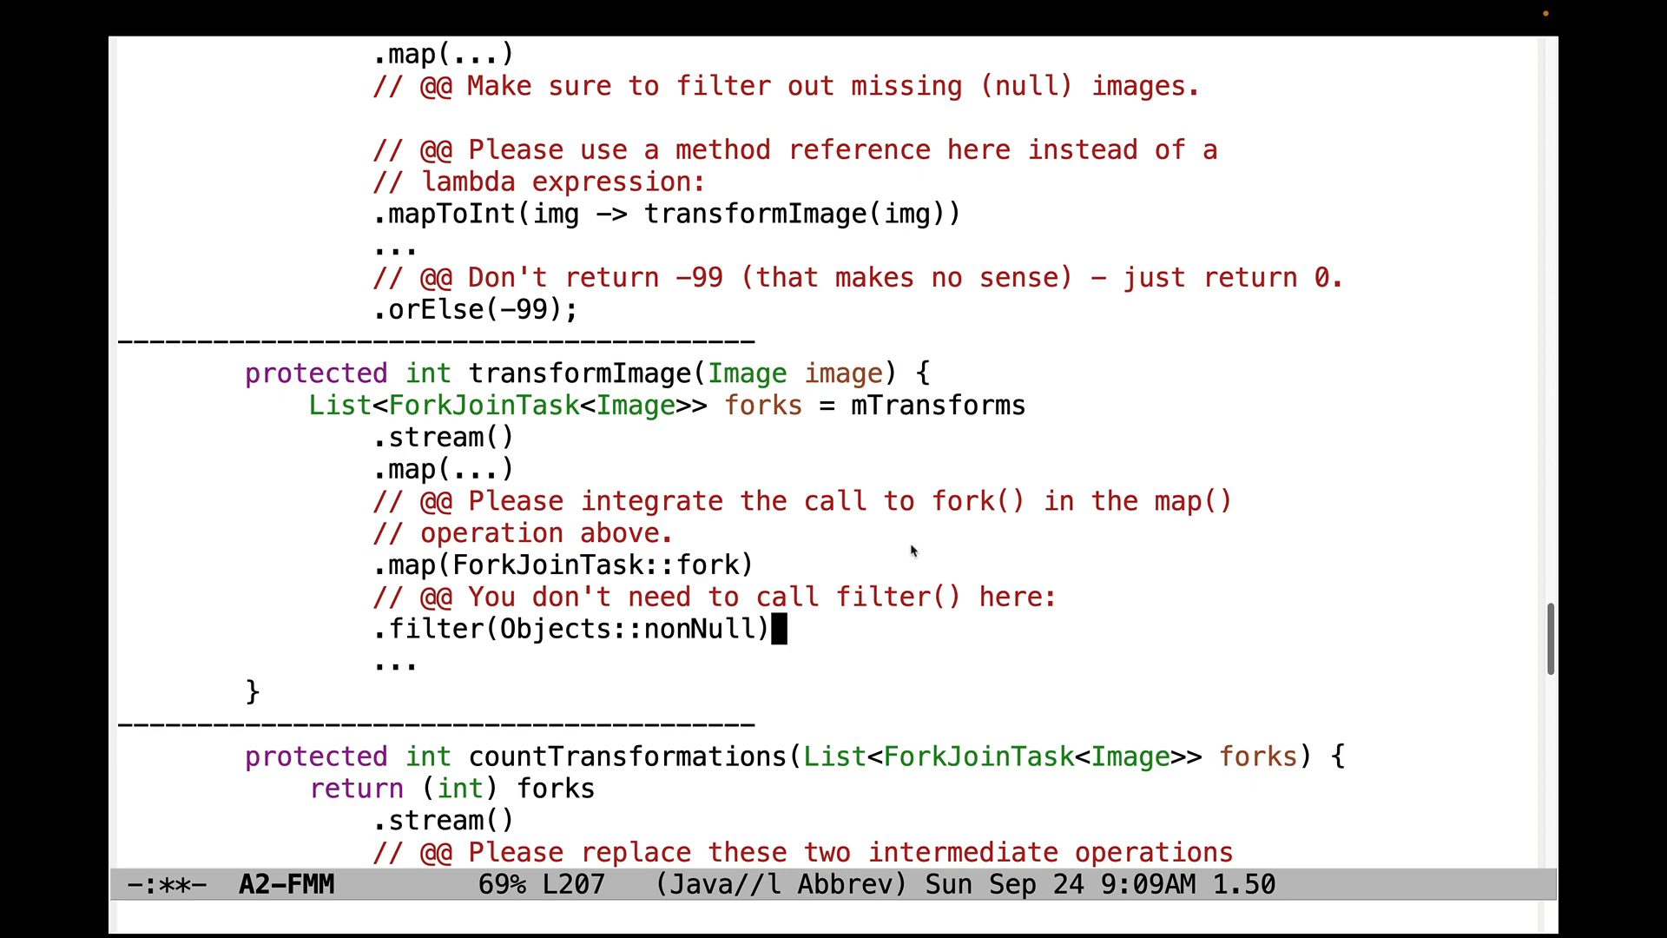
Step: Delete the student's sum-of-non-null-images comment from countTransformations and save the file
scroll(down, 3)
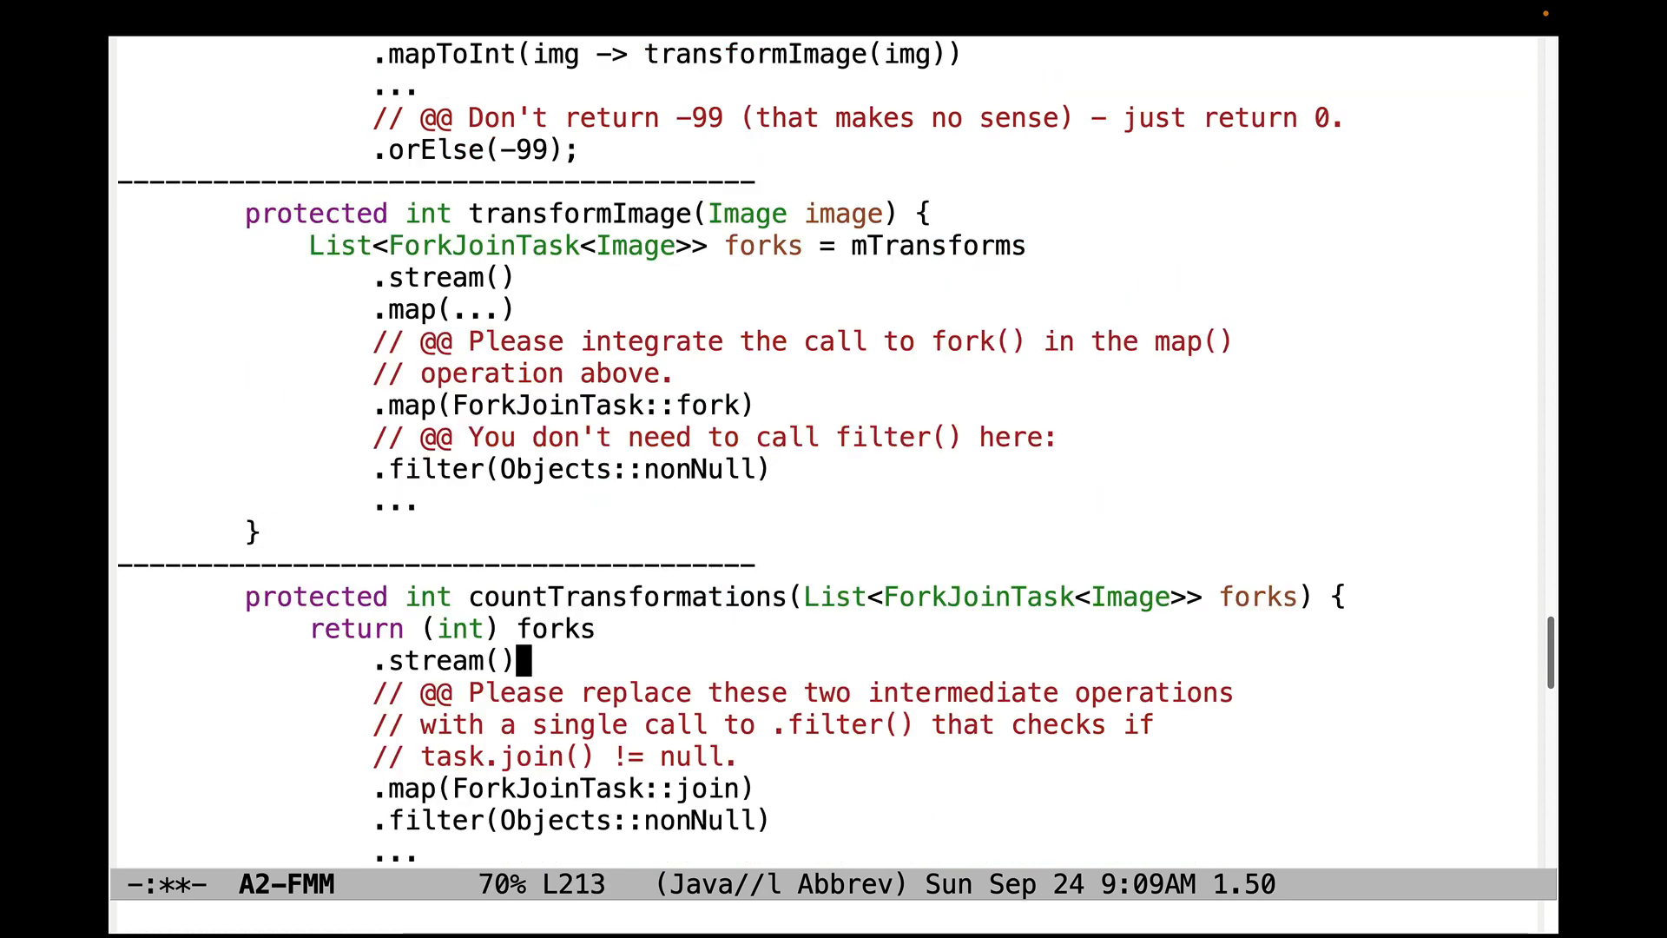
scroll(down, 3)
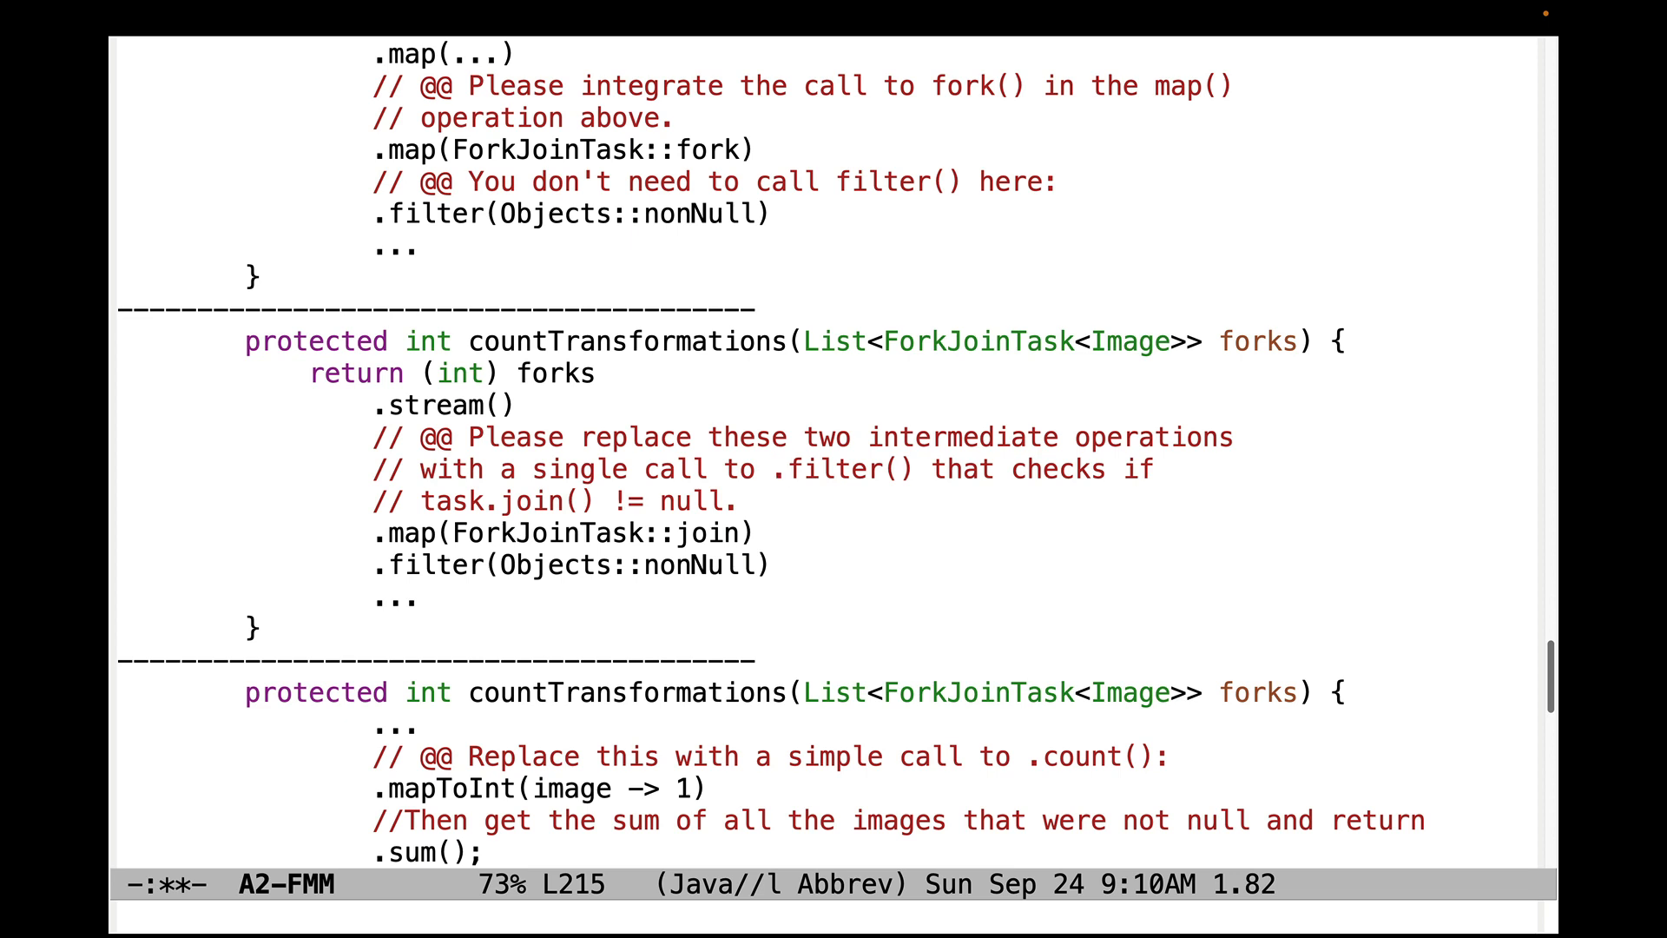
click(780, 469)
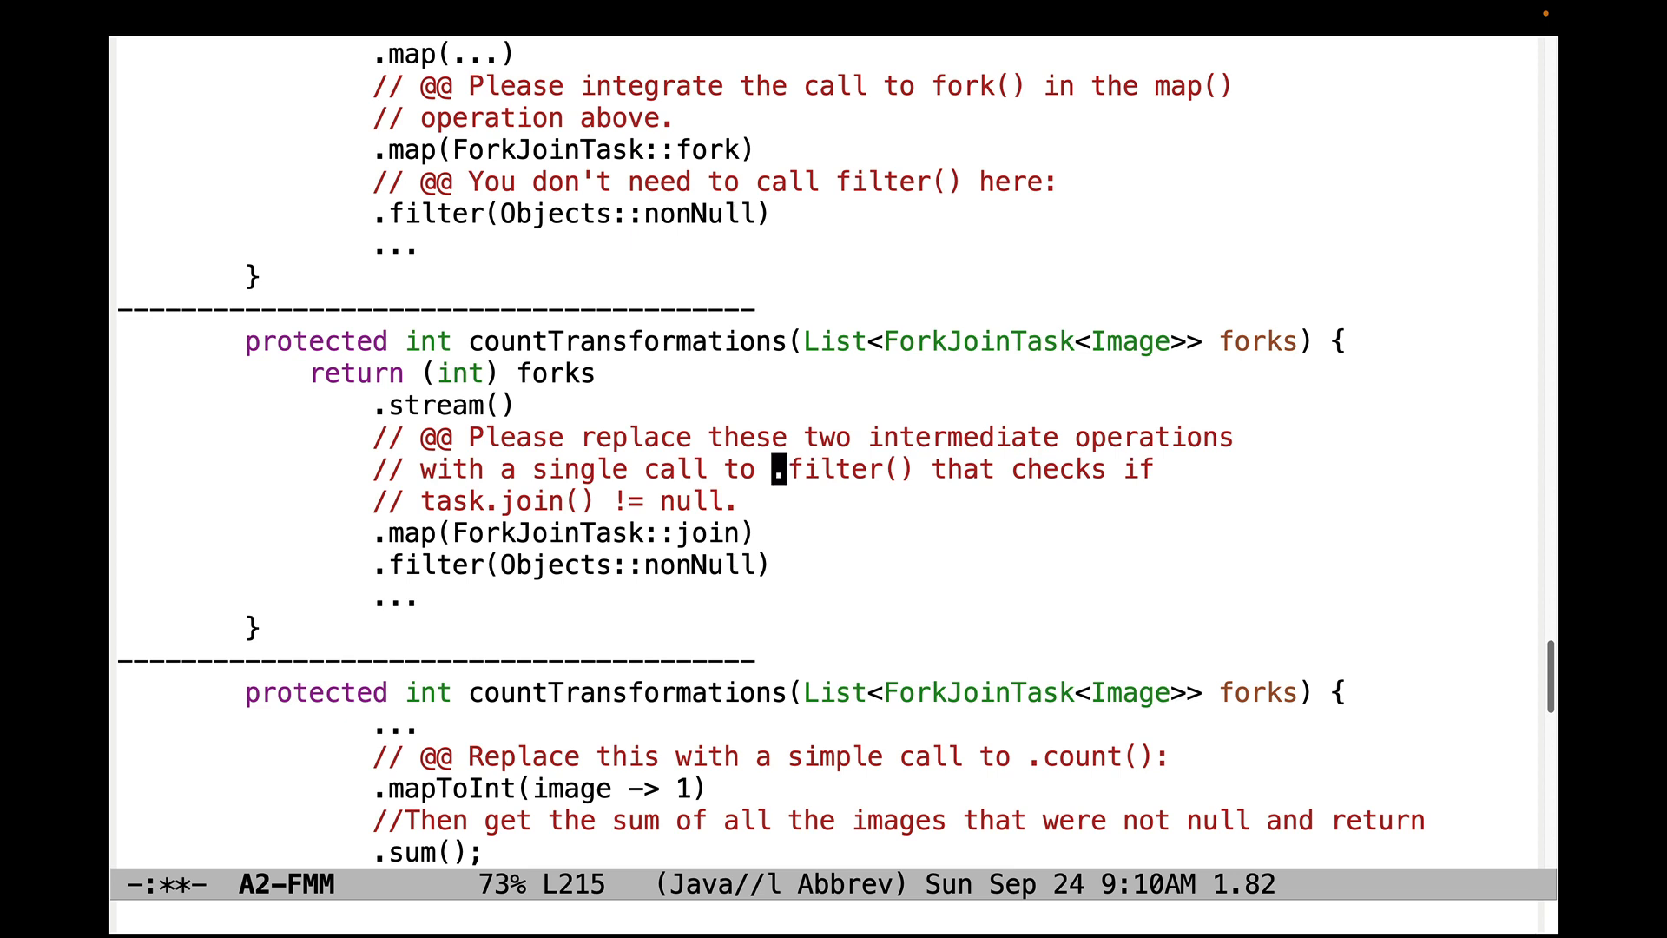
click(702, 787)
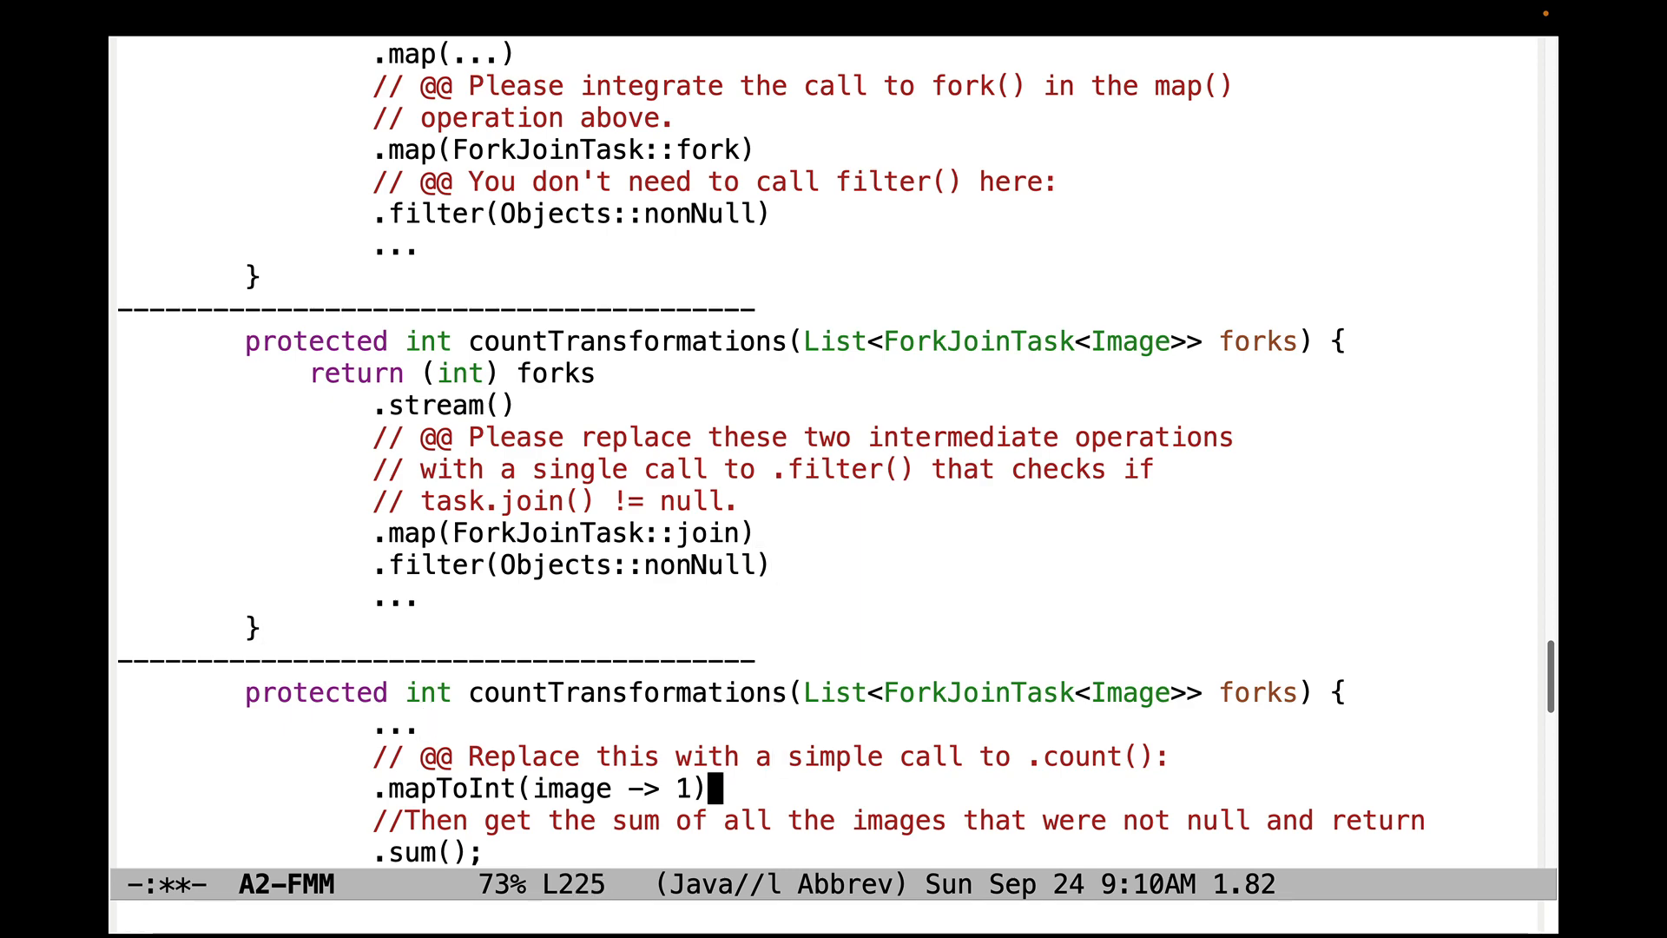
scroll(down, 3)
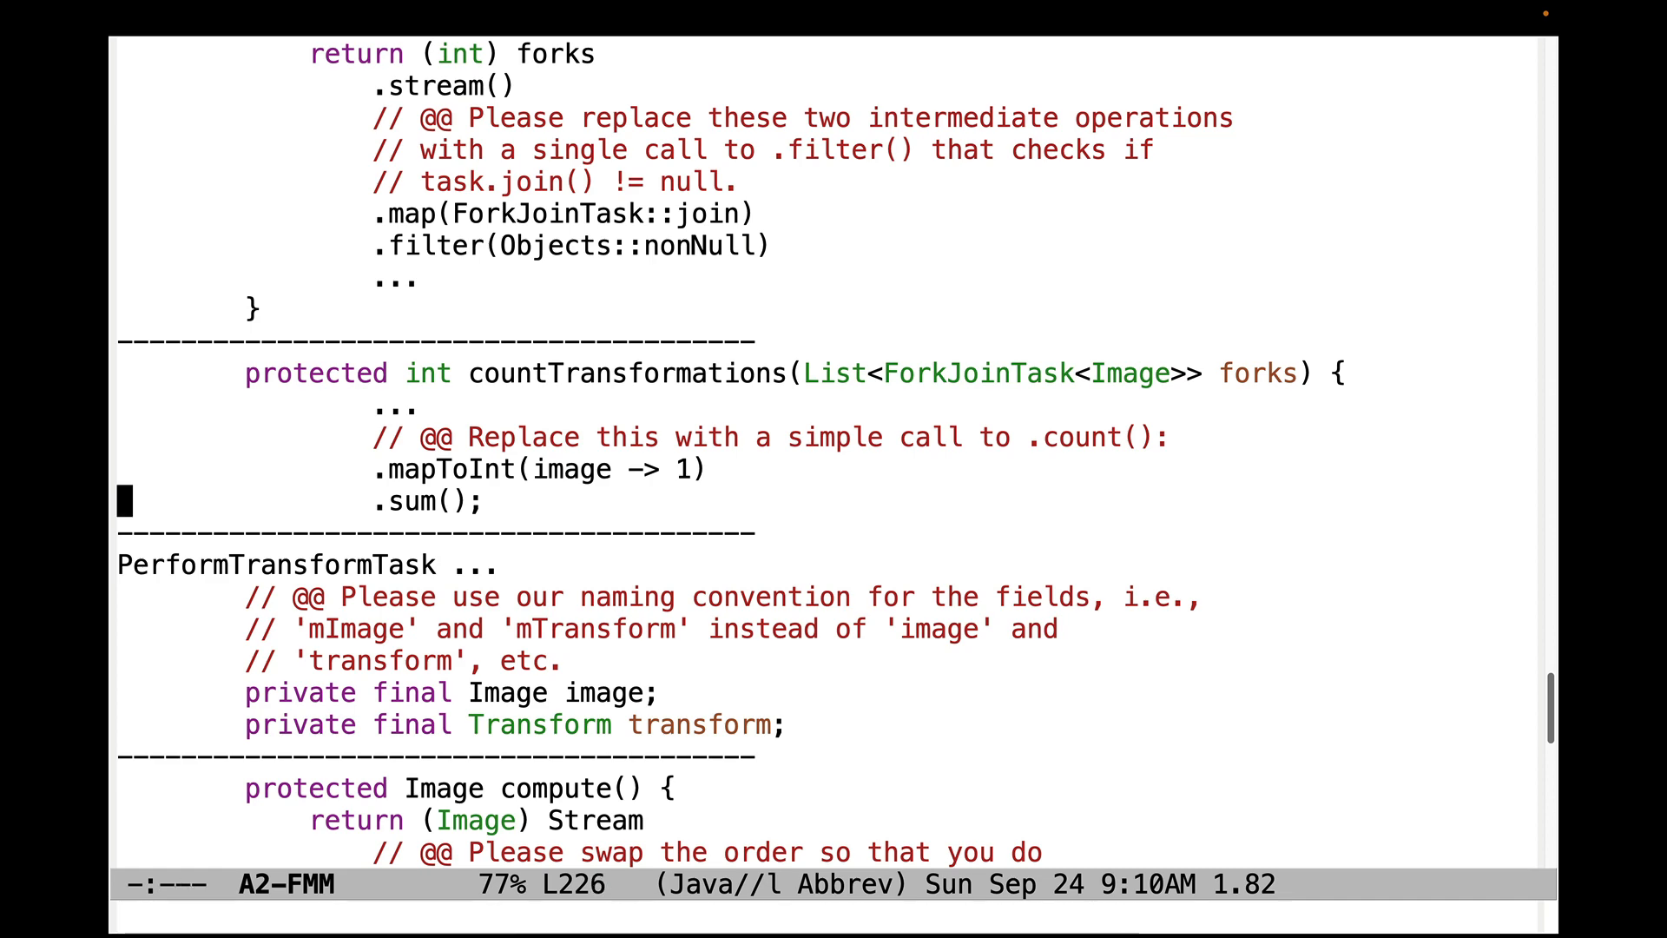
scroll(down, 3)
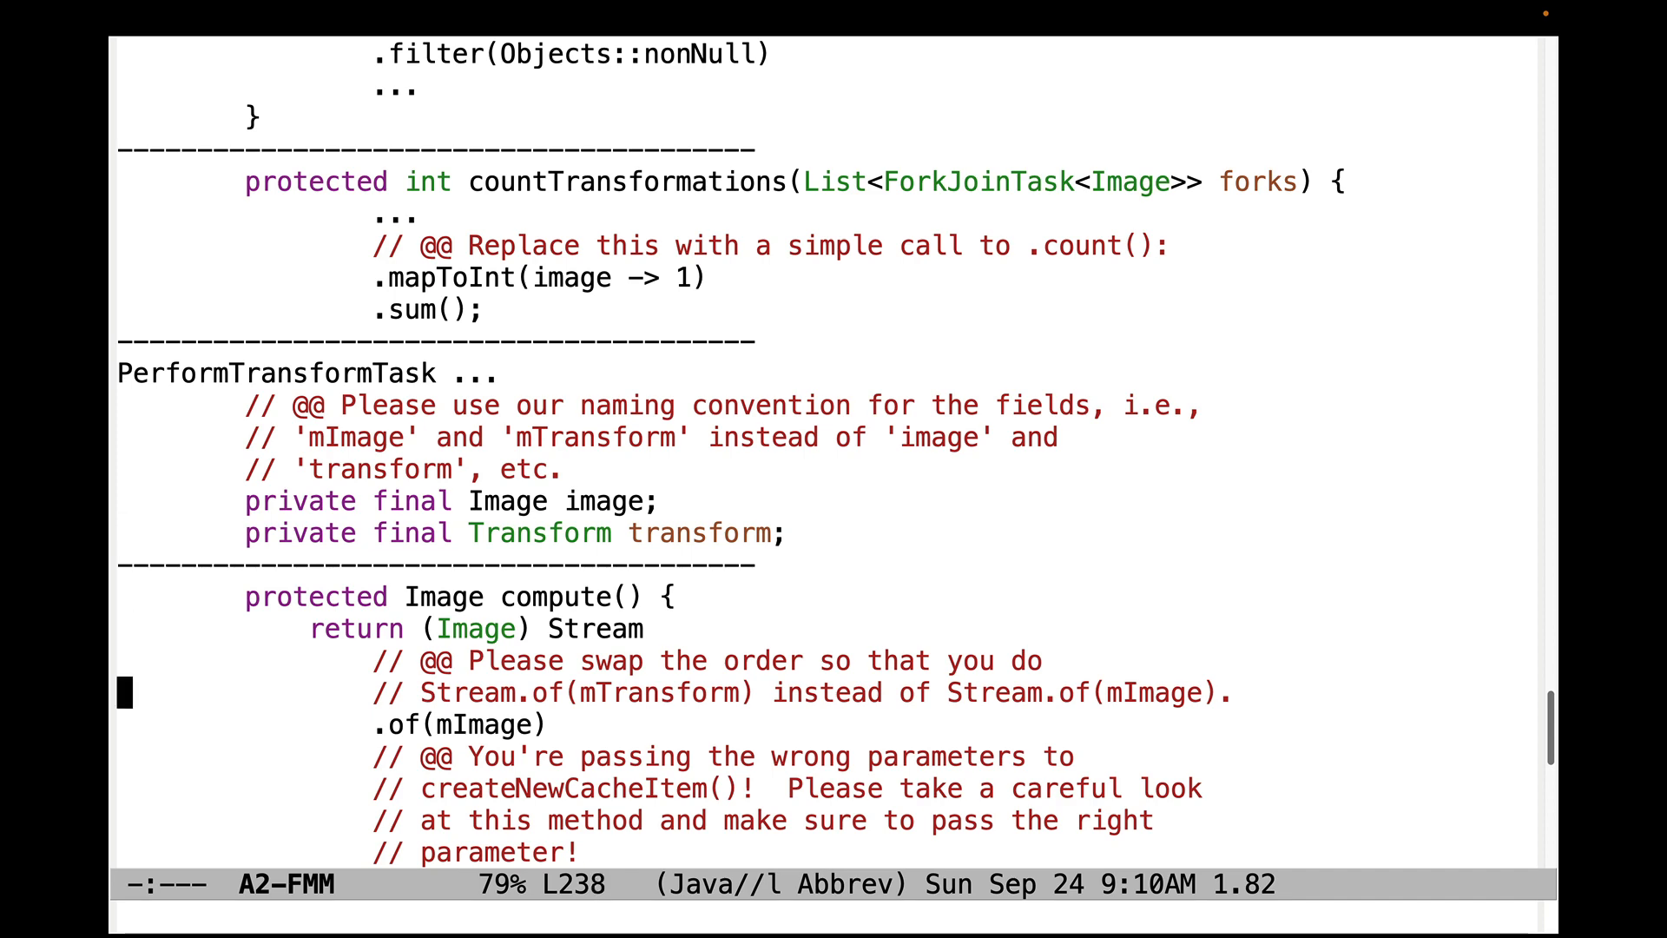
Step: Remove the blank line and duplicate .map(img -> applyTransform(mTransform, img)) line from compute()
scroll(down, 3)
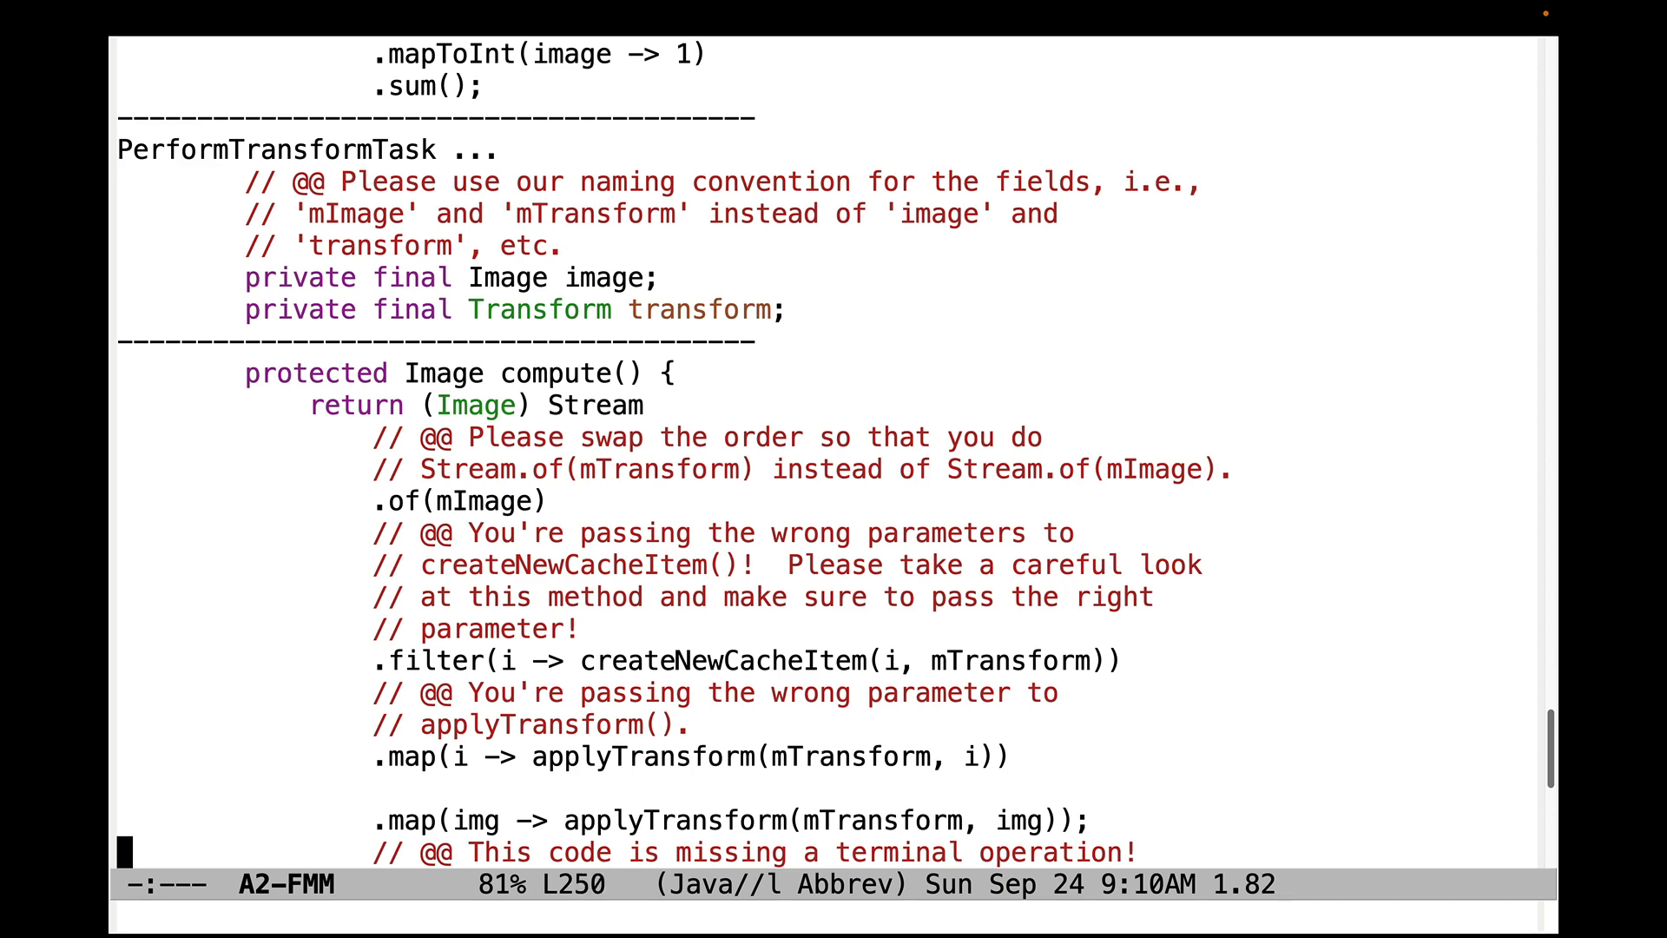
scroll(down, 3)
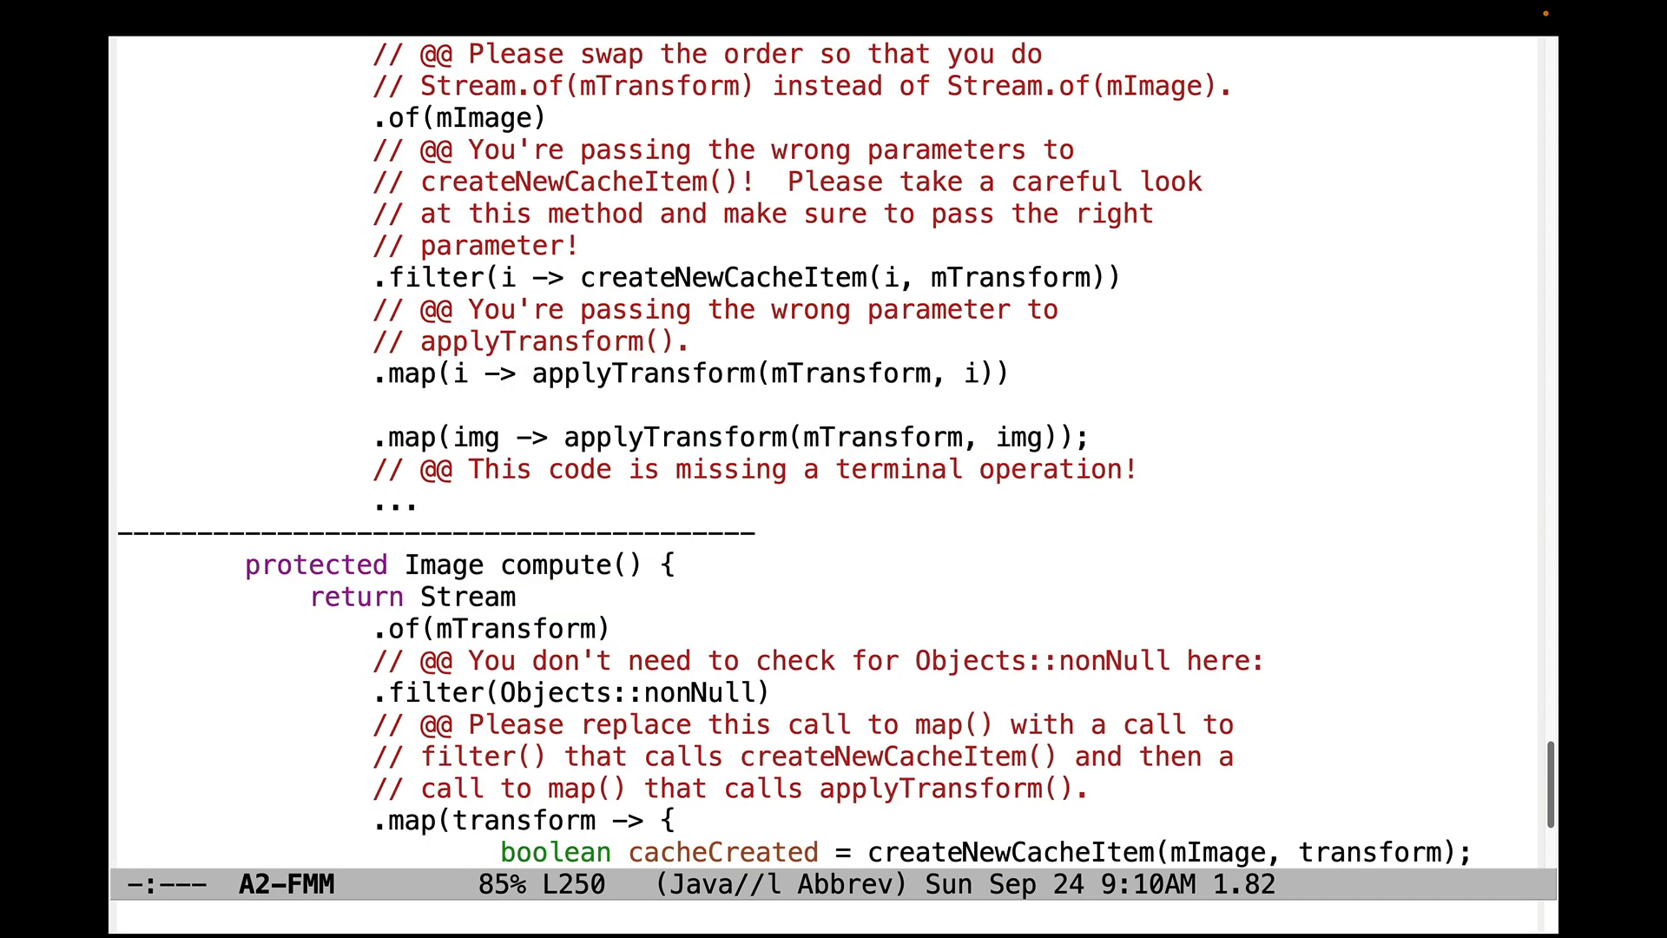
key(up)
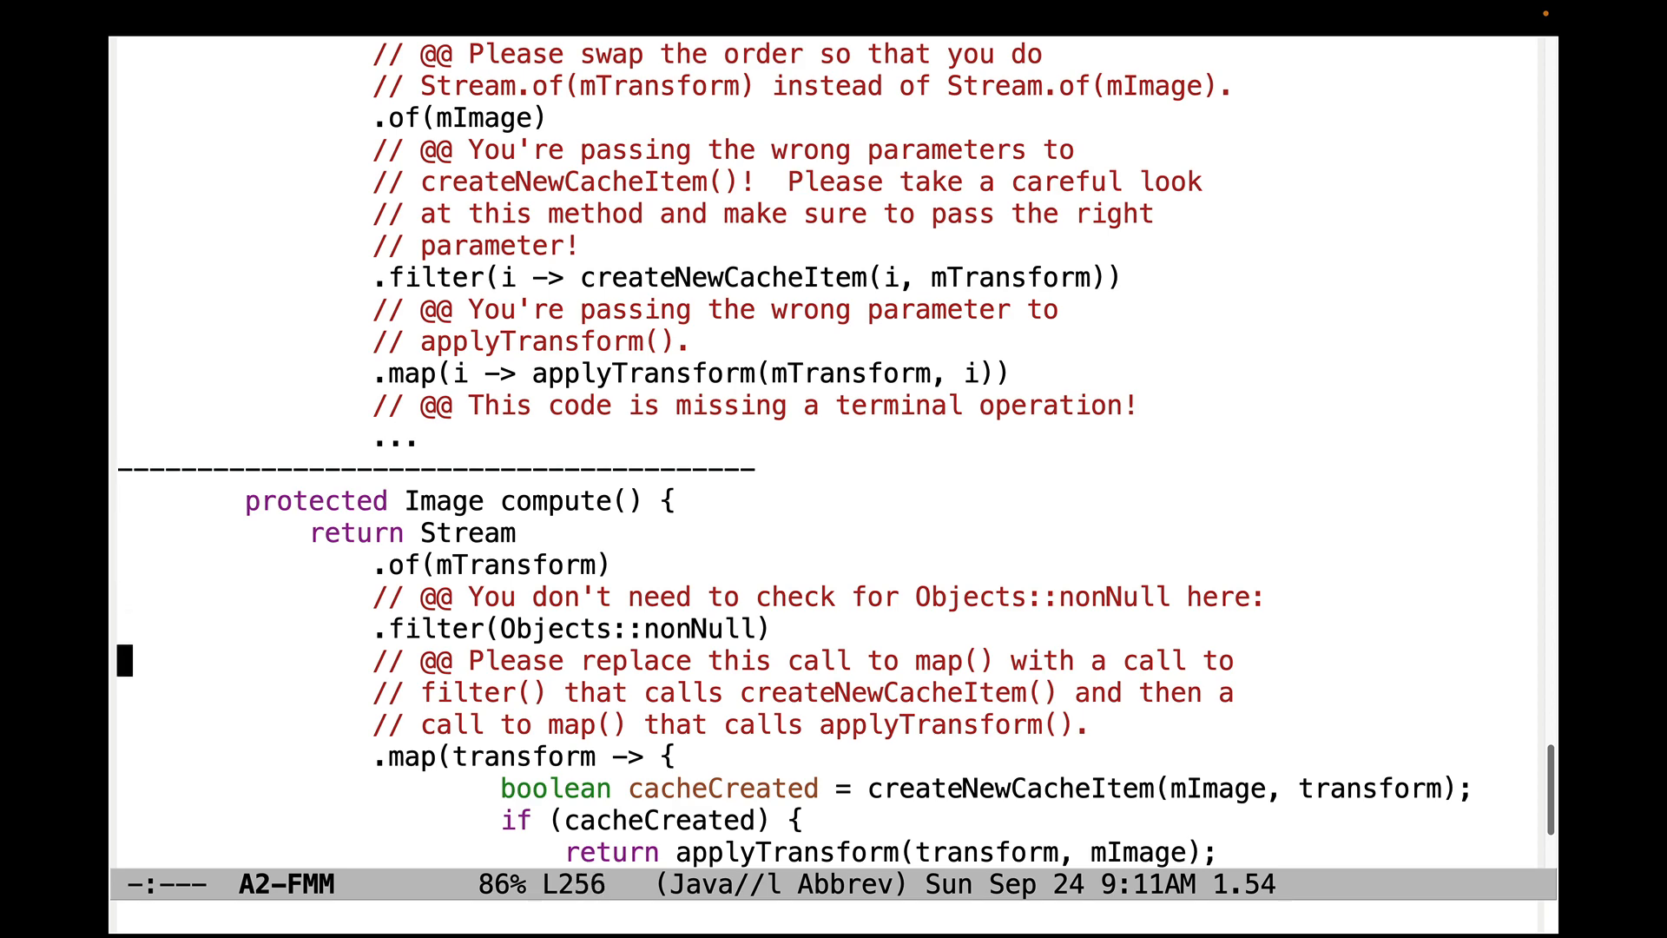
Step: Step through the final compute() methods to the ternary flagged as needing a Java stream
scroll(down, 3)
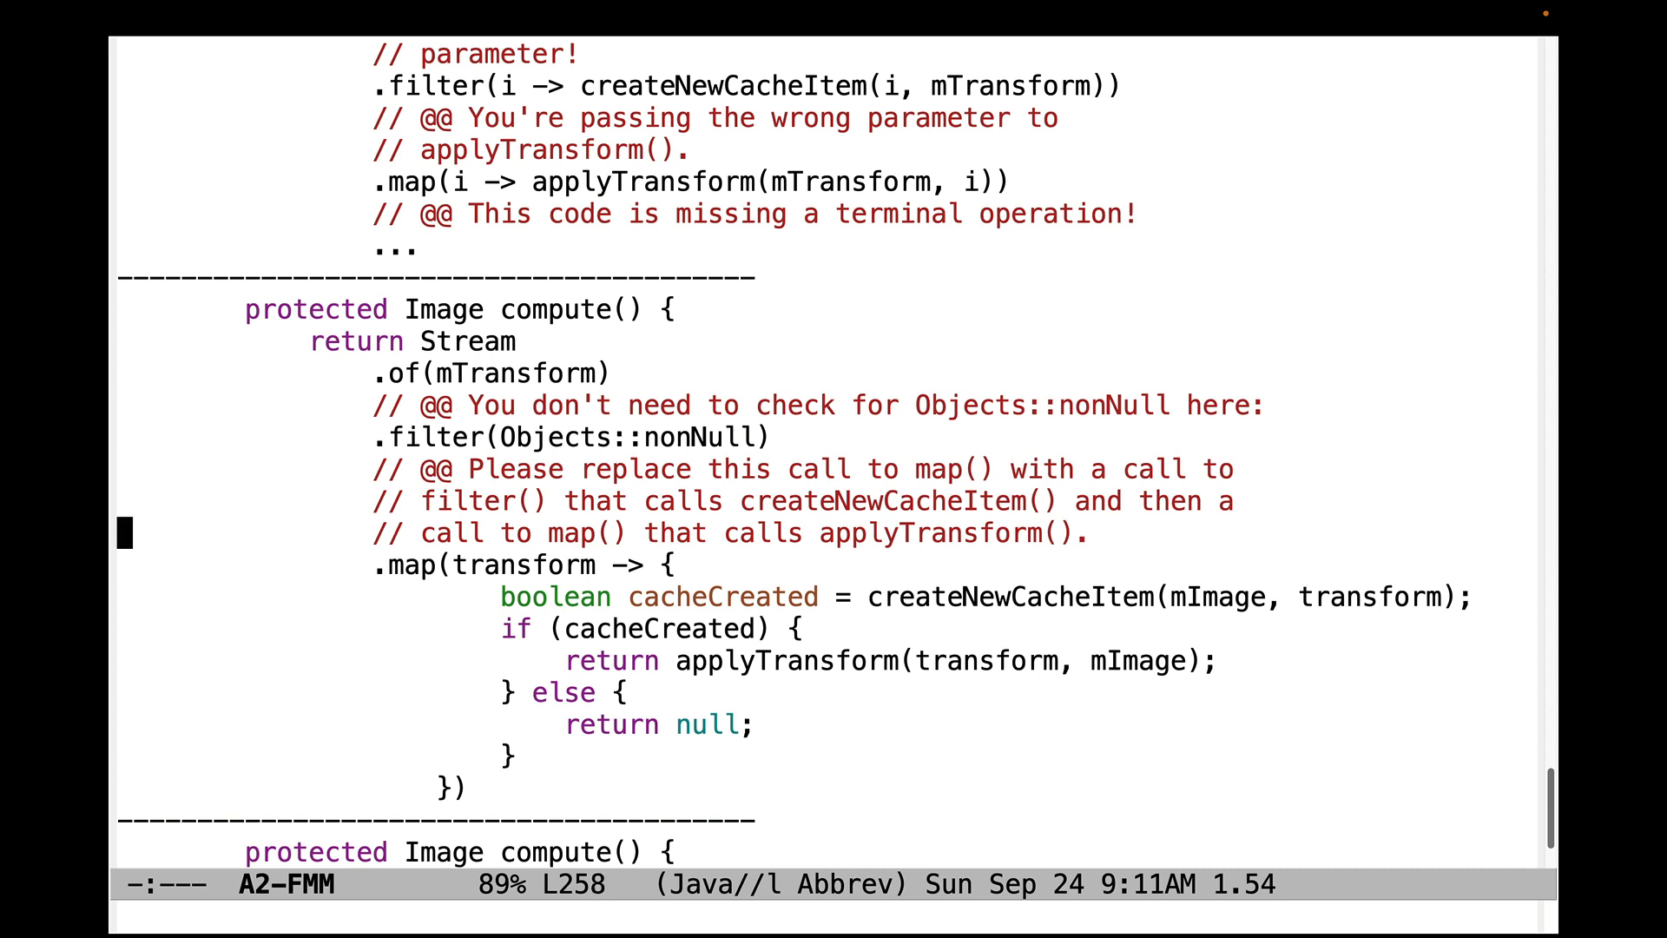
key(Down)
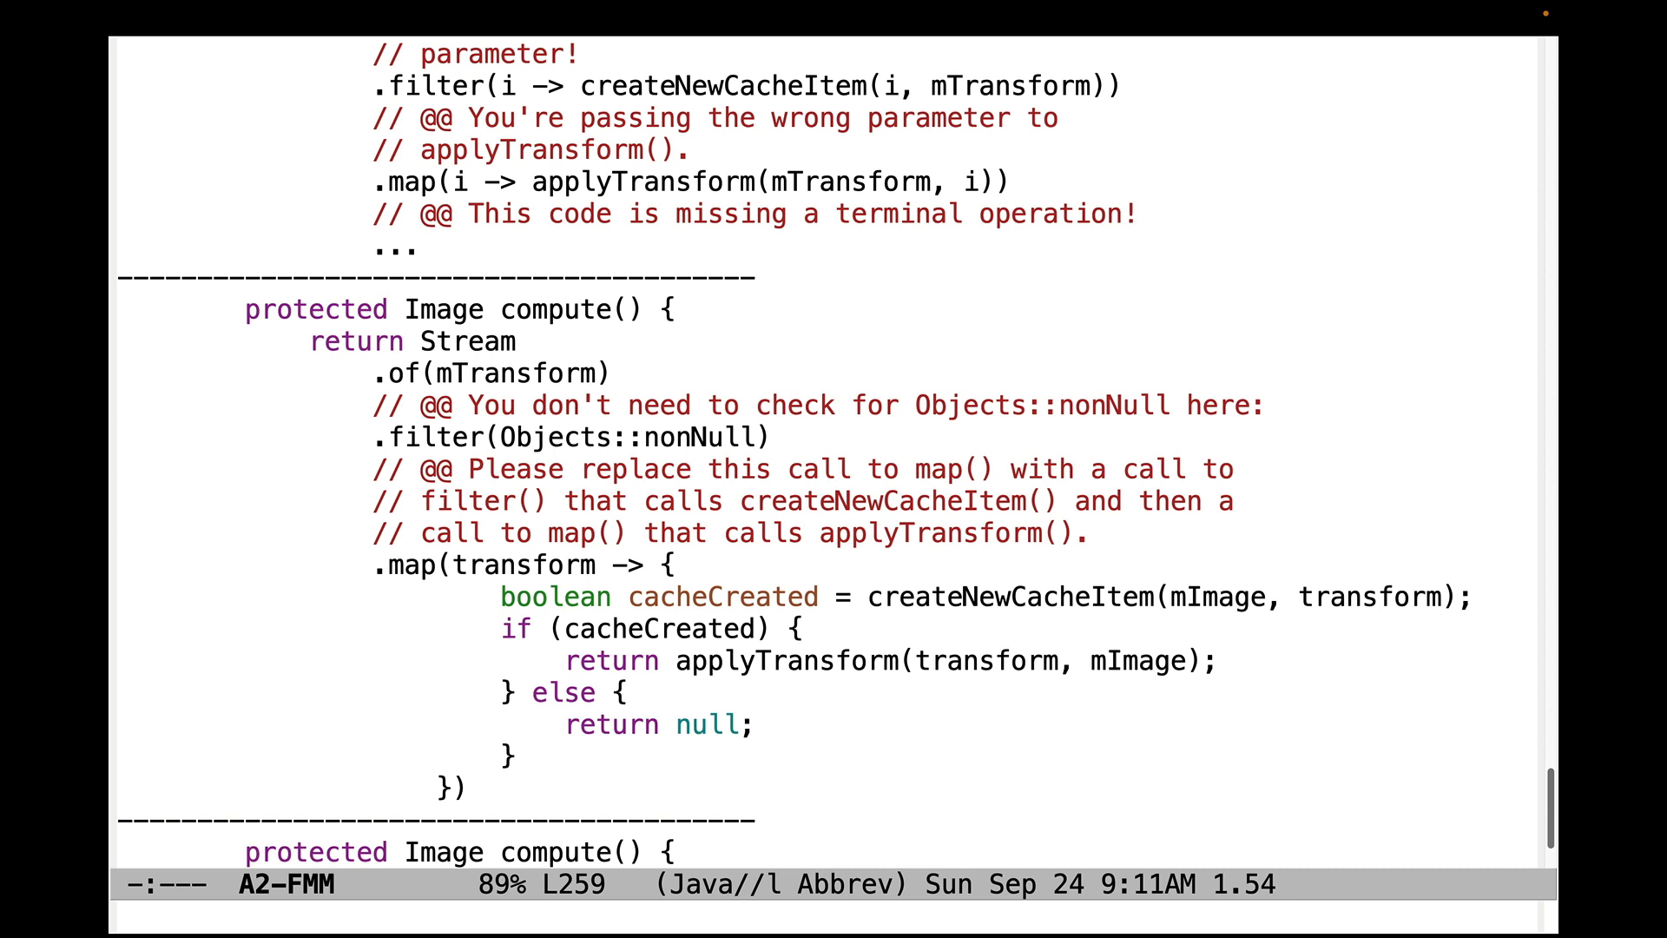
key(down)
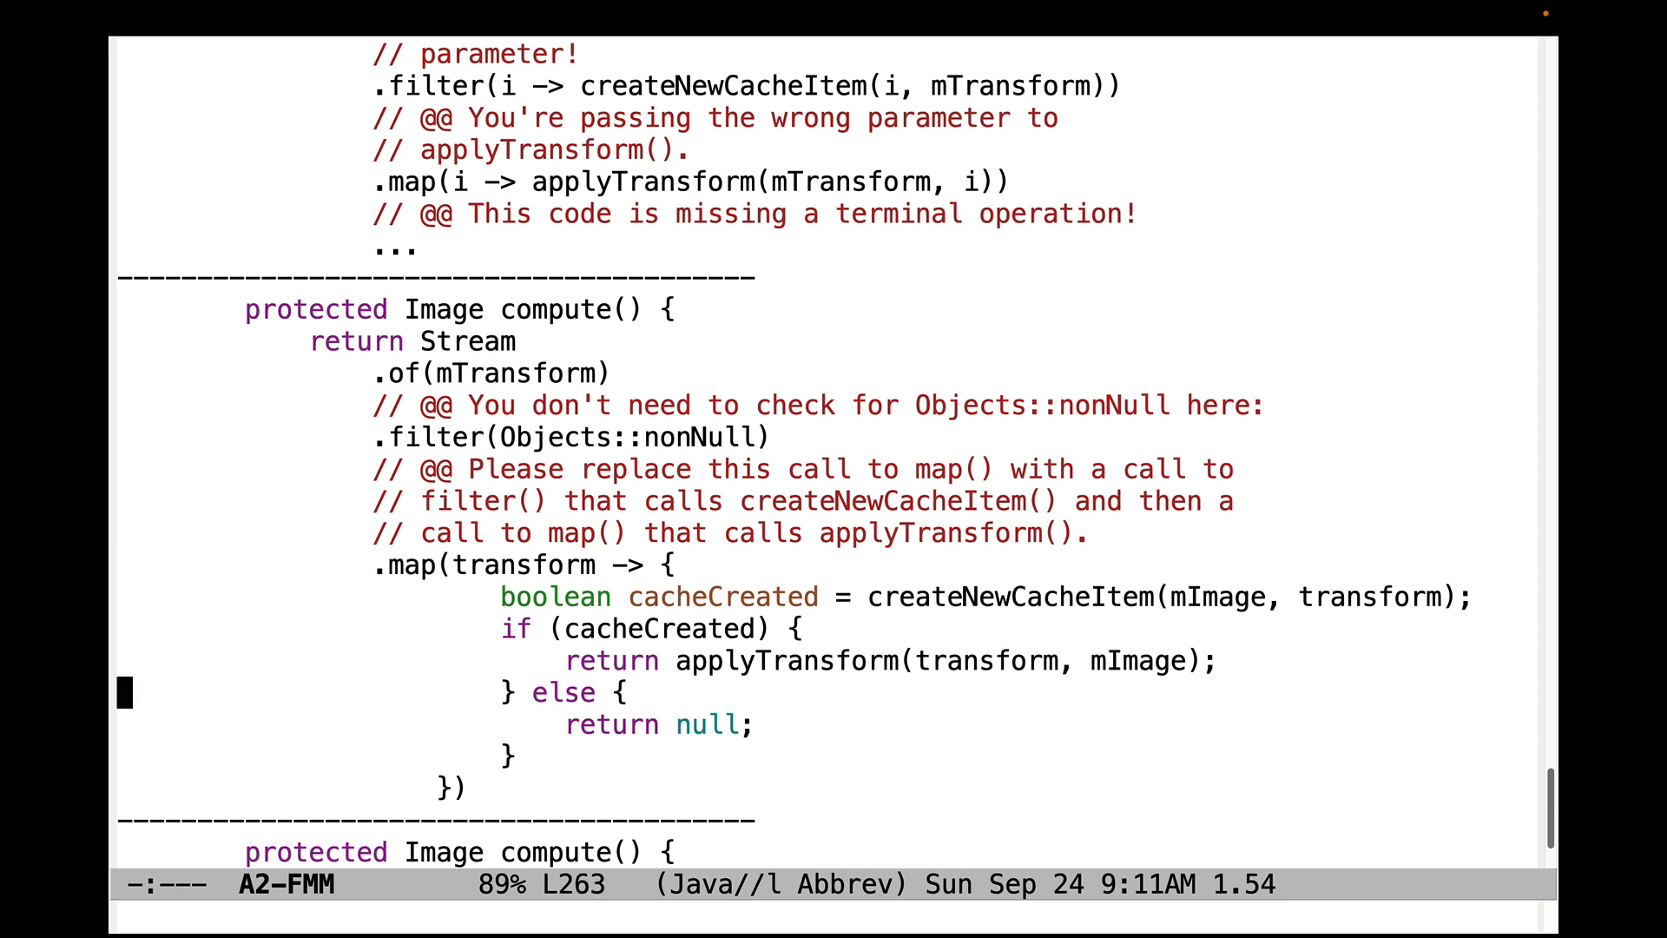
scroll(down, 3)
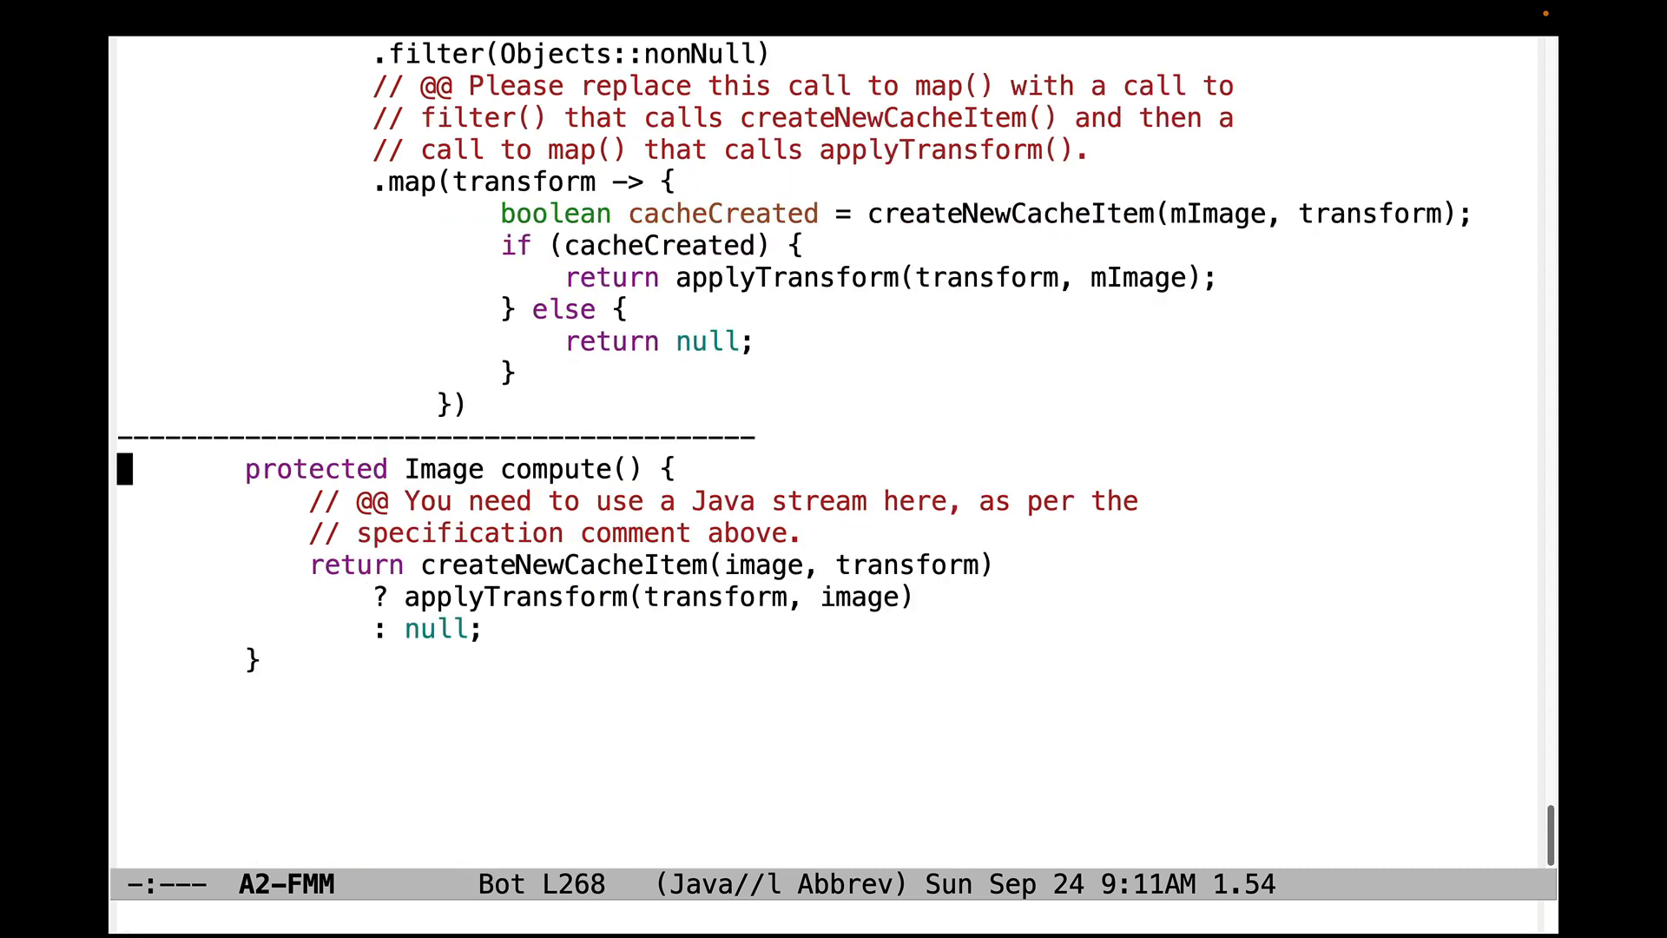